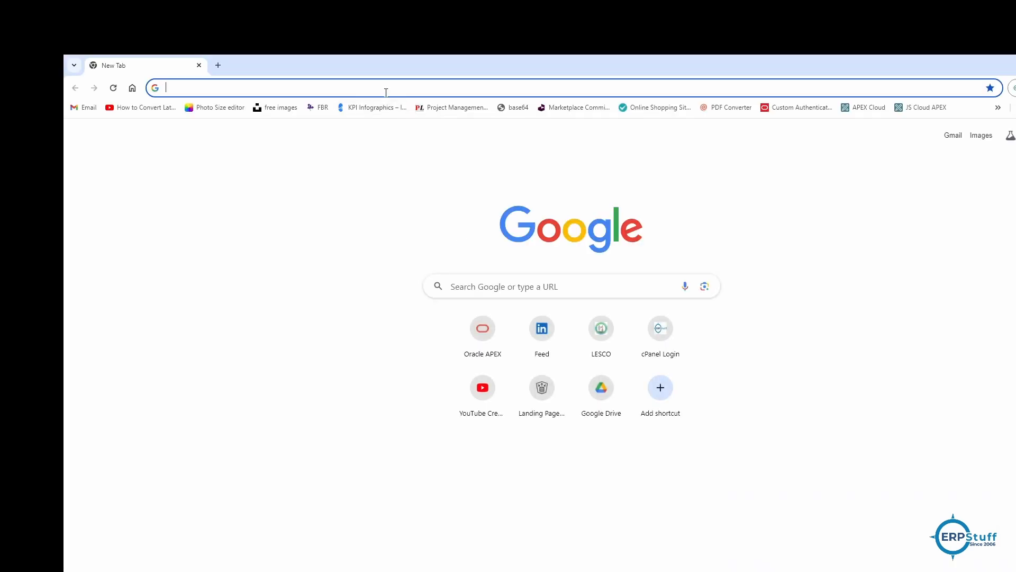
# - Sign in at cloud.oracle.com with the active session account, pending phone MFA approval
pyautogui.write('clou')
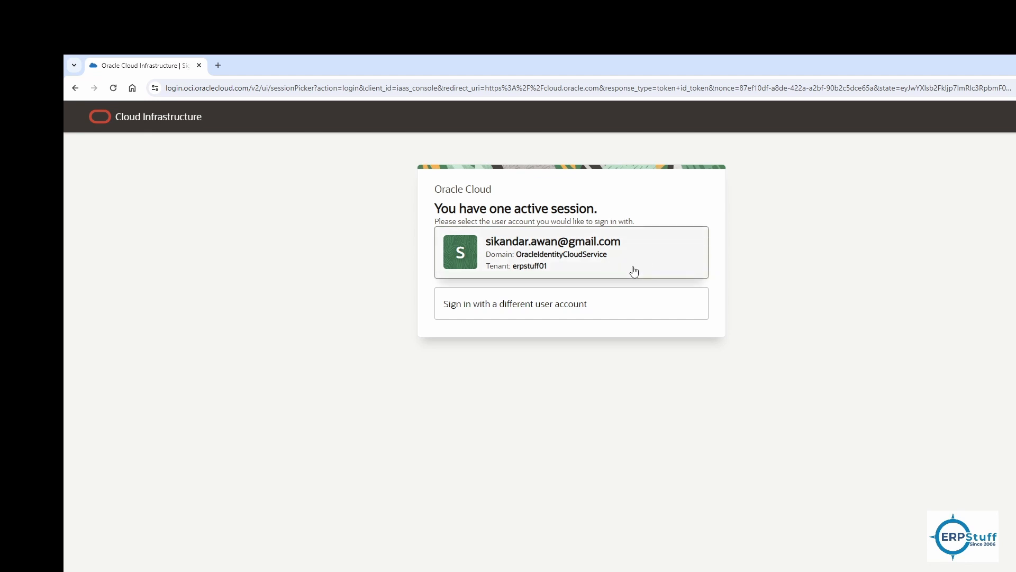
pyautogui.click(570, 252)
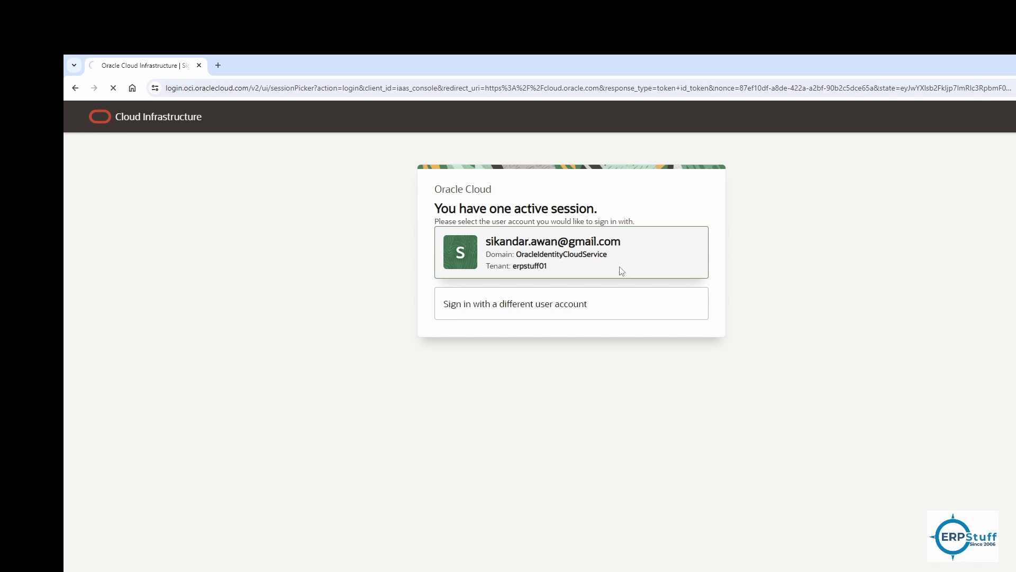
pyautogui.click(571, 252)
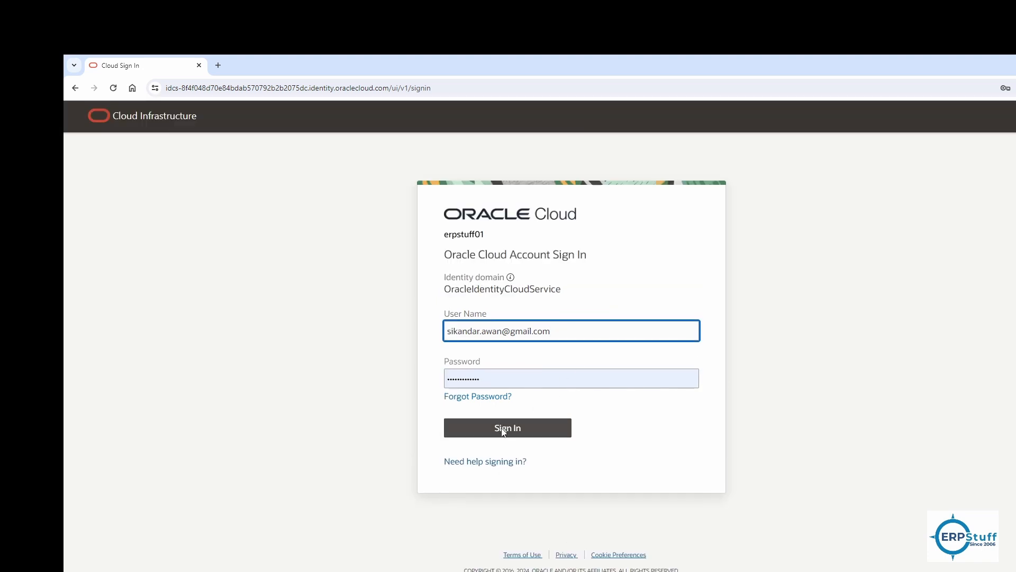
pyautogui.click(508, 427)
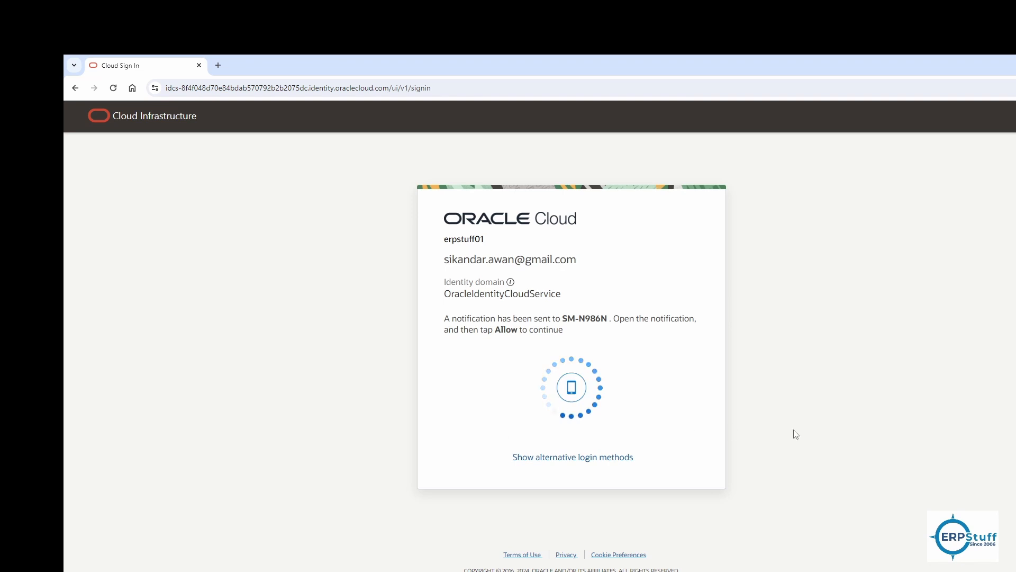
pyautogui.moveTo(880, 412)
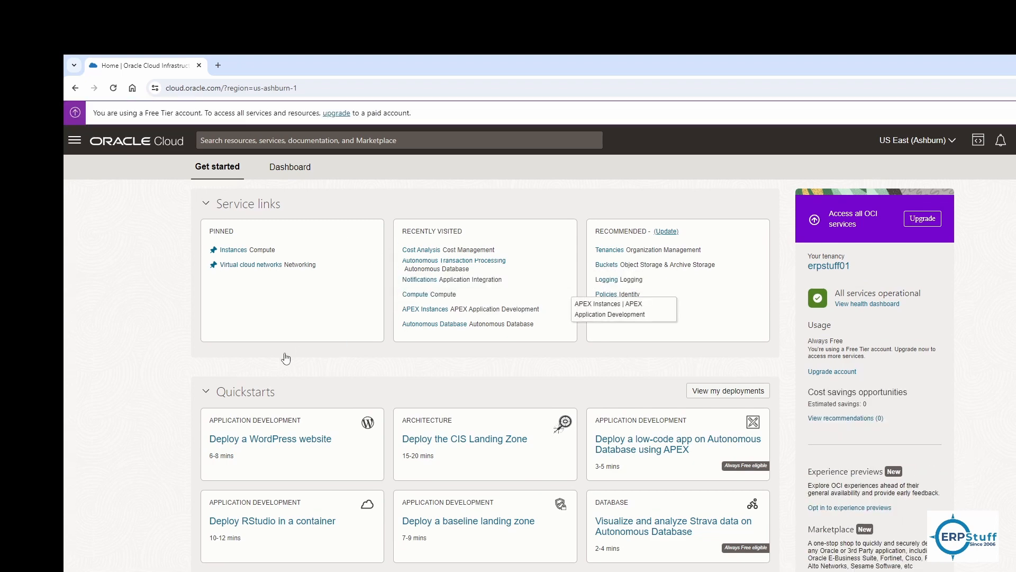
pyautogui.moveTo(281, 356)
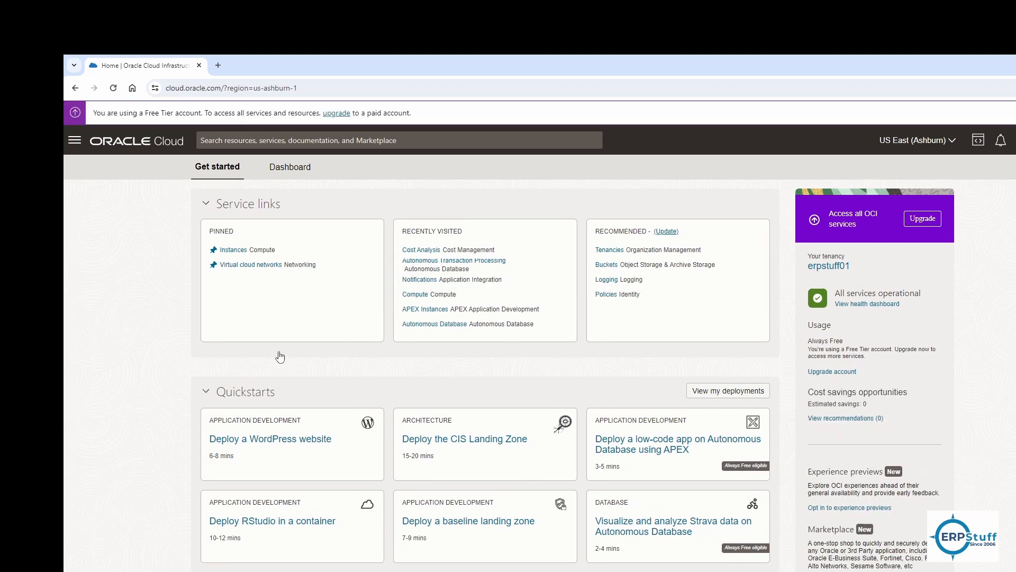
pyautogui.moveTo(139, 179)
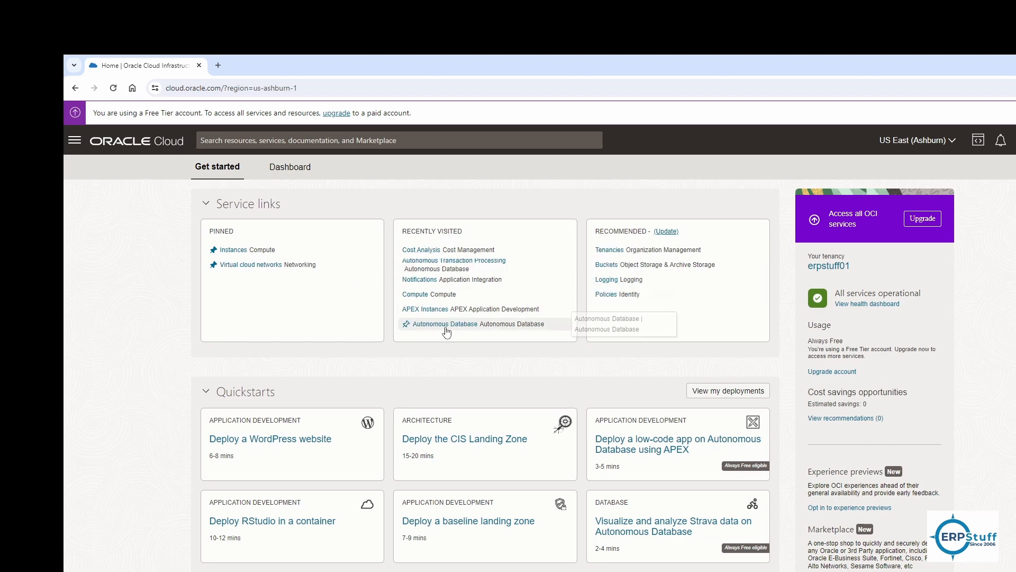
# - Go to Autonomous Database and view the Data Warehouse and APEX databases listed
pyautogui.click(445, 324)
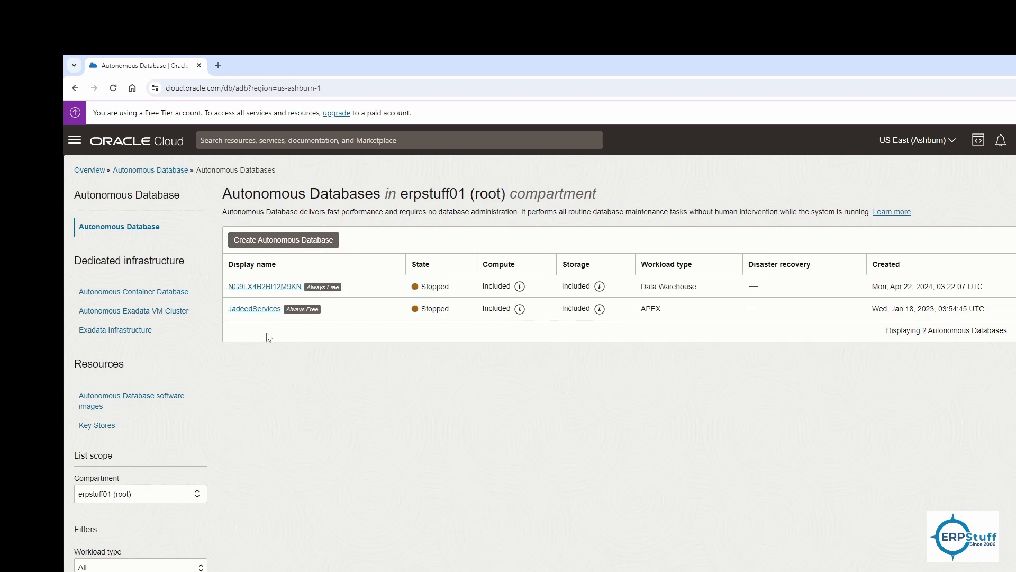
pyautogui.moveTo(293, 298)
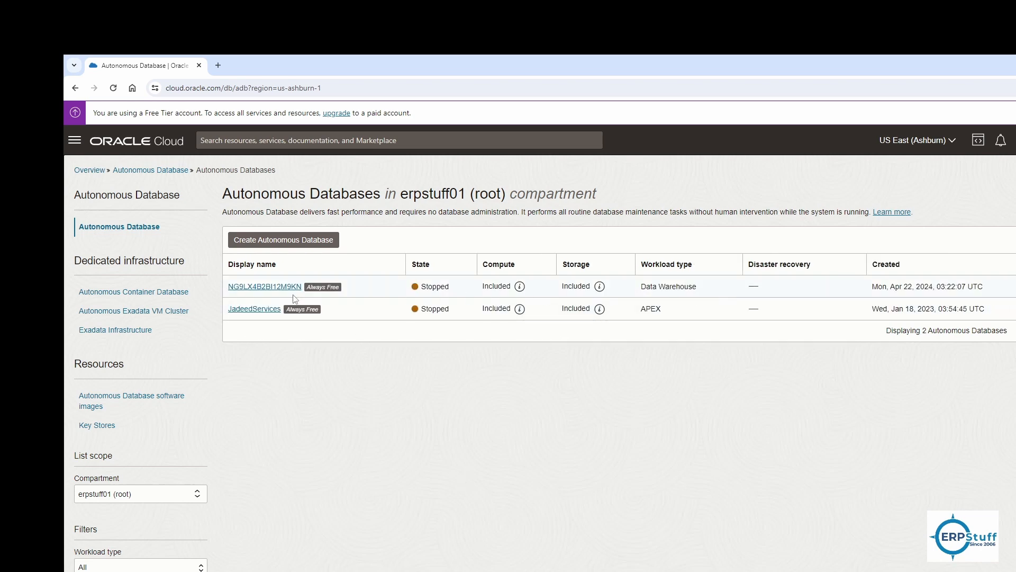
pyautogui.moveTo(598, 286)
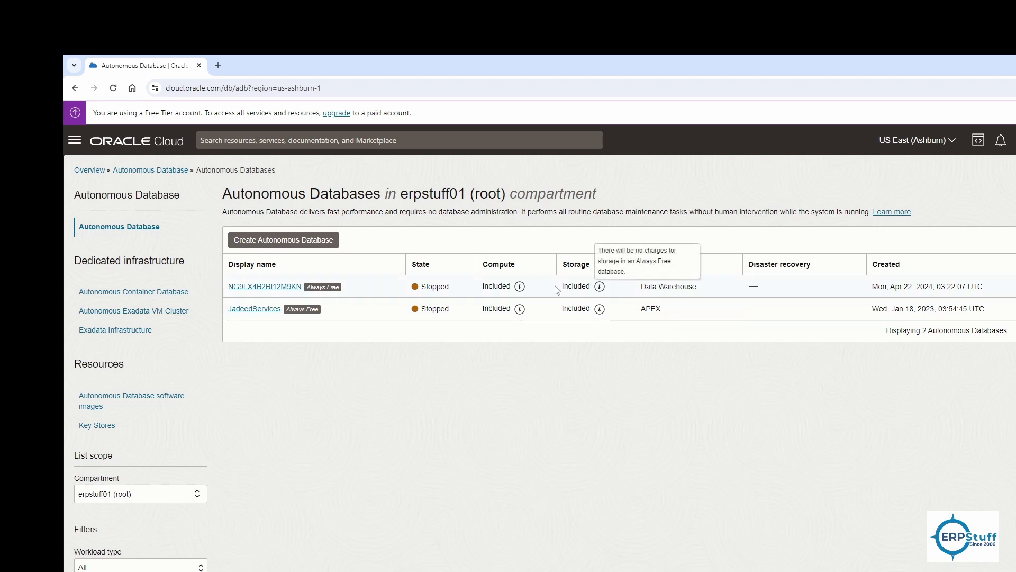
pyautogui.moveTo(599, 353)
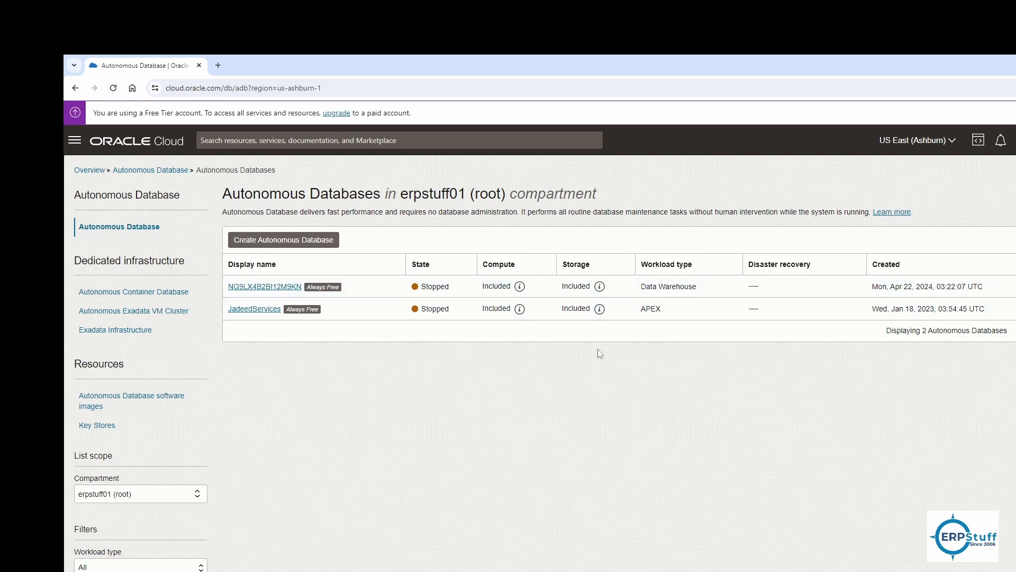
pyautogui.moveTo(615, 351)
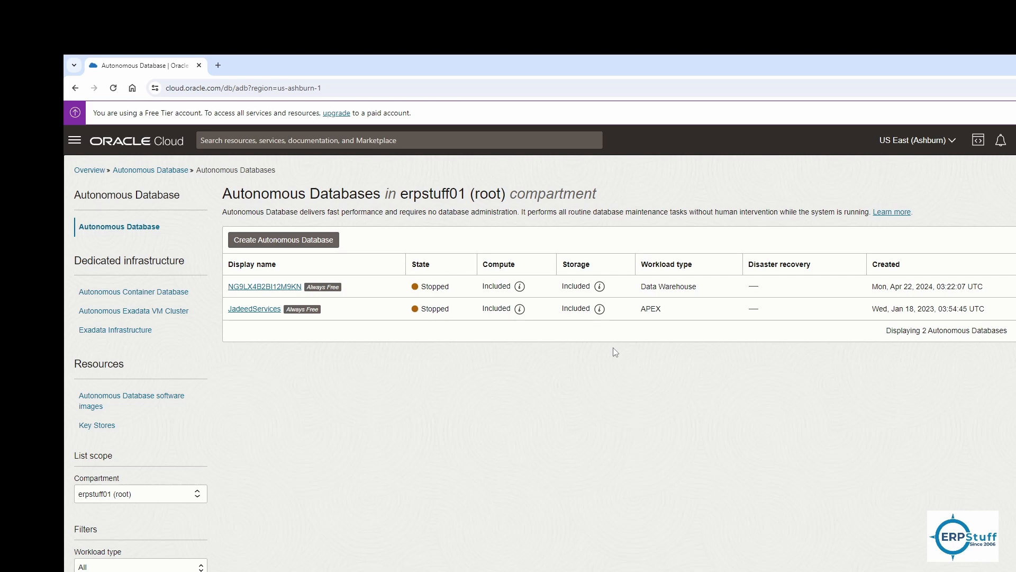
pyautogui.moveTo(703, 352)
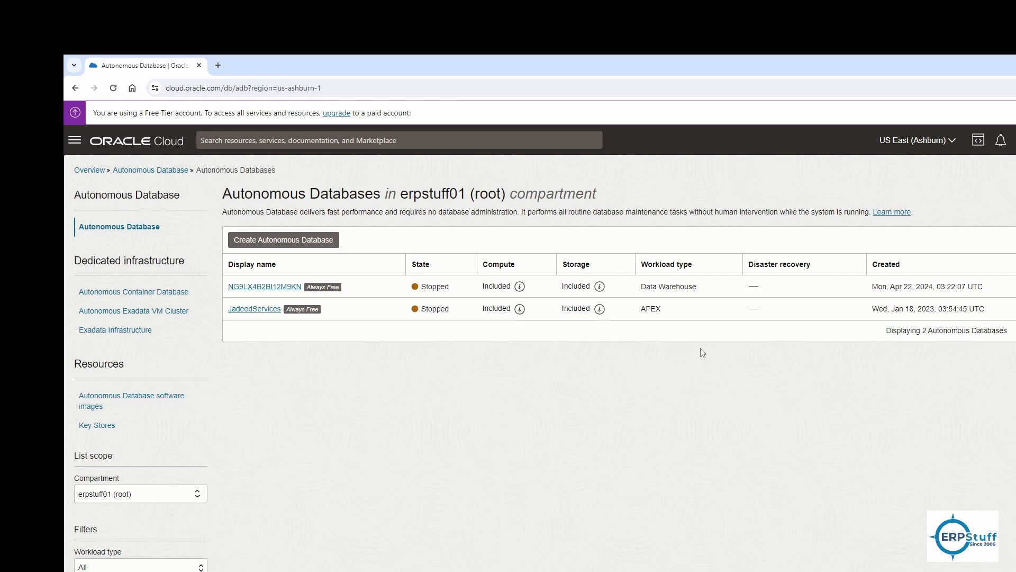
pyautogui.click(665, 263)
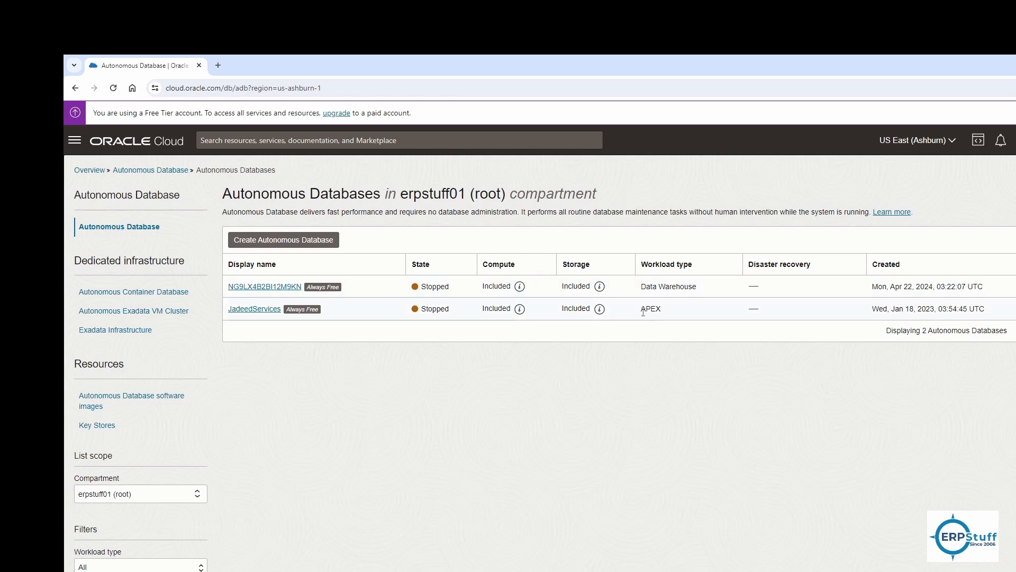
pyautogui.doubleClick(651, 308)
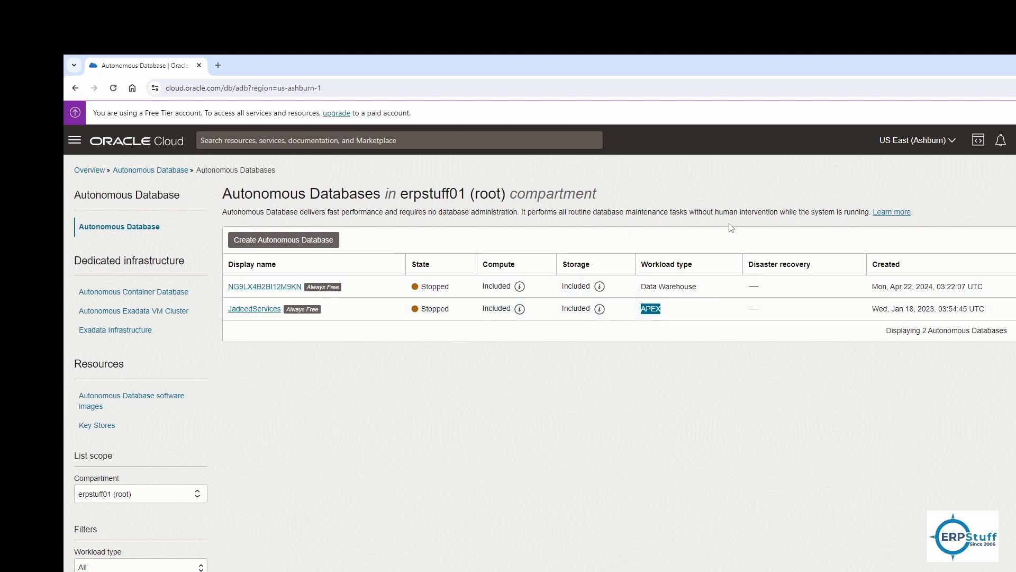
pyautogui.moveTo(712, 291)
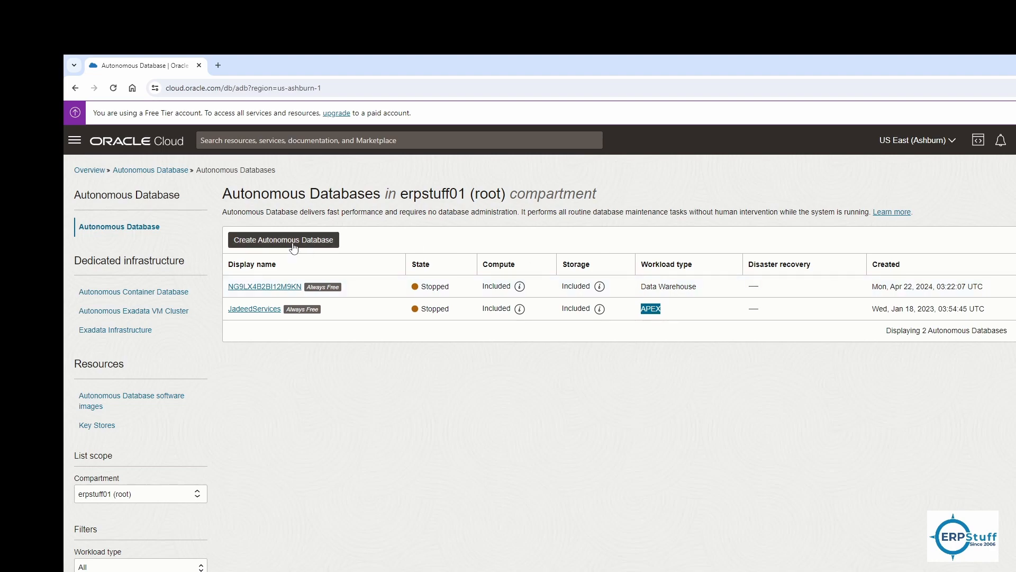
# - Start a new Autonomous Database named ERPSTUFF_01 (database ERPSTUFF01) with Transaction Processing workload
pyautogui.click(283, 239)
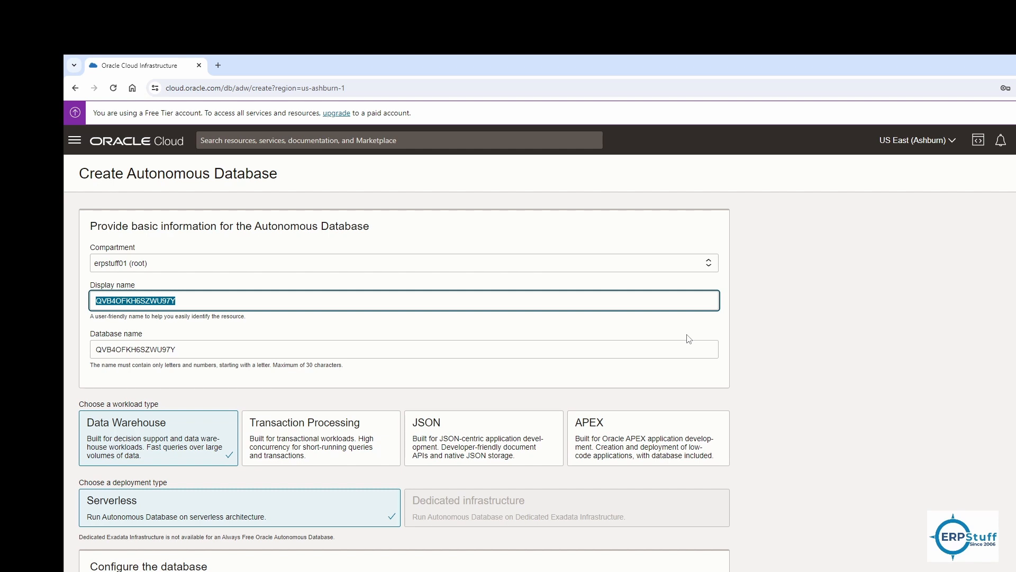
pyautogui.write('ERPSTUFF')
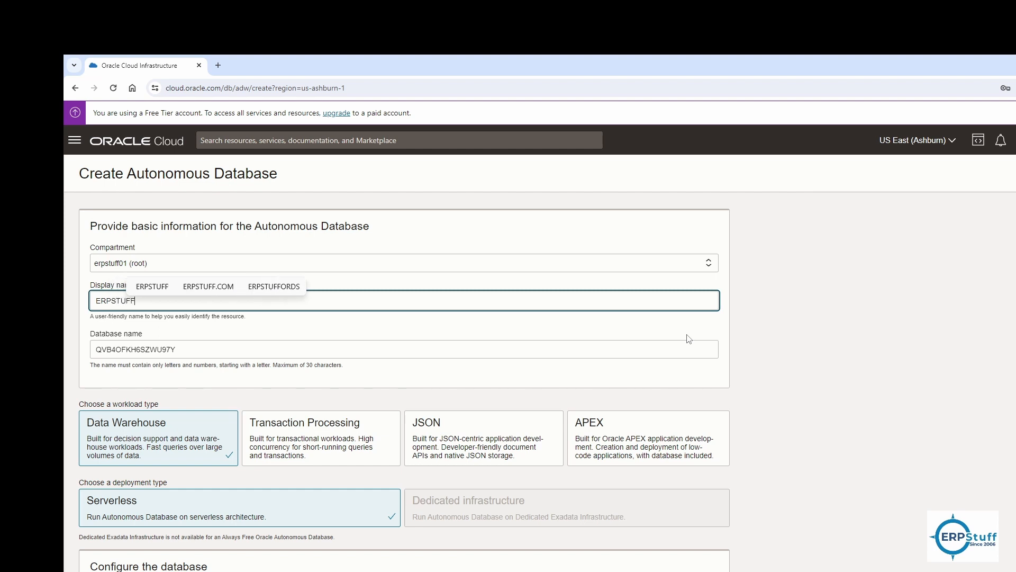
pyautogui.write('_01')
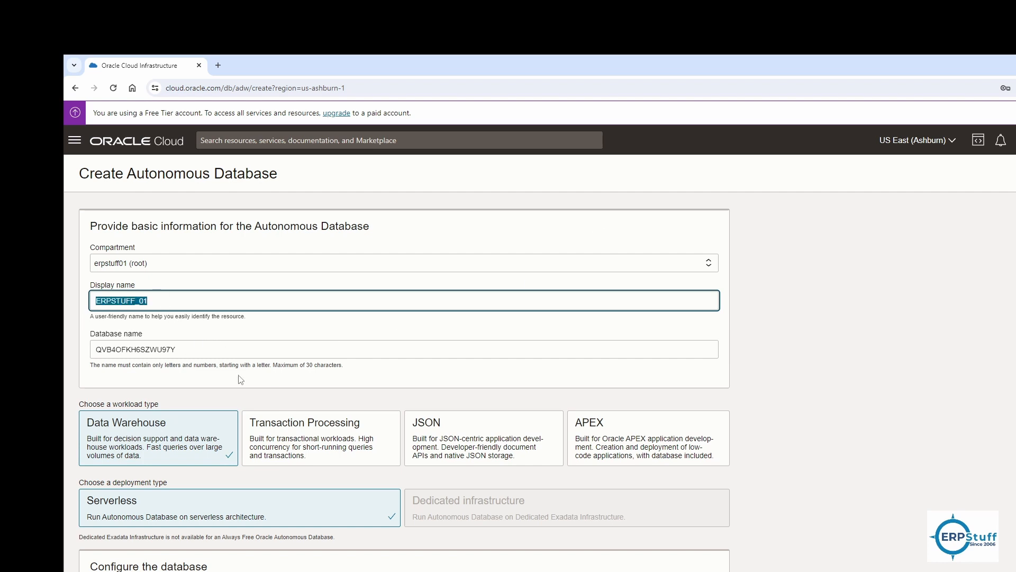
pyautogui.click(403, 348)
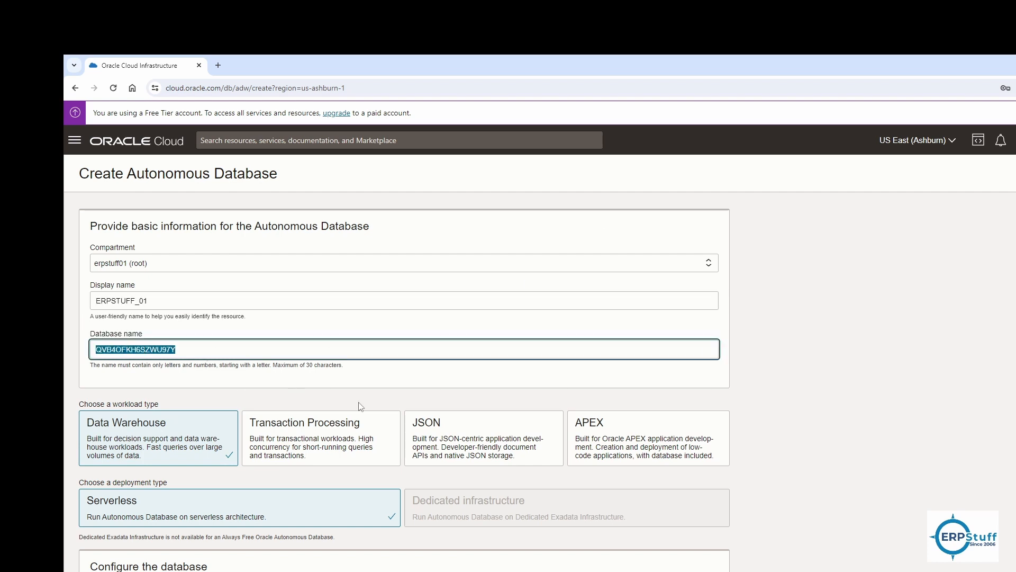
pyautogui.write('ERPSTUFF_01')
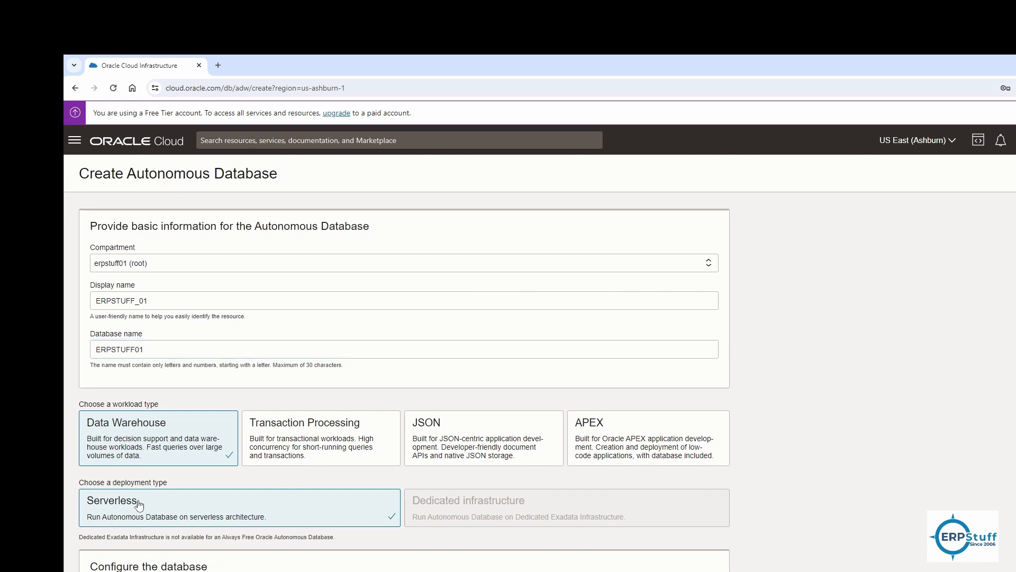
pyautogui.moveTo(108, 435)
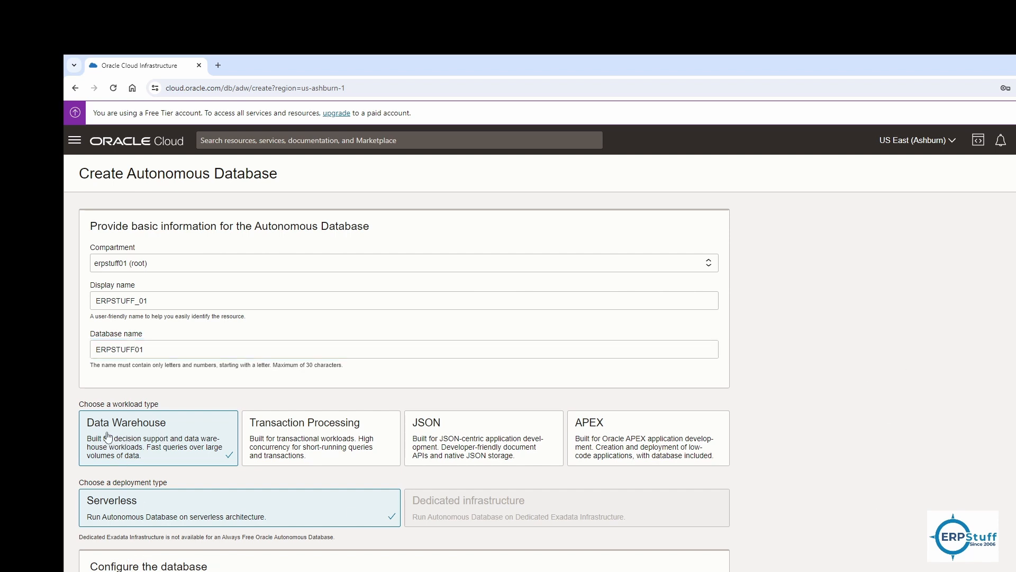
pyautogui.moveTo(321, 438)
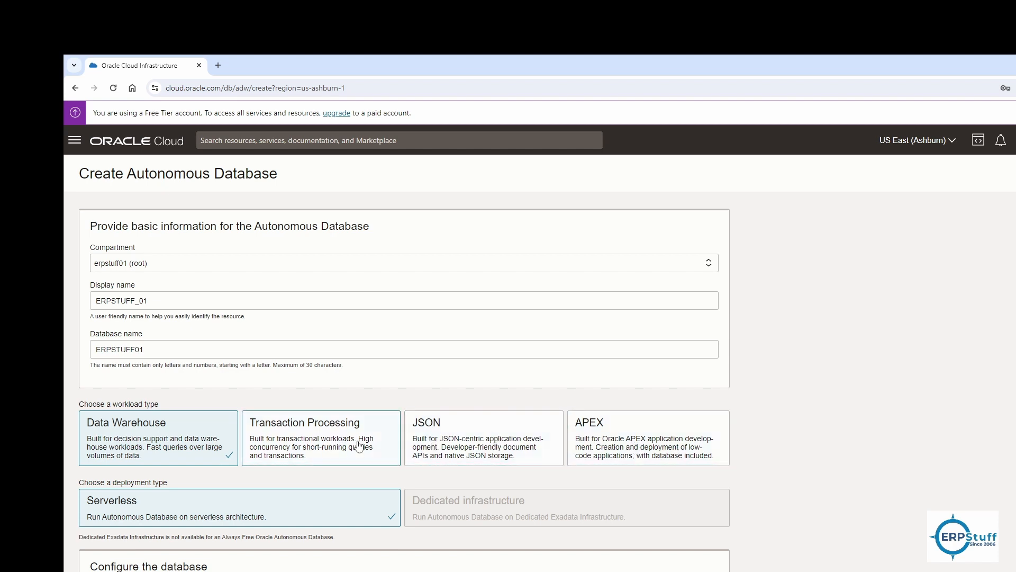
pyautogui.click(321, 437)
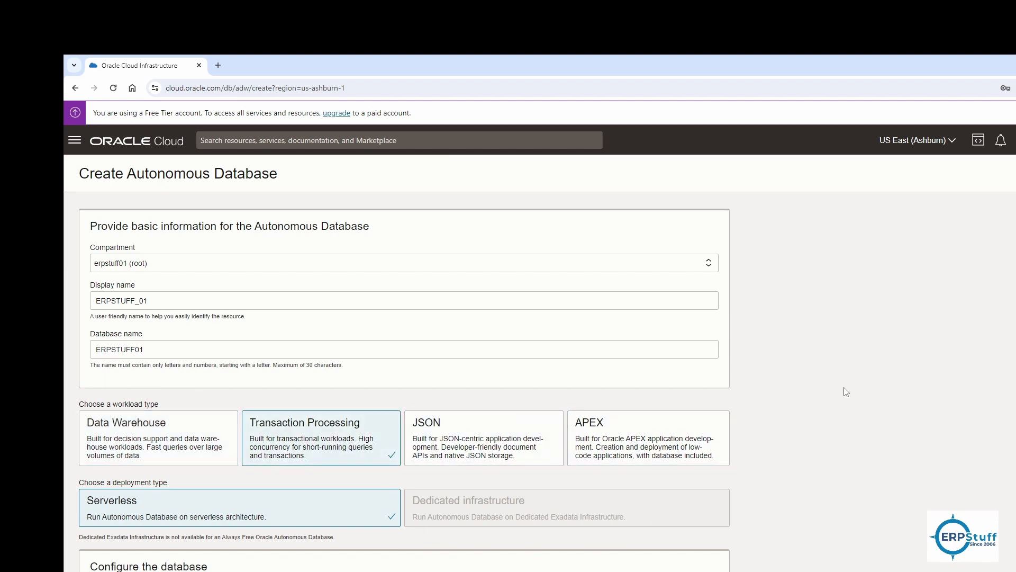
pyautogui.moveTo(858, 427)
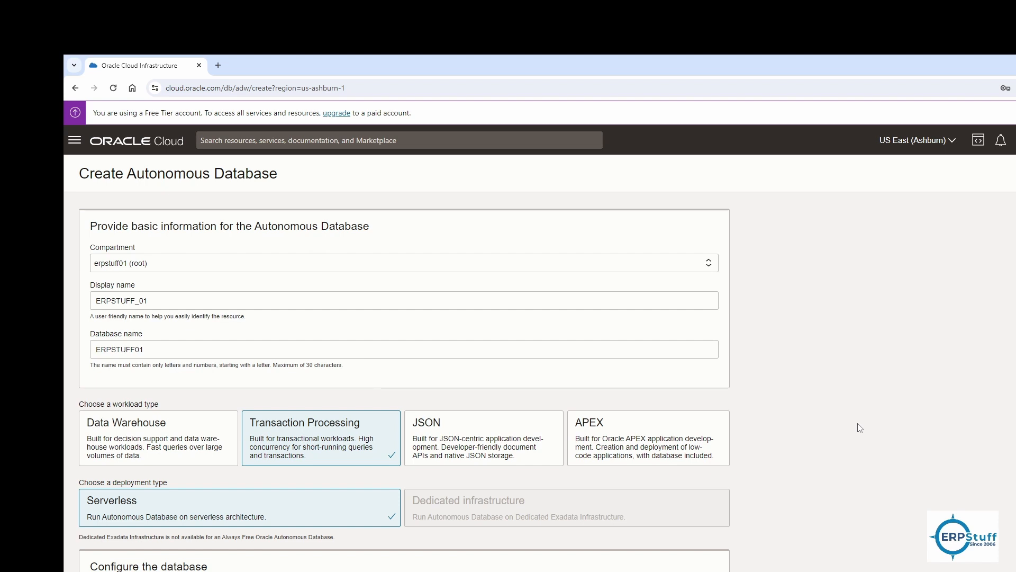
pyautogui.moveTo(232, 451)
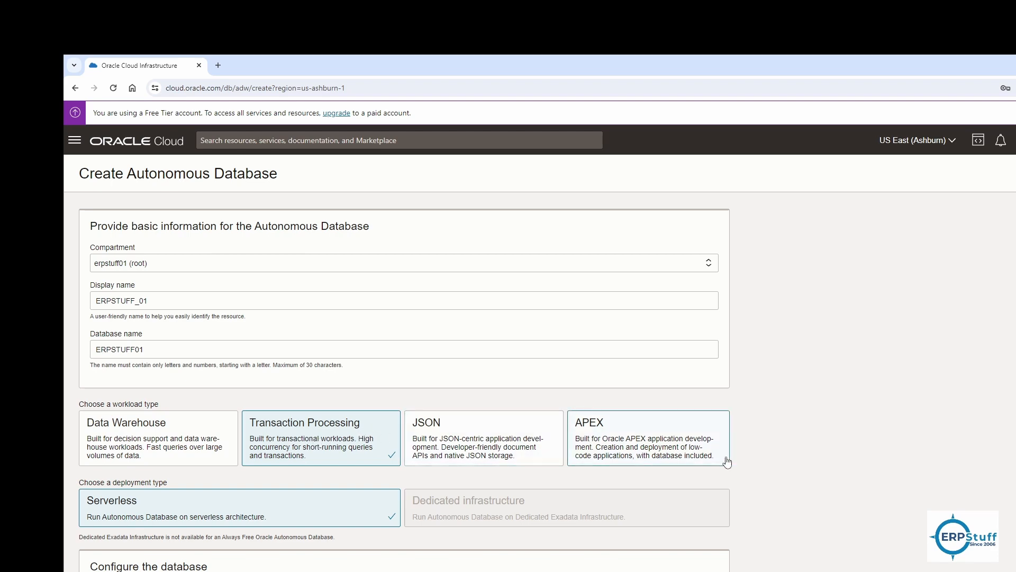
# - Enter and confirm the ADMIN password under administrator credentials
pyautogui.scroll(-3)
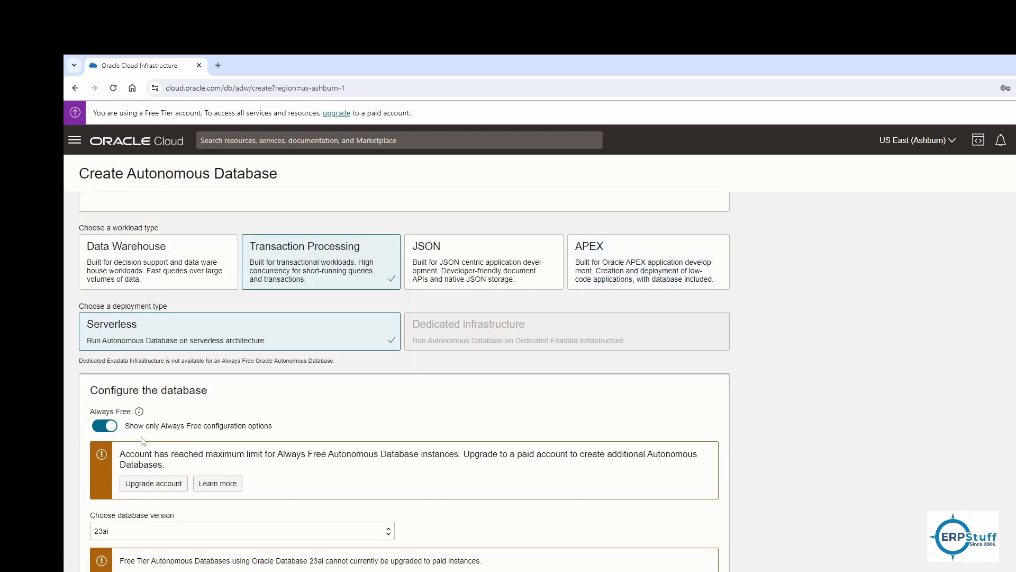
pyautogui.moveTo(139, 412)
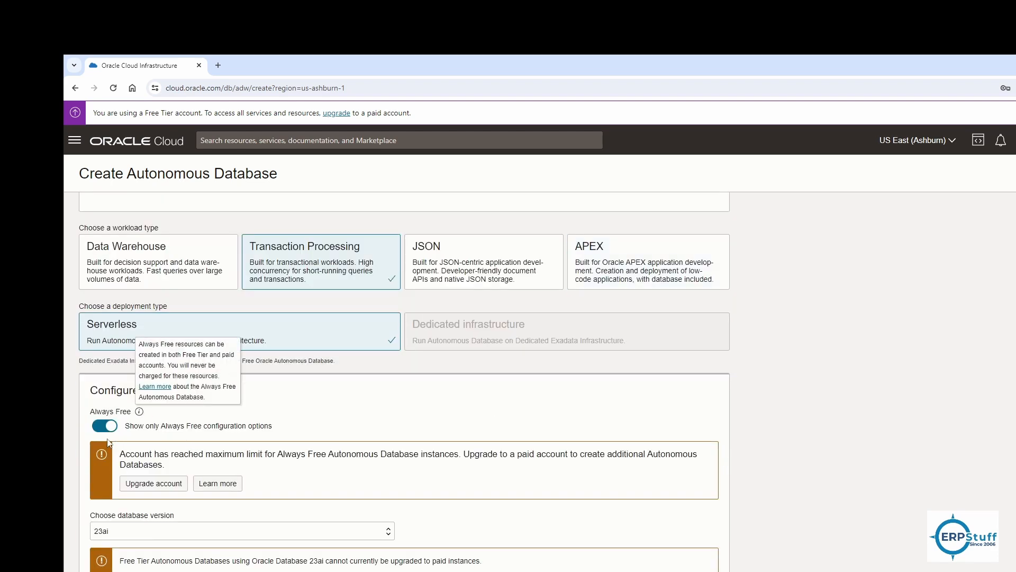
pyautogui.scroll(-3)
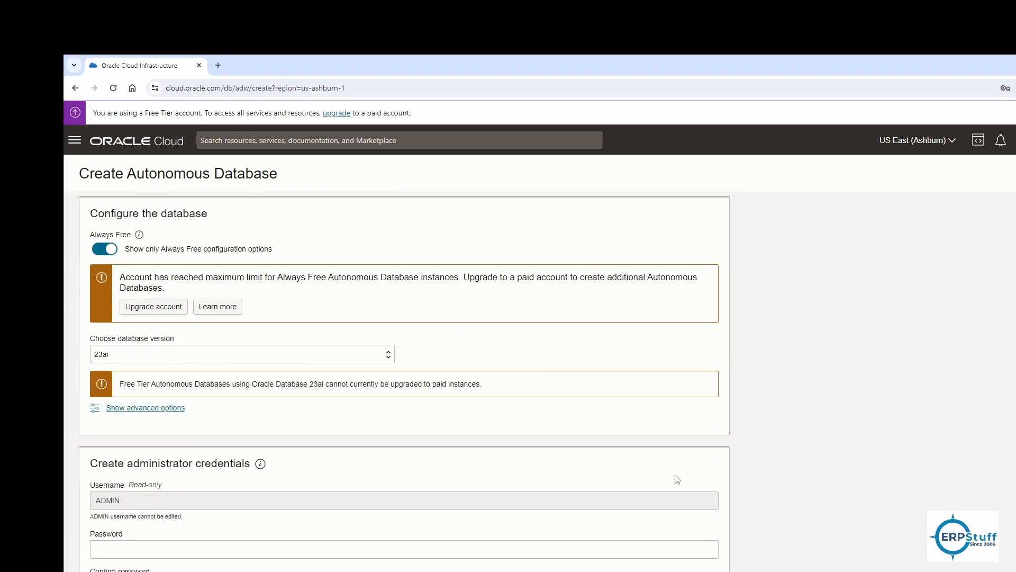
pyautogui.scroll(-3)
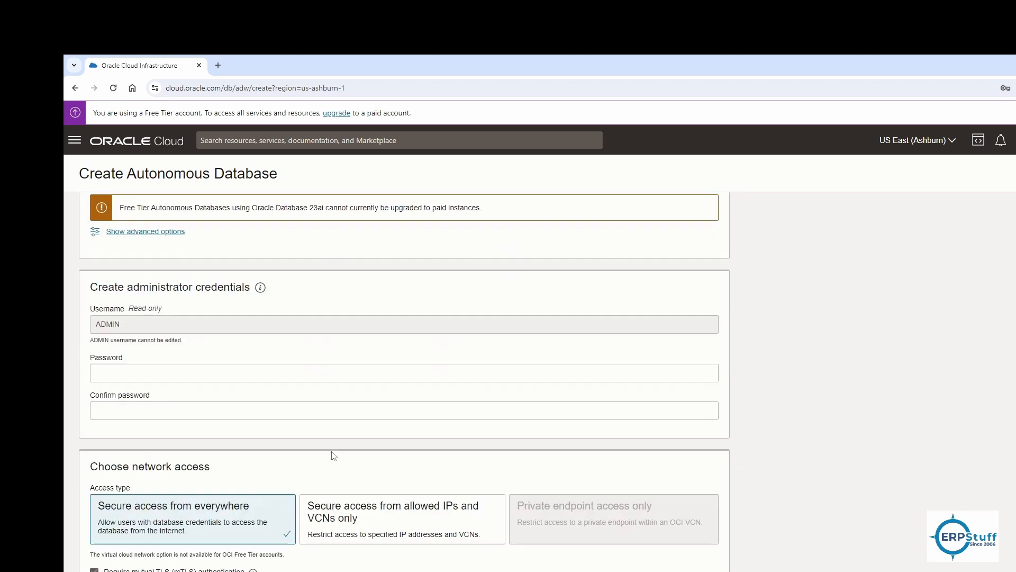
pyautogui.click(404, 372)
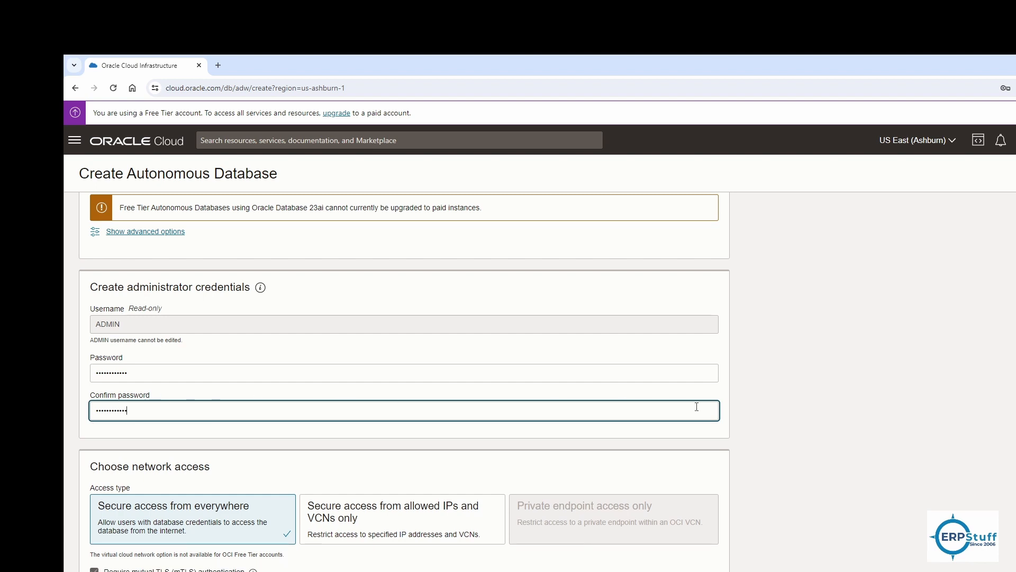
pyautogui.moveTo(402, 429)
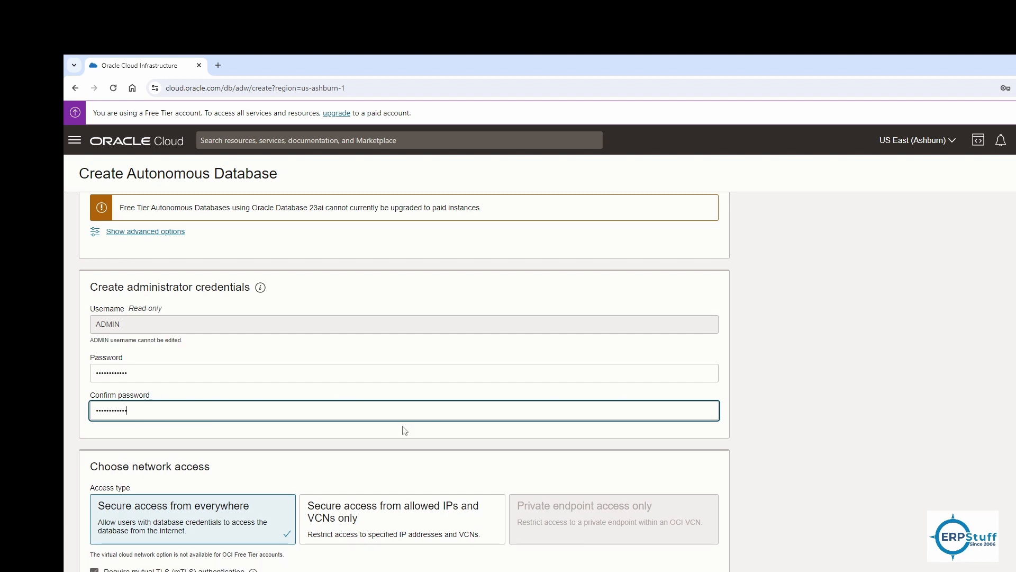
pyautogui.scroll(-3)
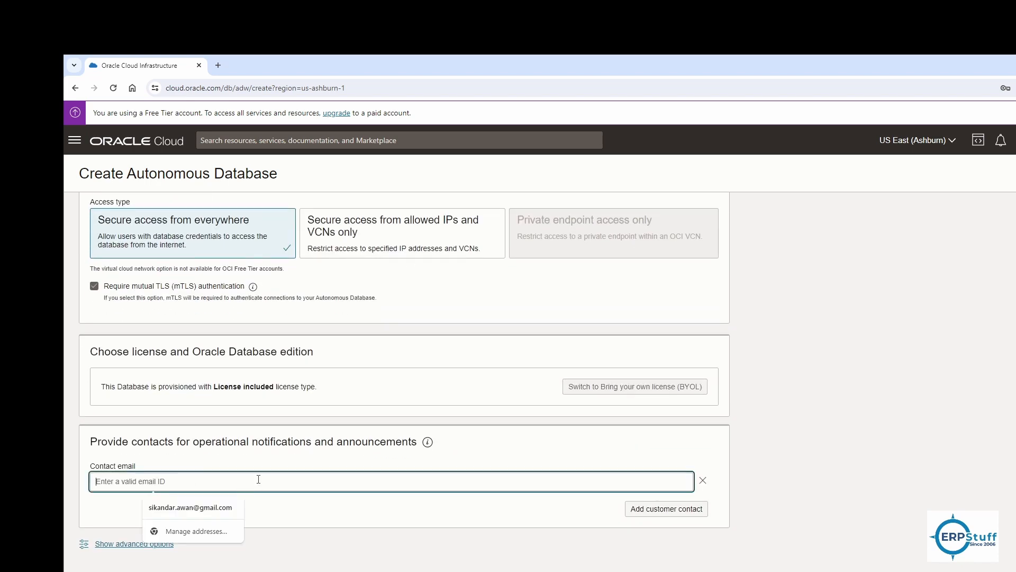
# - Submit the ERPSTUFF_01 creation form to start provisioning
pyautogui.click(190, 507)
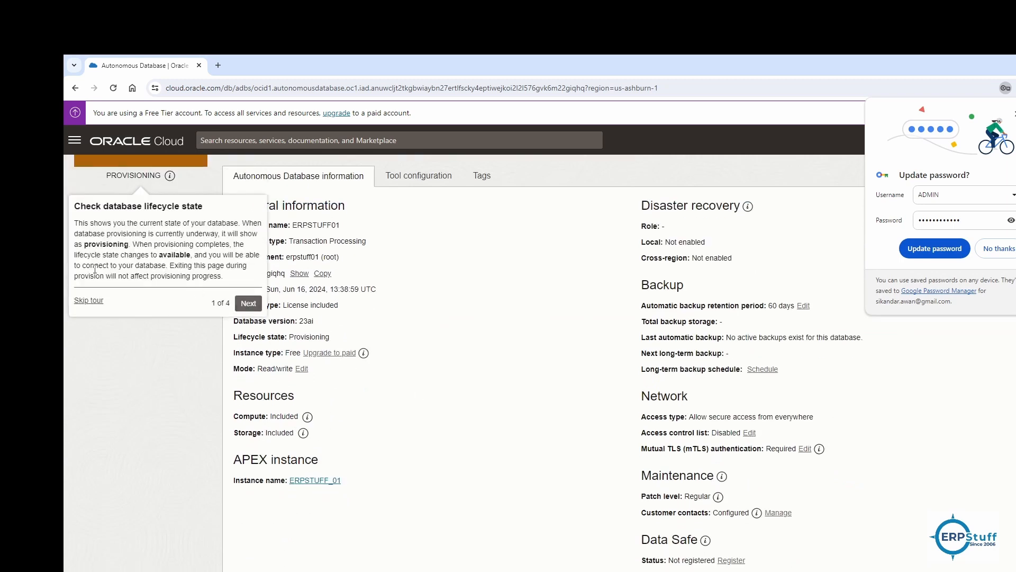
# - Skip the guided tour with 'Do not show this again', then refresh the database list
pyautogui.click(88, 300)
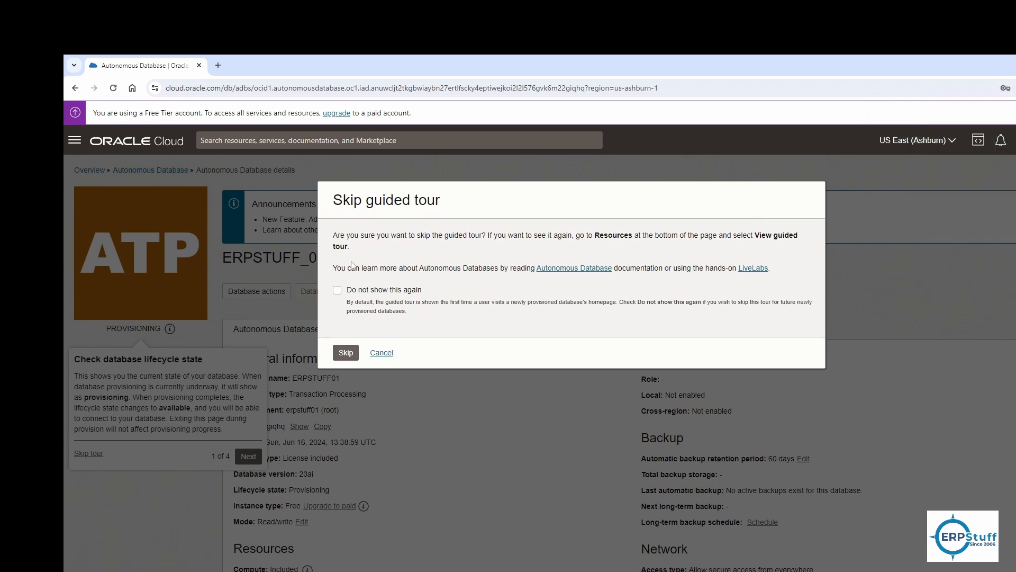
pyautogui.click(337, 290)
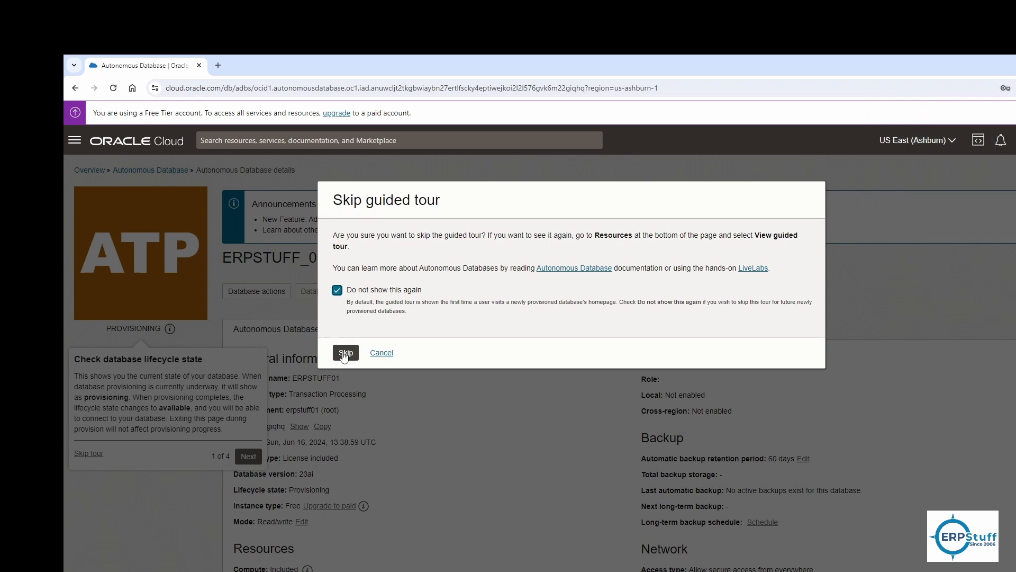
pyautogui.click(346, 352)
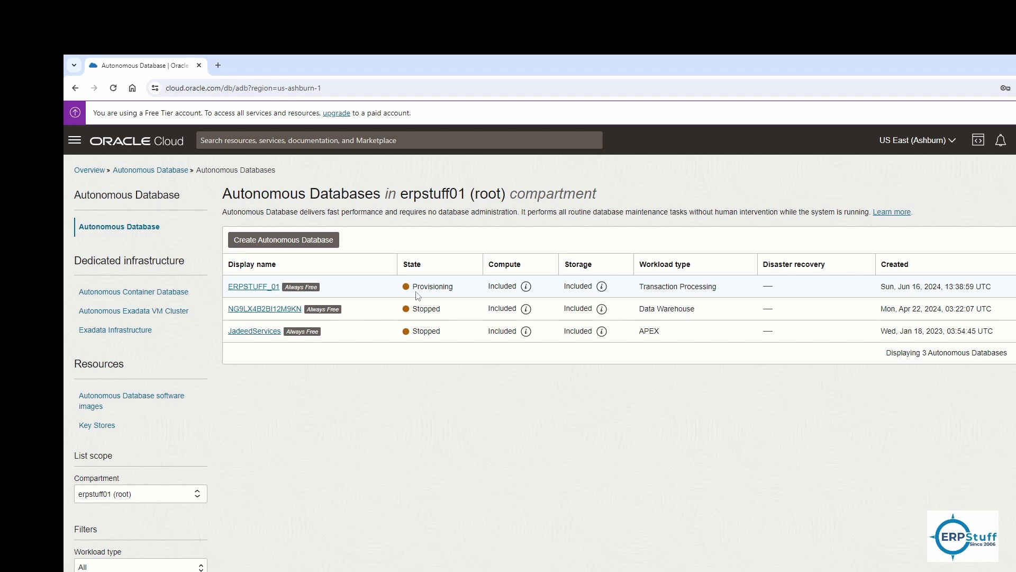
pyautogui.moveTo(448, 289)
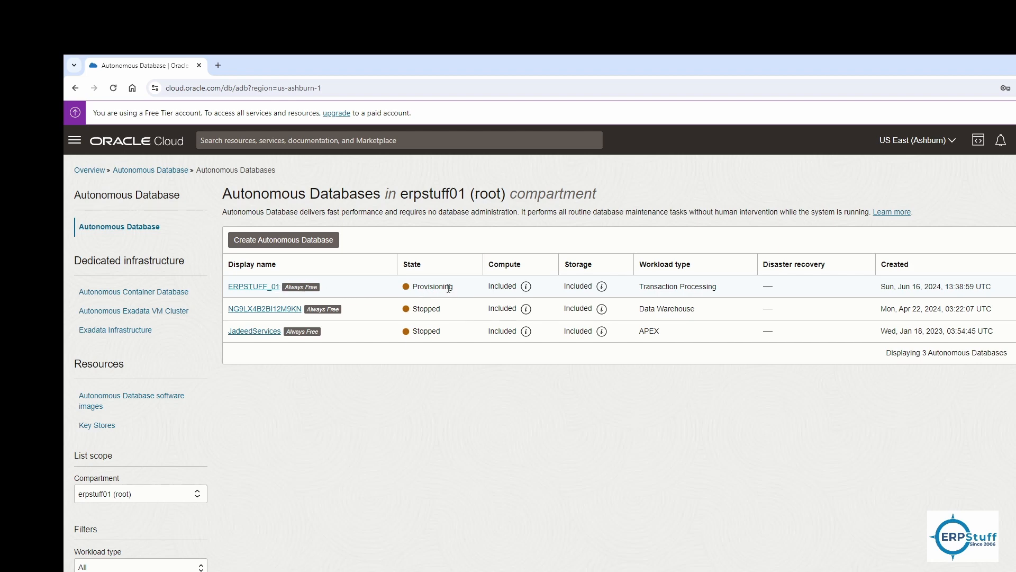
pyautogui.moveTo(113, 87)
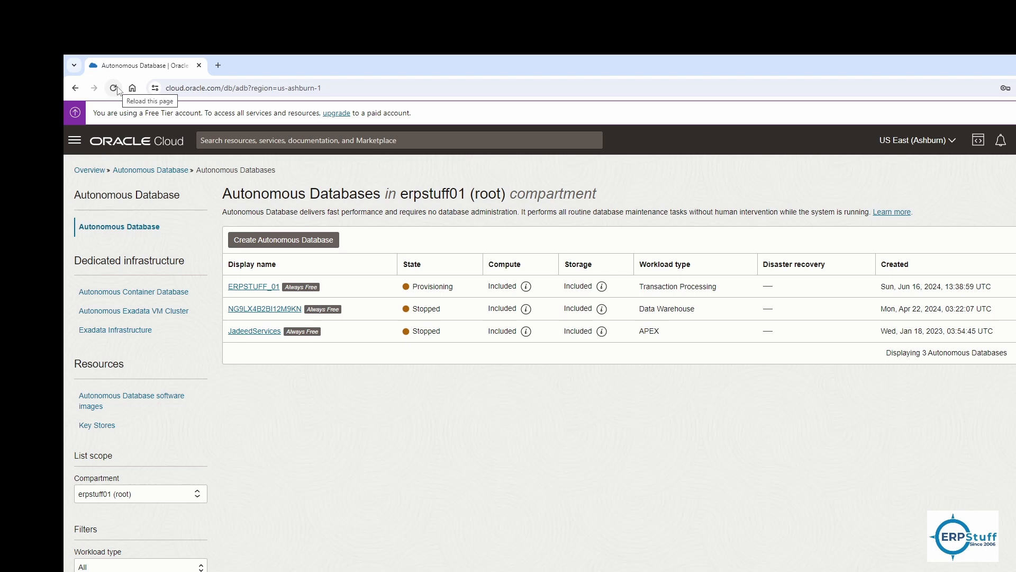
pyautogui.click(112, 87)
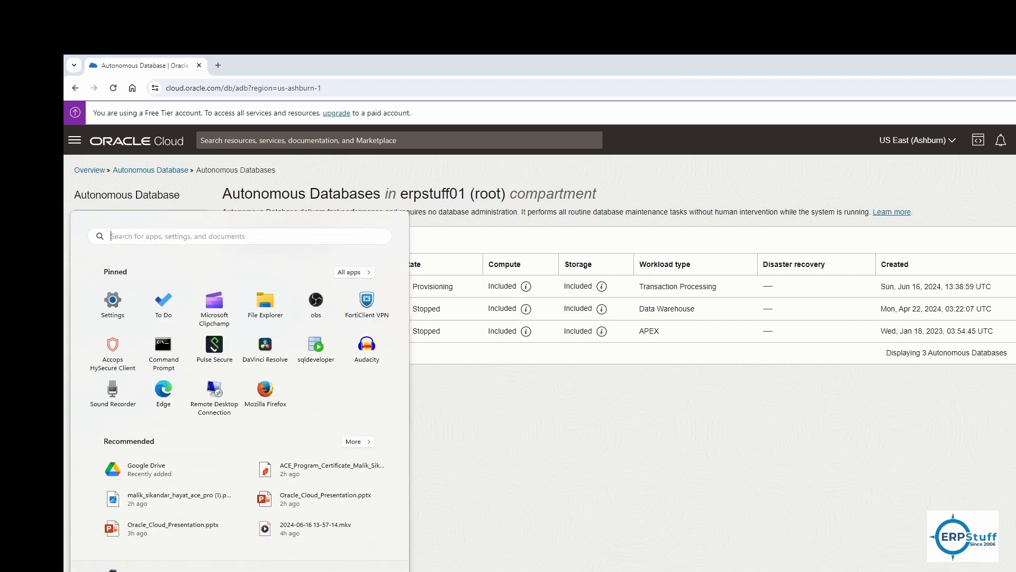
# - Launch SQL Developer from its pinned Start menu app
pyautogui.rightClick(316, 342)
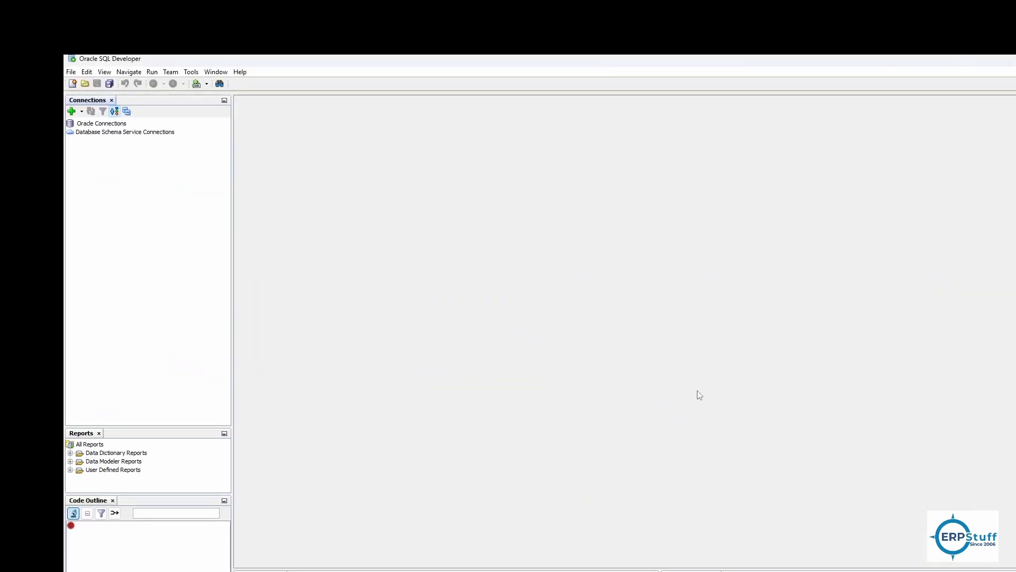
pyautogui.moveTo(999, 254)
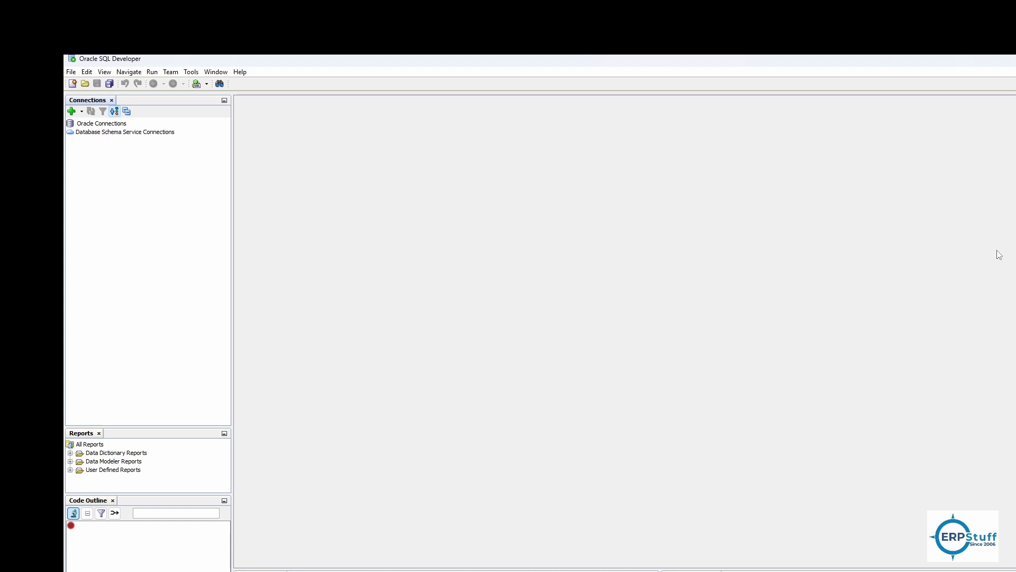
pyautogui.moveTo(889, 369)
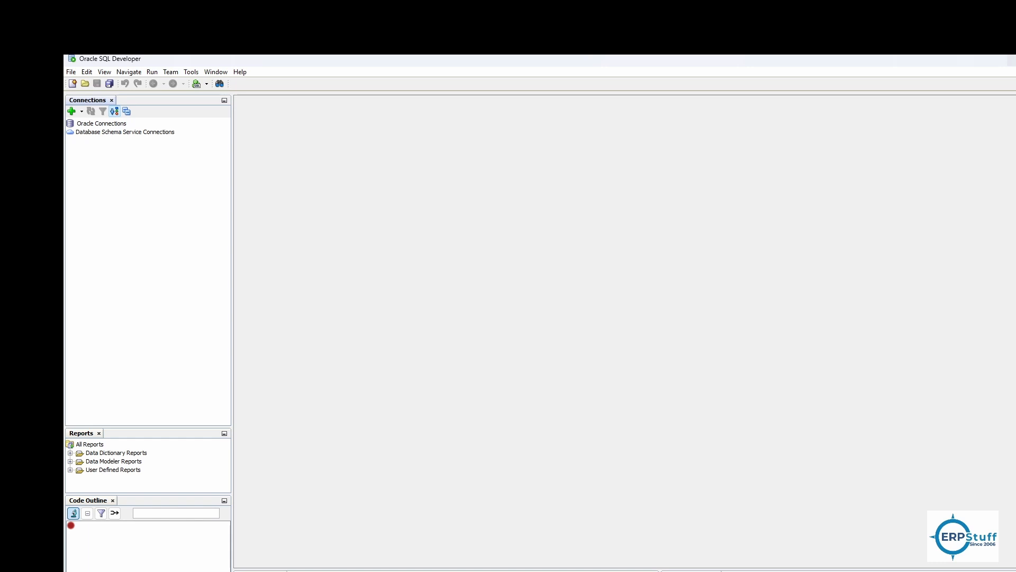
pyautogui.moveTo(947, 65)
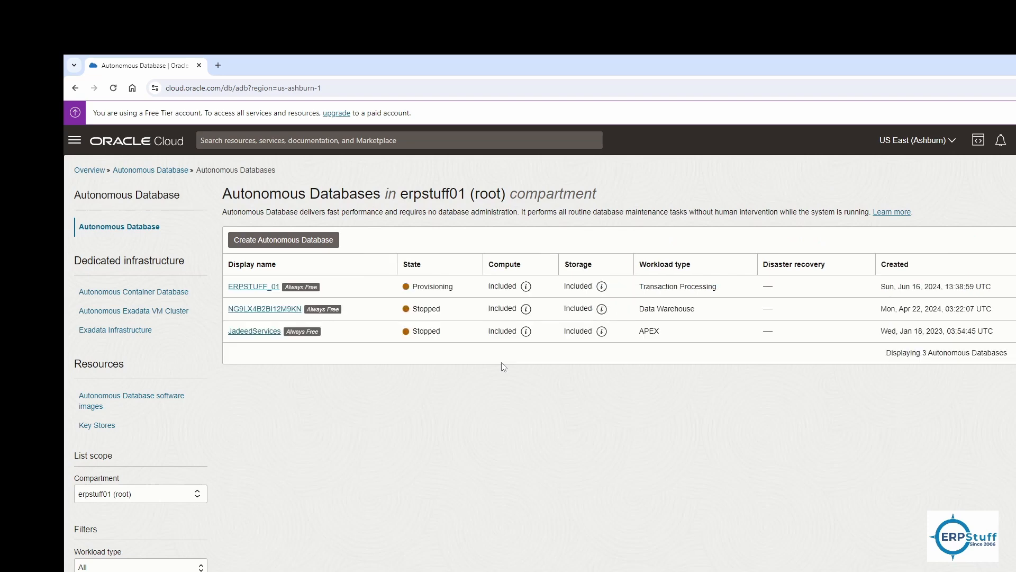
pyautogui.moveTo(600, 285)
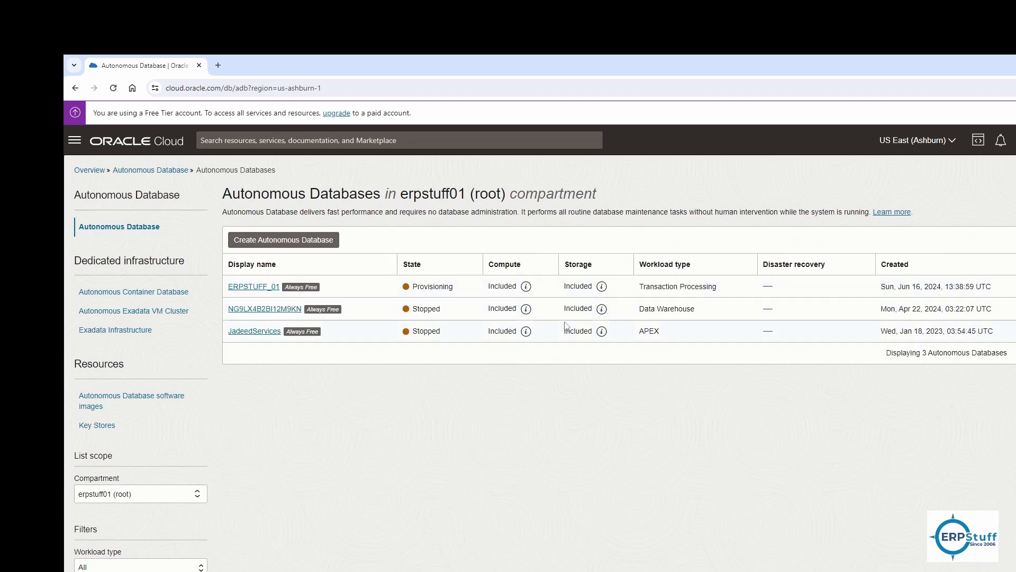
pyautogui.moveTo(283, 307)
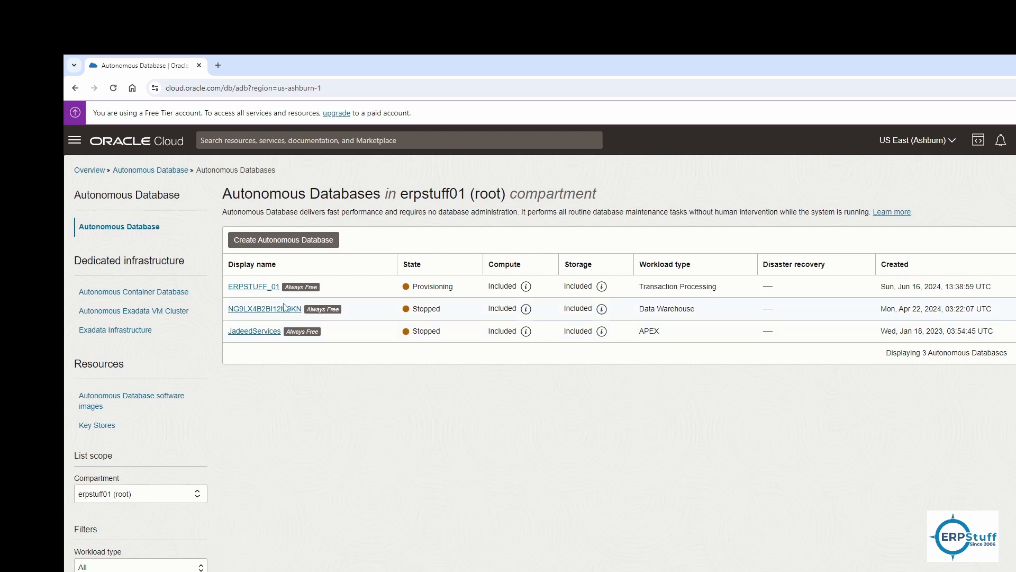
# - Open ERPSTUFF_01 details, highlight its 23ai database version, and view tool configuration
pyautogui.click(253, 285)
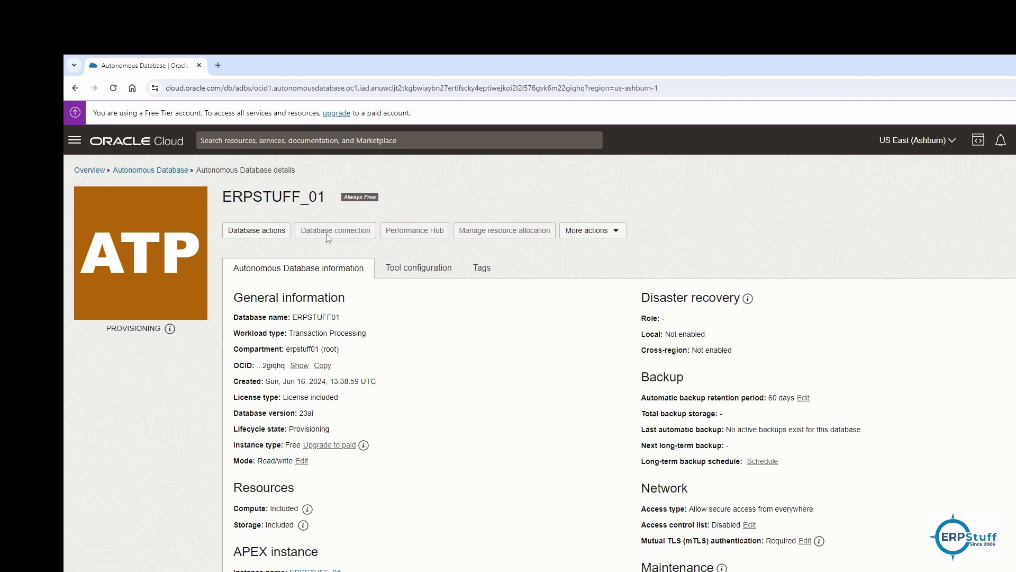
pyautogui.moveTo(332, 258)
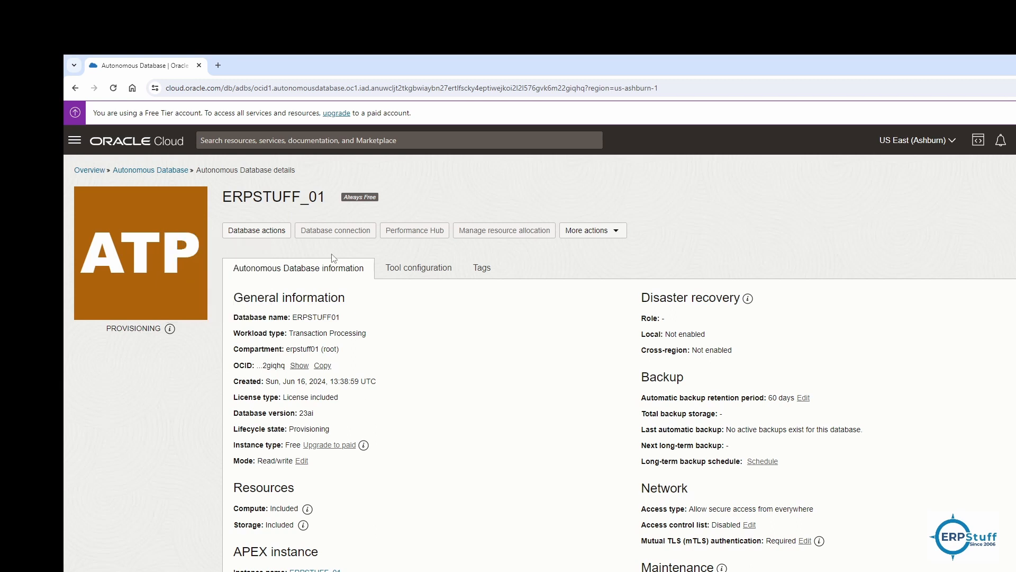
pyautogui.moveTo(354, 458)
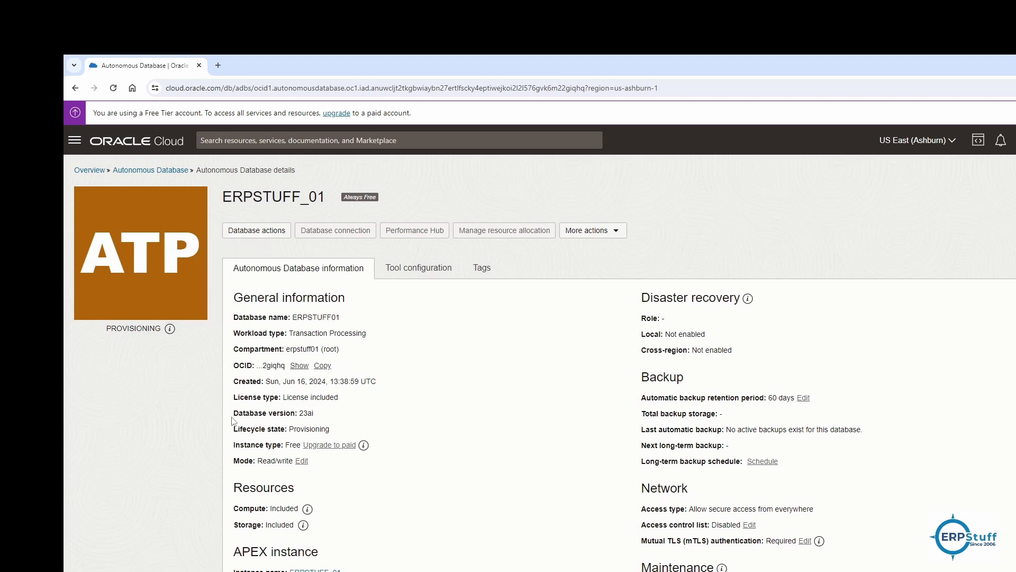
pyautogui.doubleClick(263, 413)
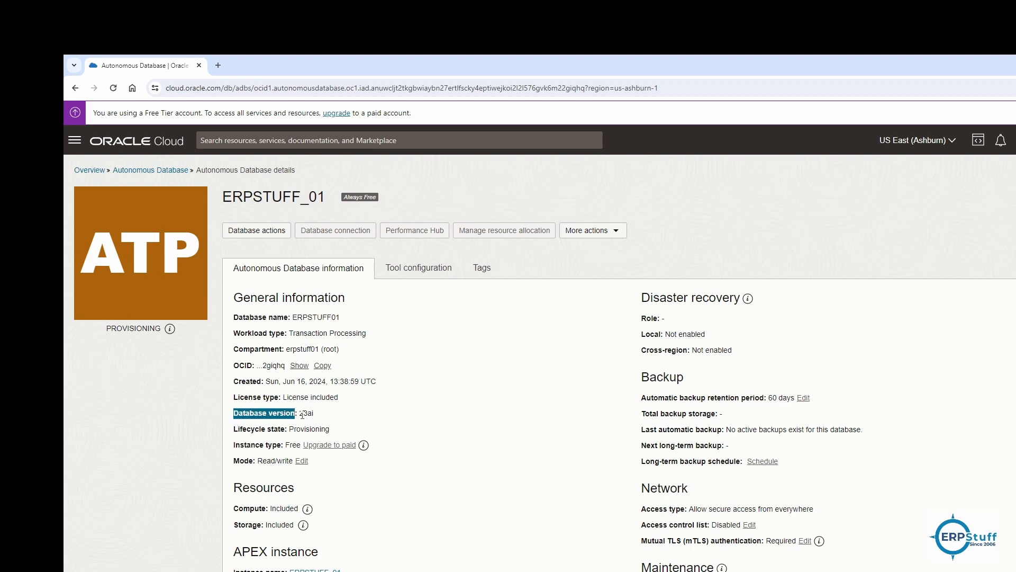
pyautogui.doubleClick(304, 413)
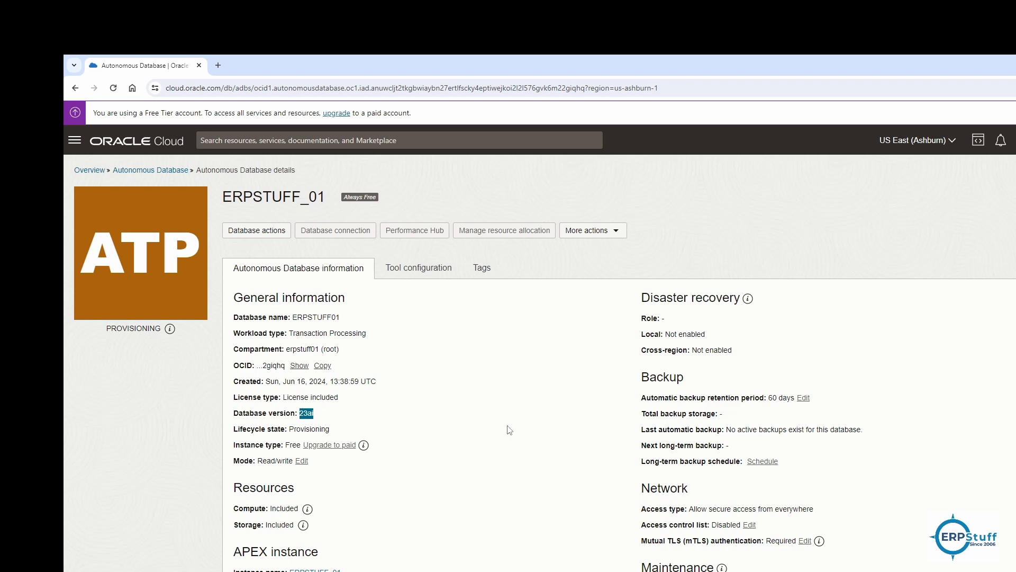
pyautogui.moveTo(461, 422)
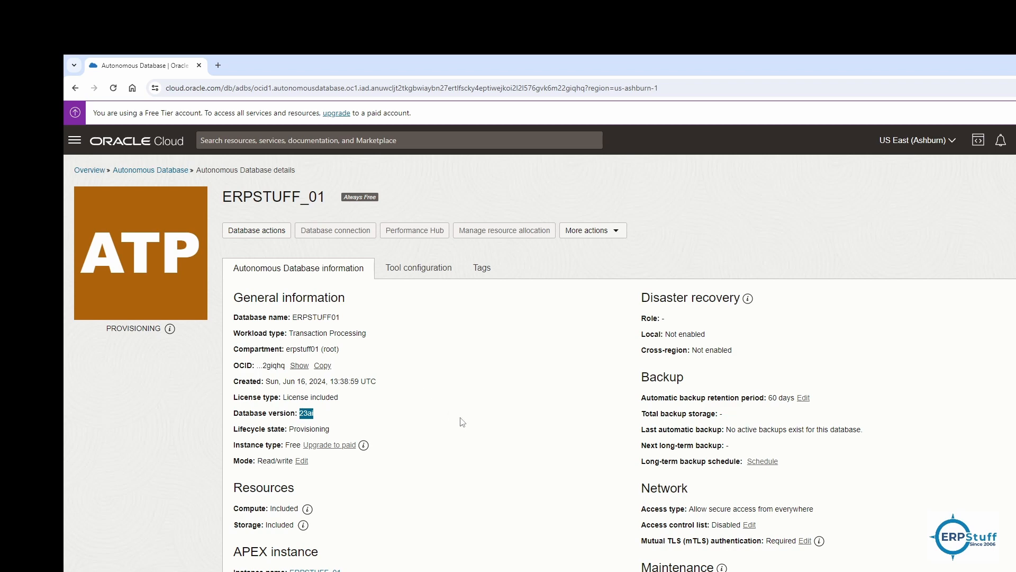
pyautogui.moveTo(605, 475)
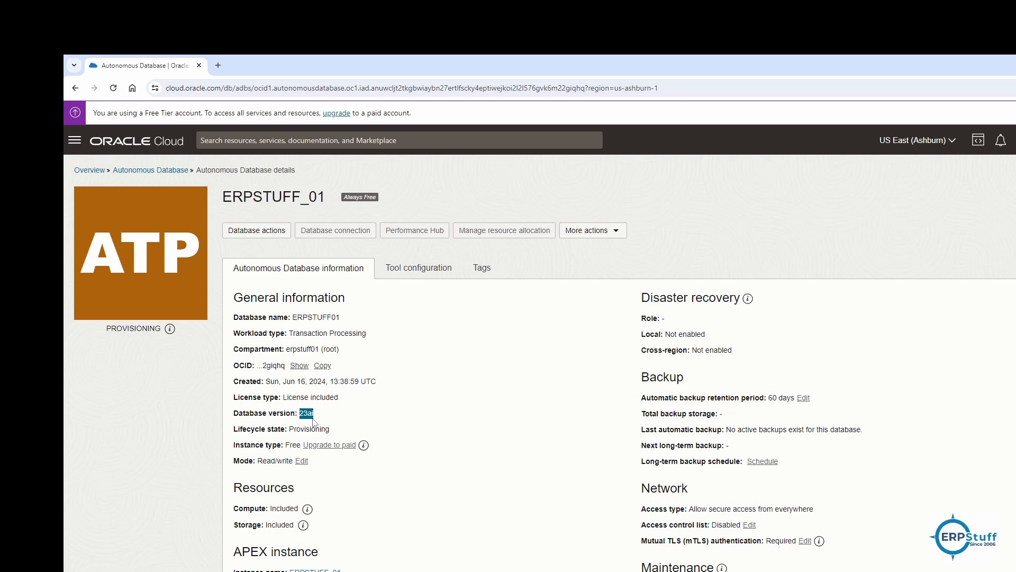
pyautogui.moveTo(496, 216)
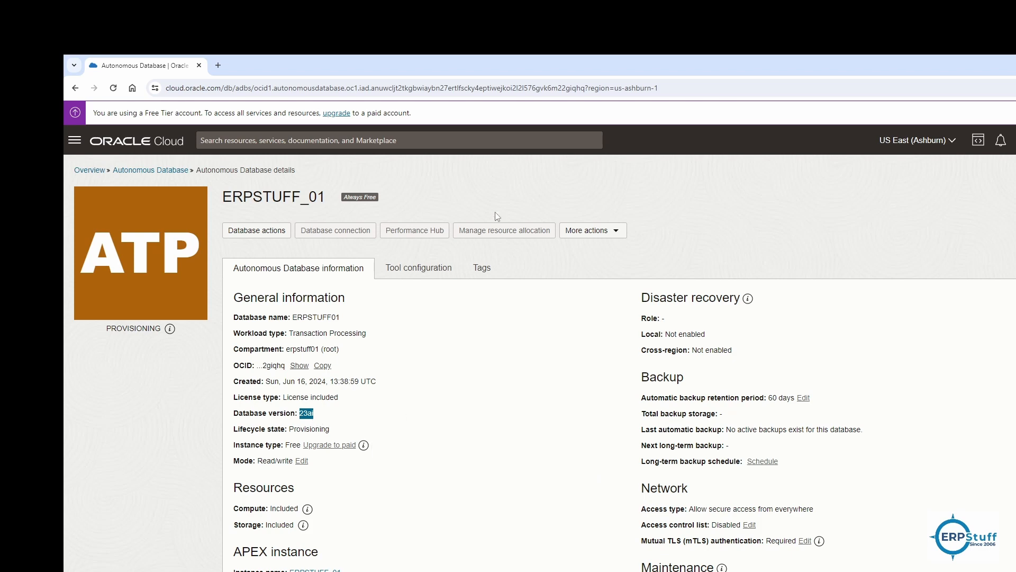
pyautogui.click(418, 267)
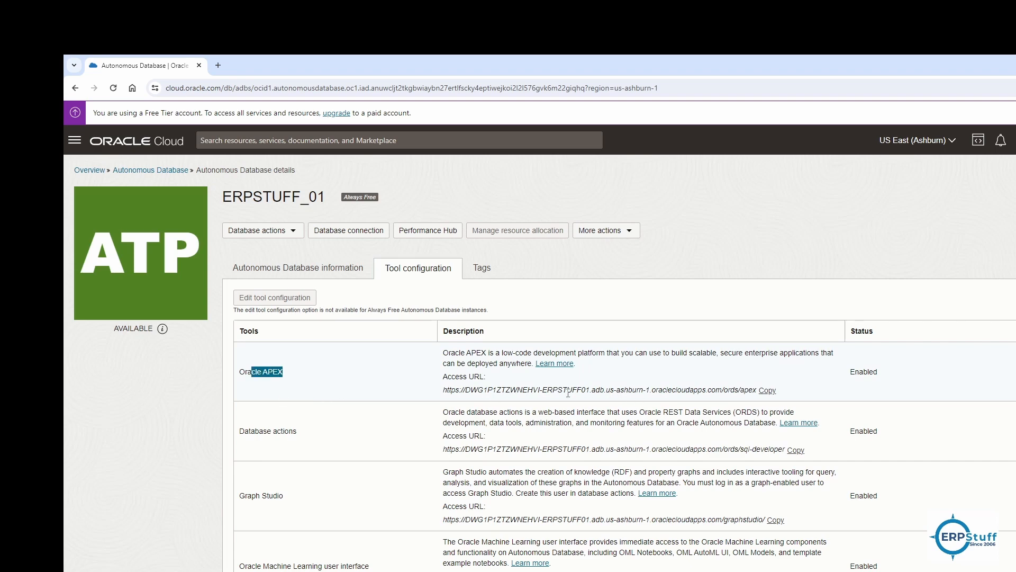
# - Reopen ERPSTUFF_01 from the list to see its Available status
pyautogui.scroll(-3)
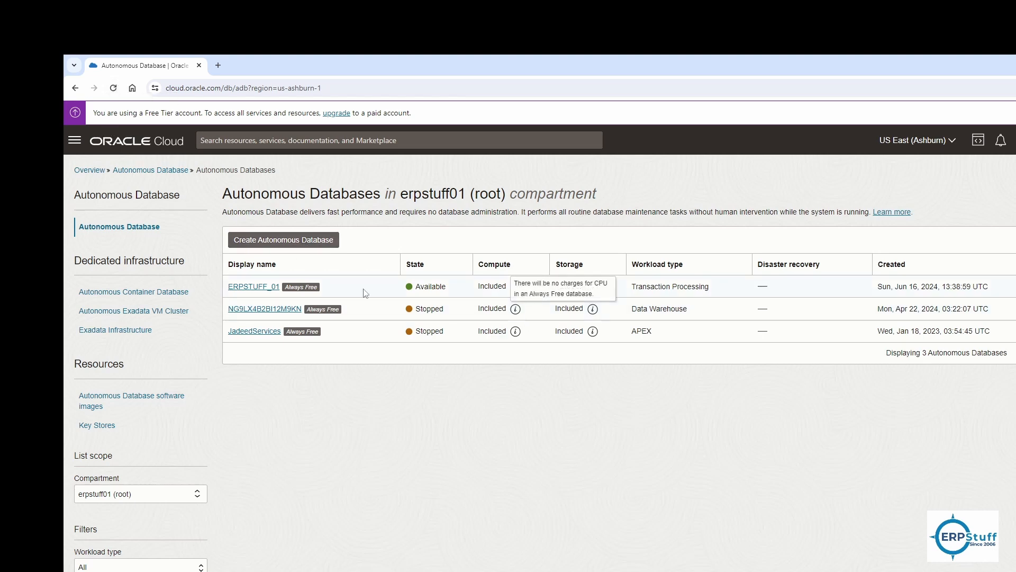
pyautogui.click(253, 286)
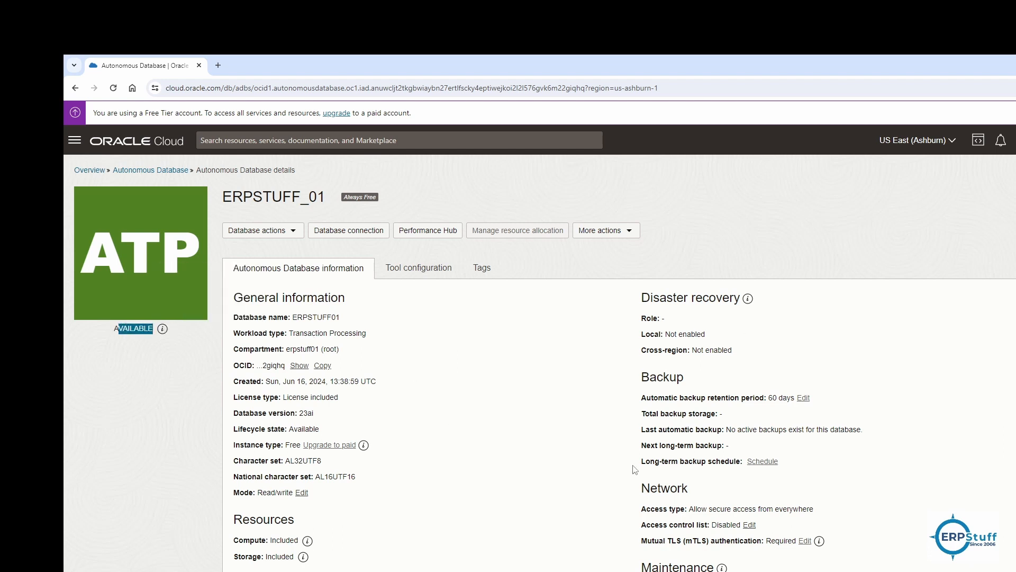
pyautogui.moveTo(386, 369)
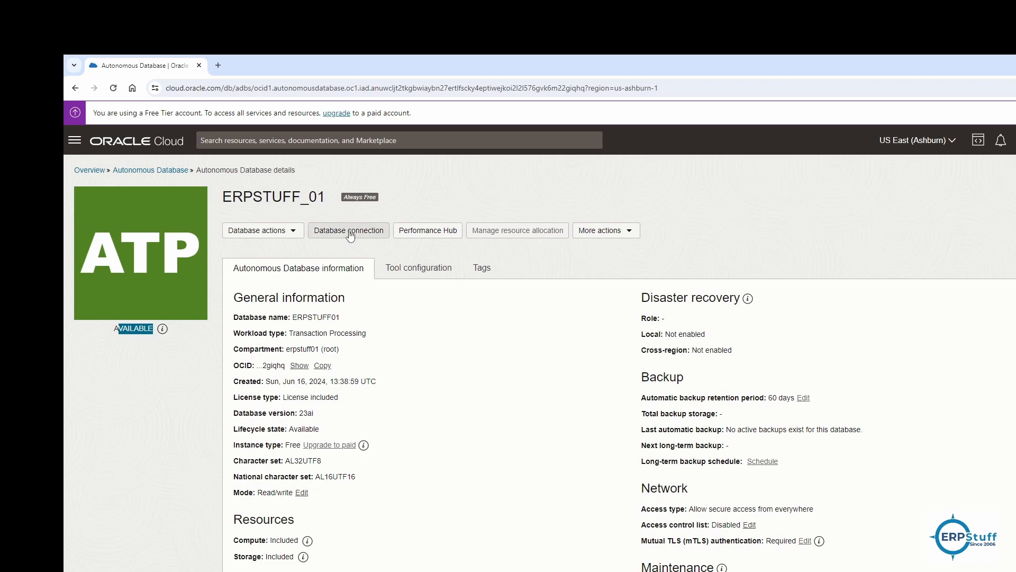
pyautogui.click(348, 231)
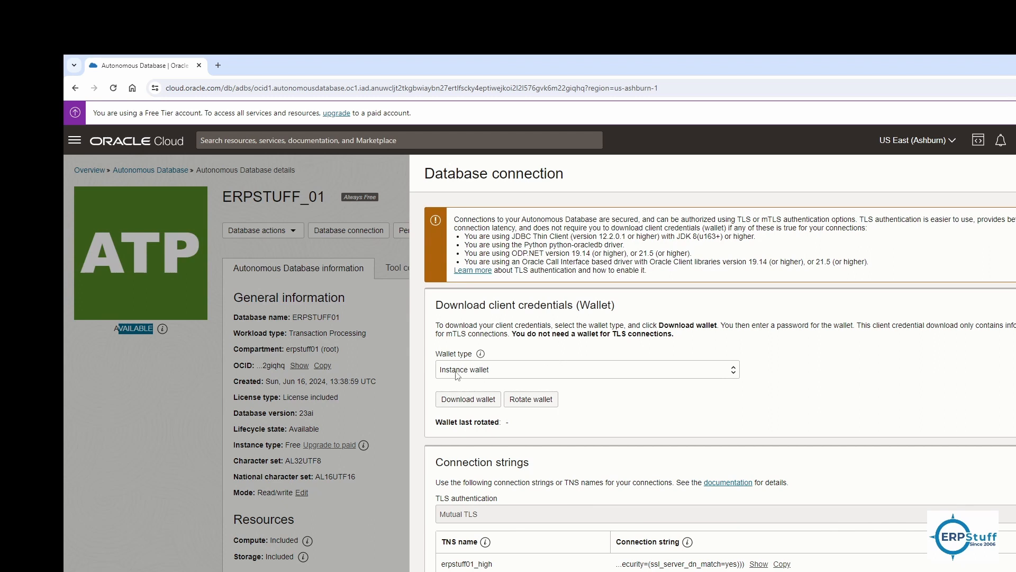
pyautogui.moveTo(500, 377)
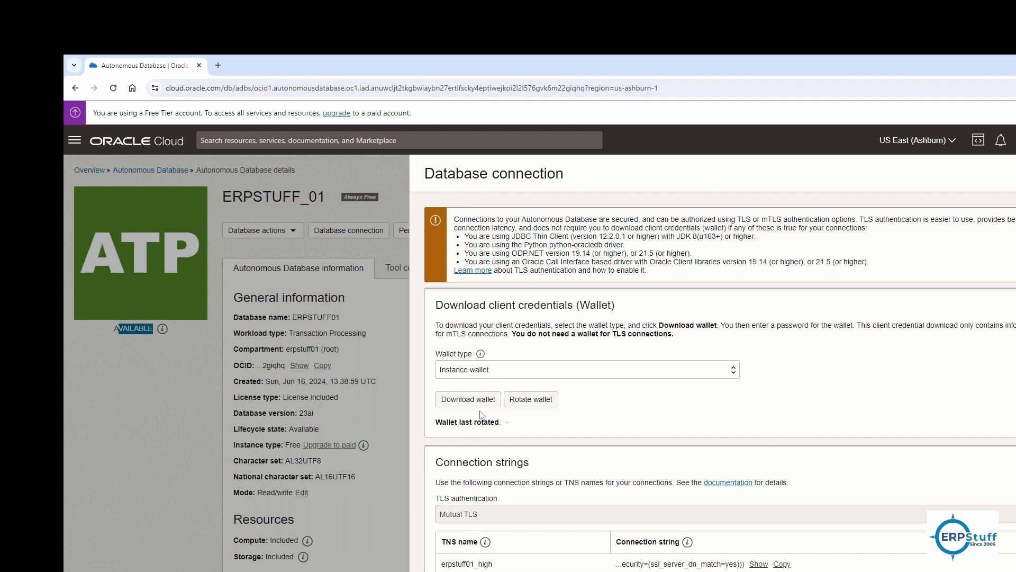
pyautogui.moveTo(610, 311)
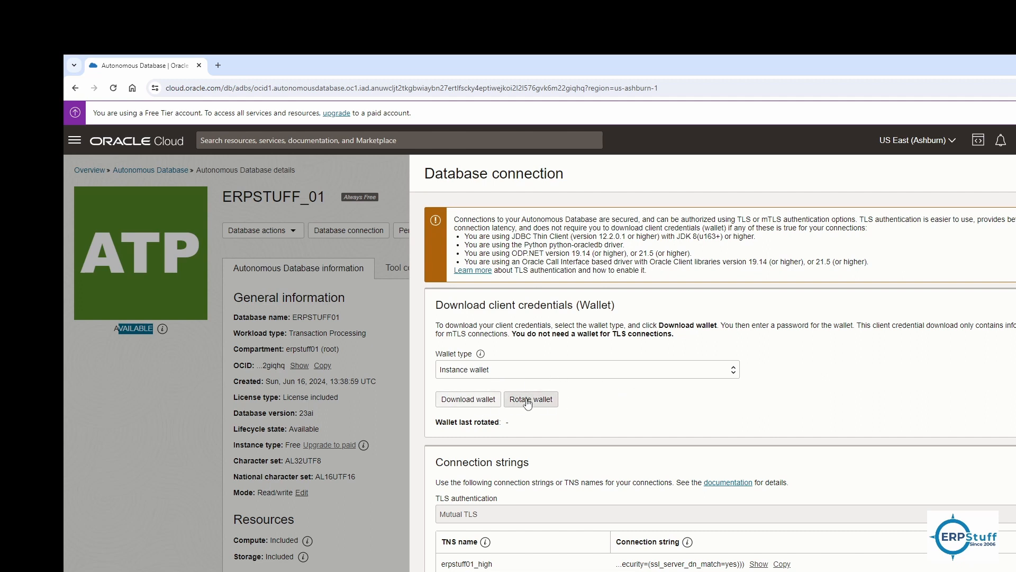
pyautogui.moveTo(608, 381)
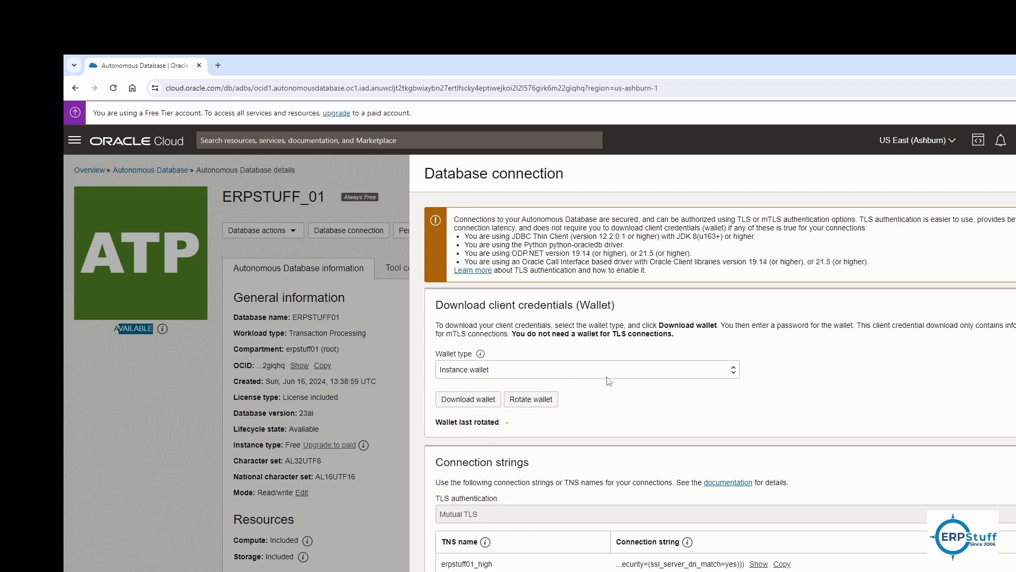
pyautogui.moveTo(615, 402)
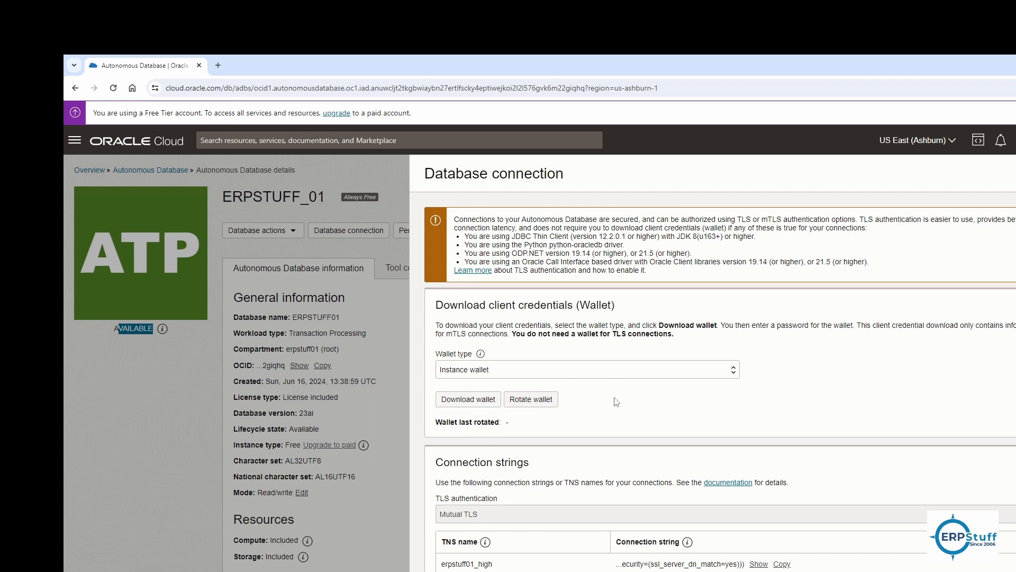
pyautogui.moveTo(588, 404)
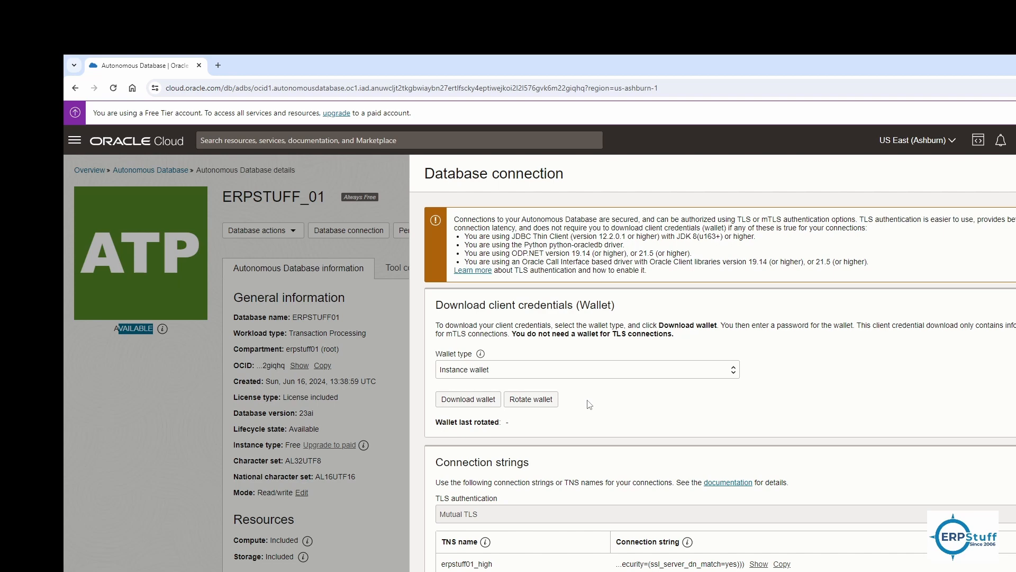
pyautogui.scroll(-3)
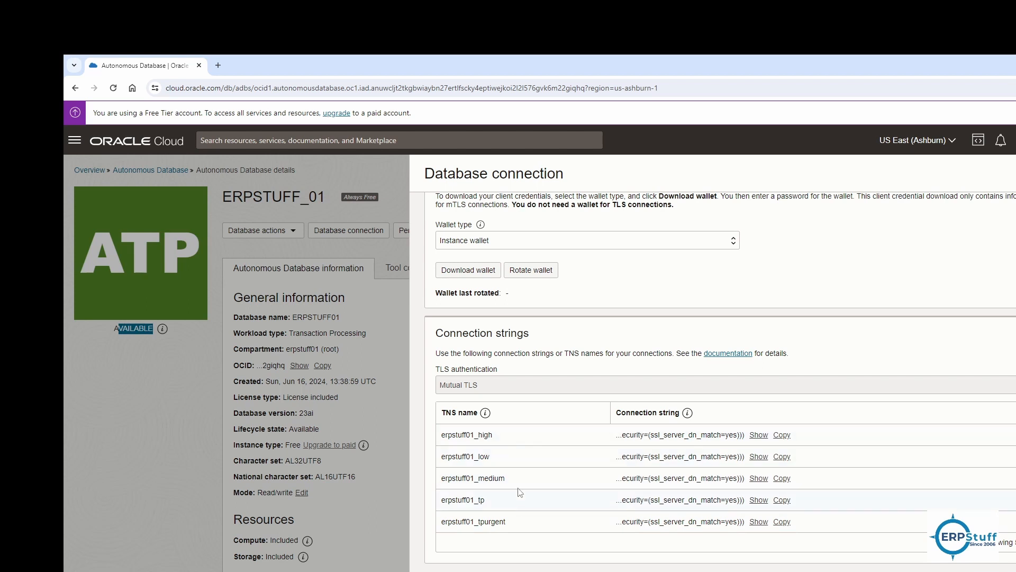
pyautogui.doubleClick(480, 434)
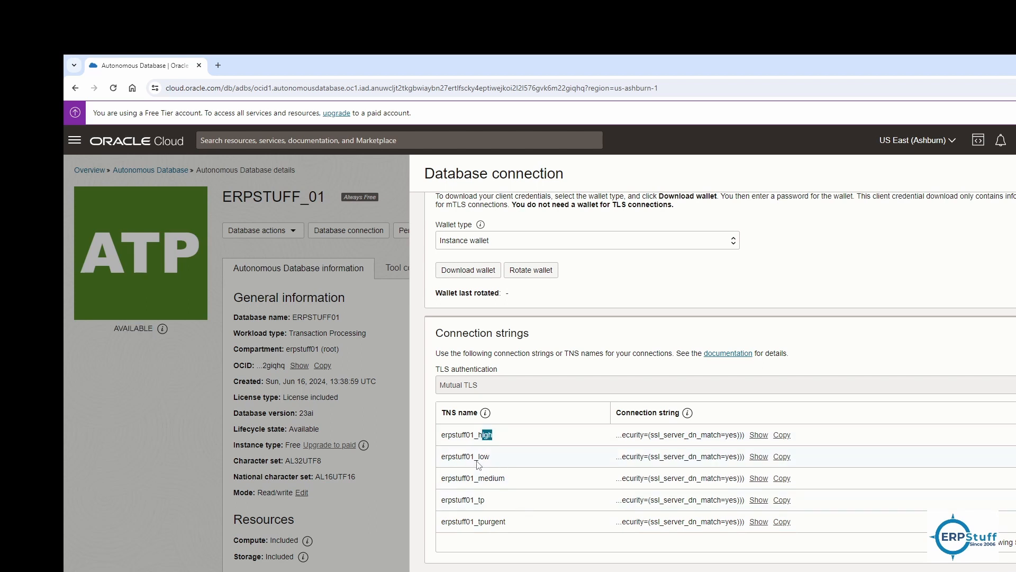
pyautogui.doubleClick(493, 477)
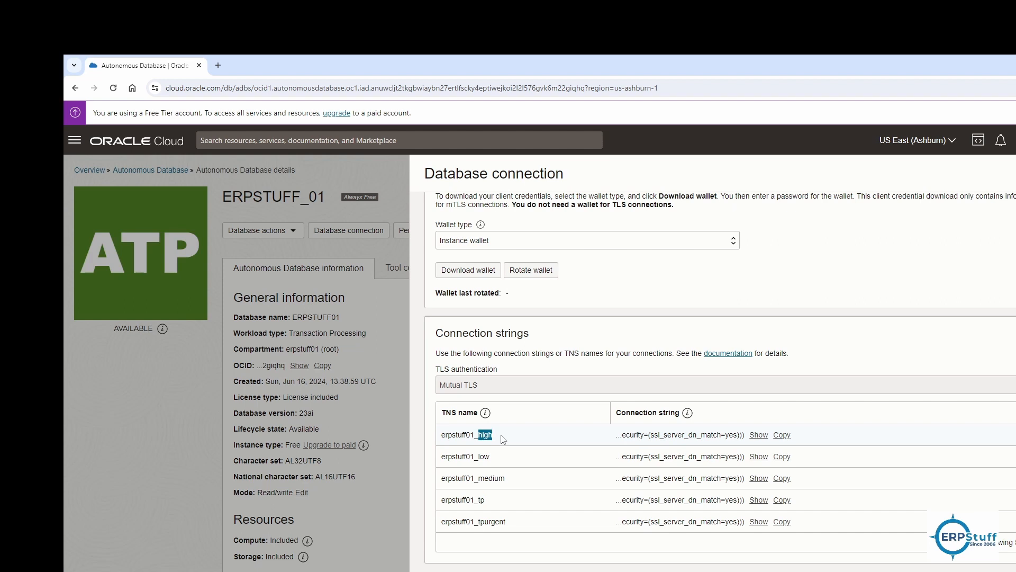
pyautogui.moveTo(548, 489)
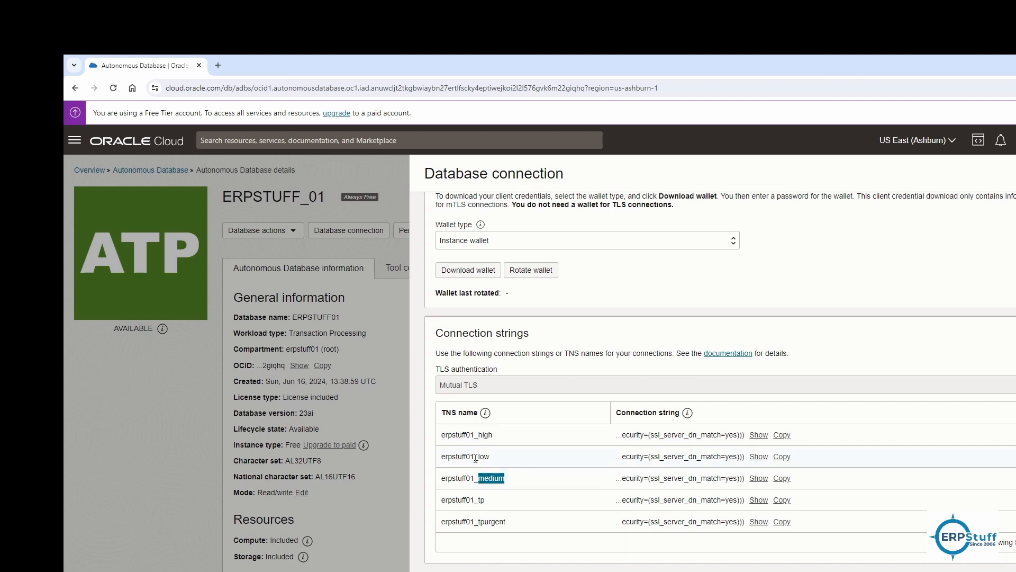
pyautogui.doubleClick(477, 456)
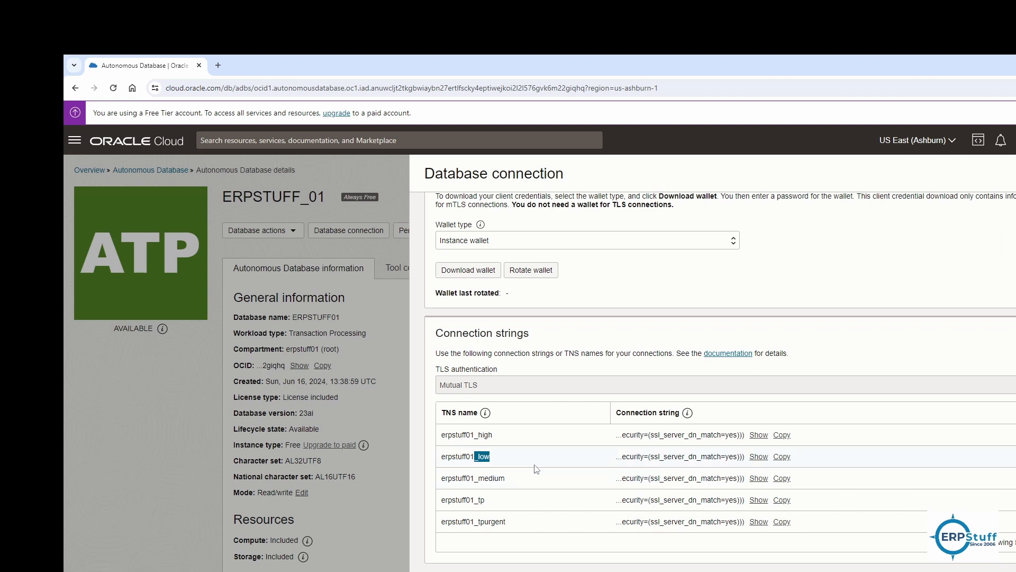
pyautogui.moveTo(507, 512)
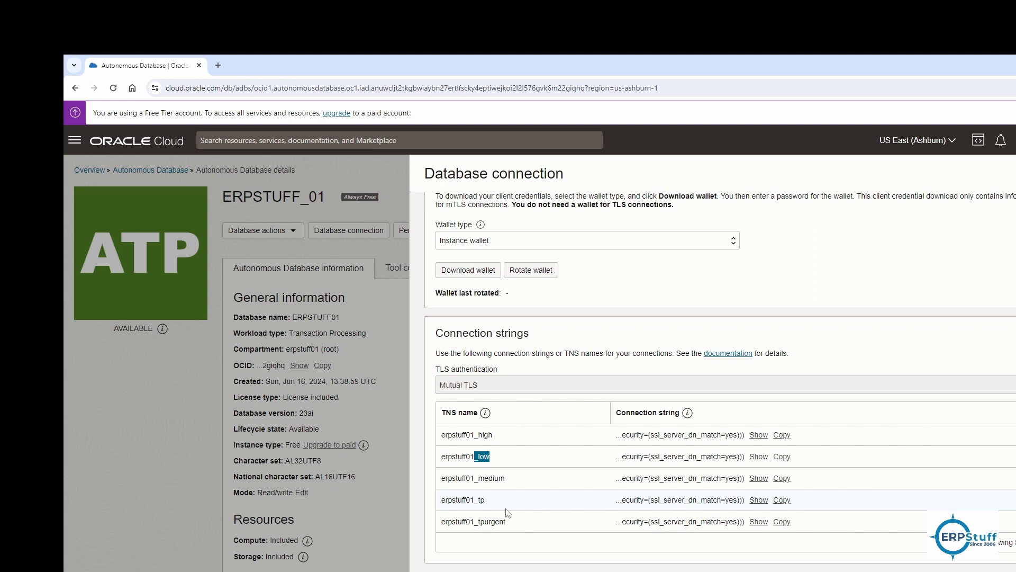
pyautogui.moveTo(514, 482)
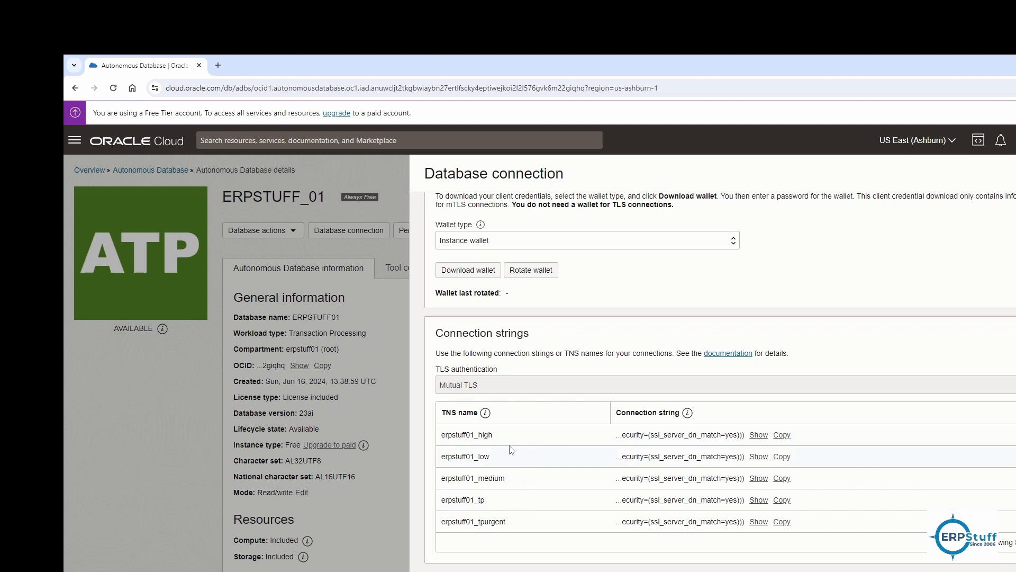
pyautogui.doubleClick(465, 434)
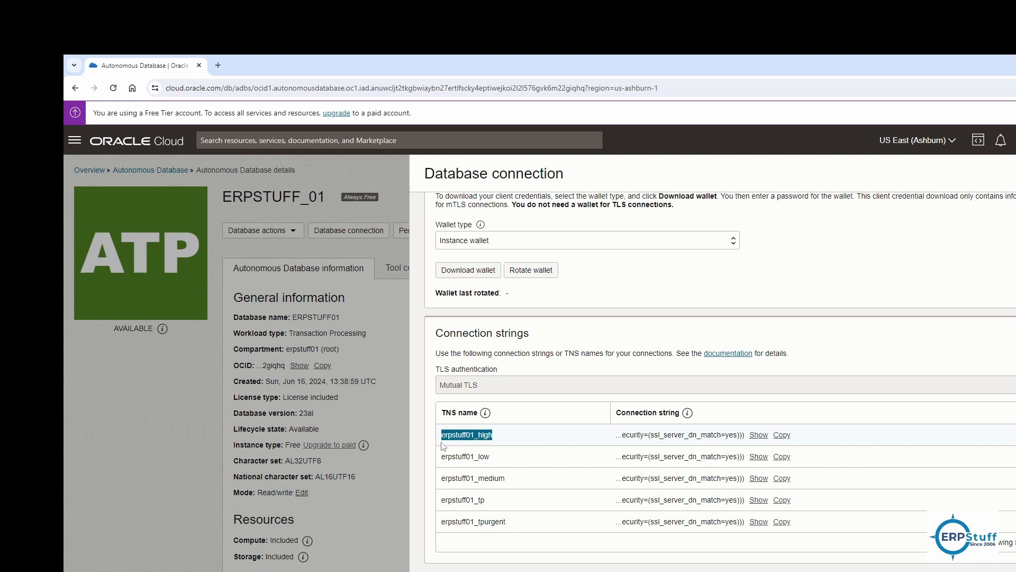
pyautogui.moveTo(525, 465)
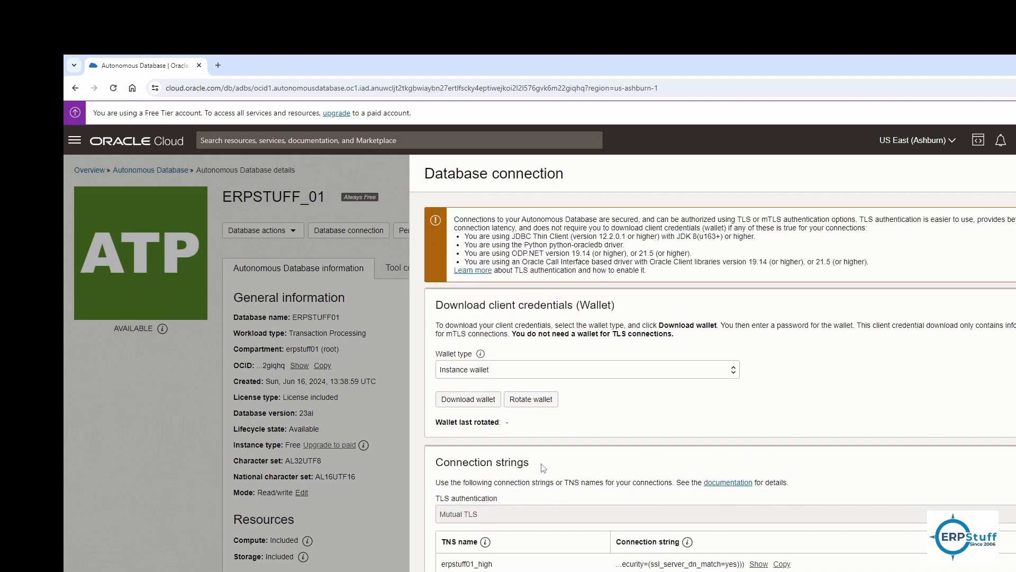
# - Download the ERPSTUFF_01 instance wallet protected by a confirmed password
pyautogui.click(467, 398)
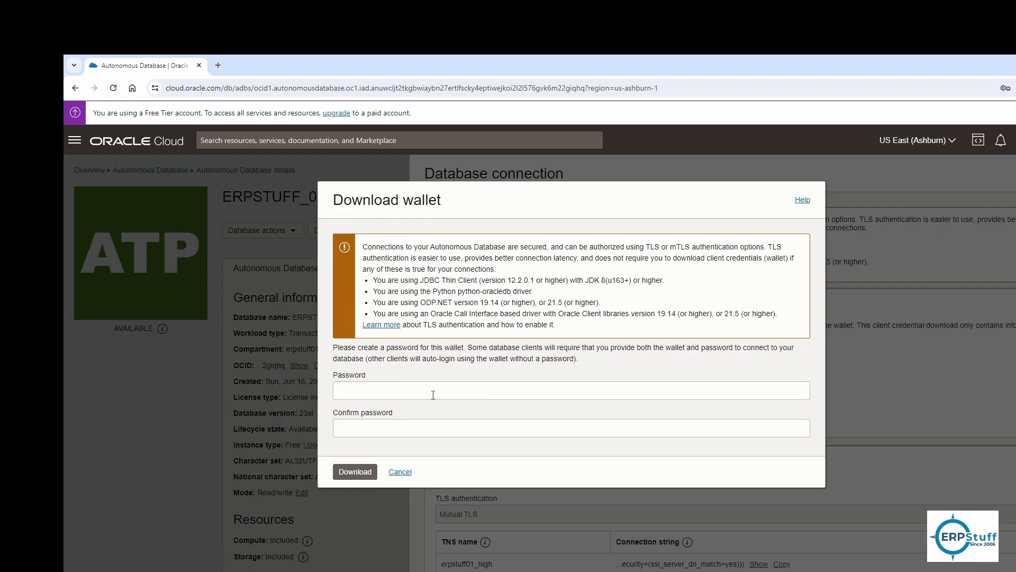
pyautogui.click(571, 390)
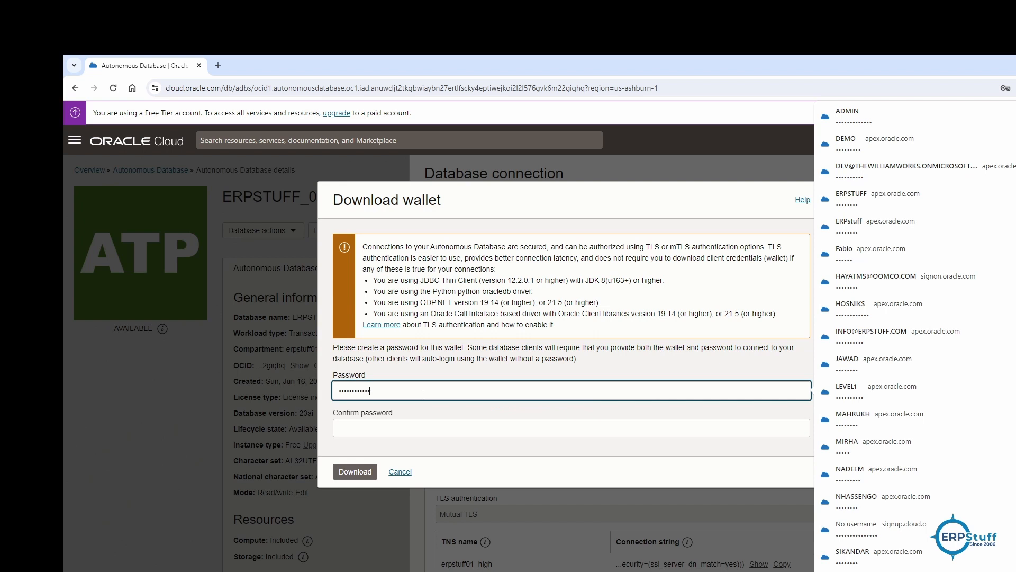
pyautogui.write('••••')
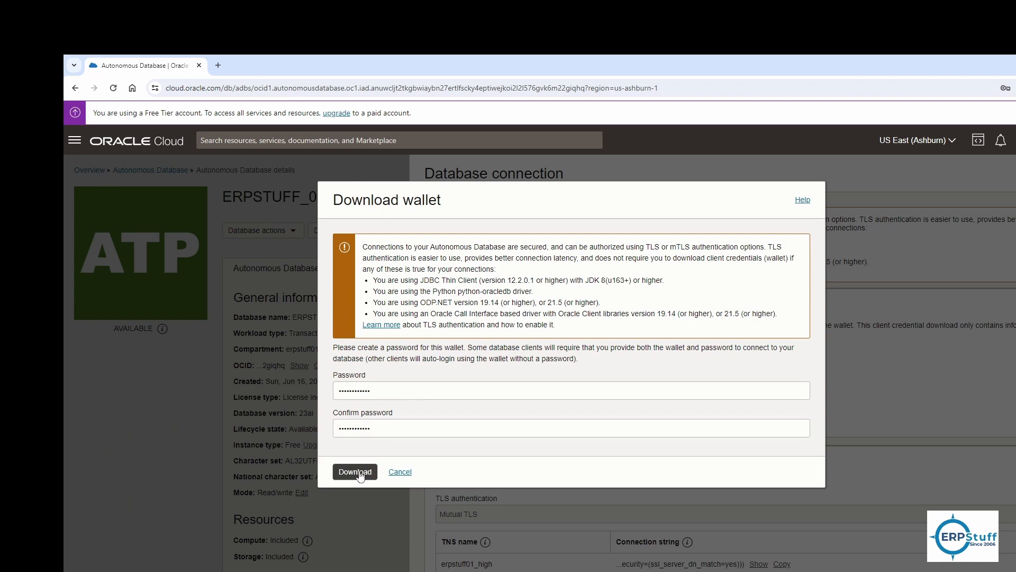
pyautogui.click(355, 471)
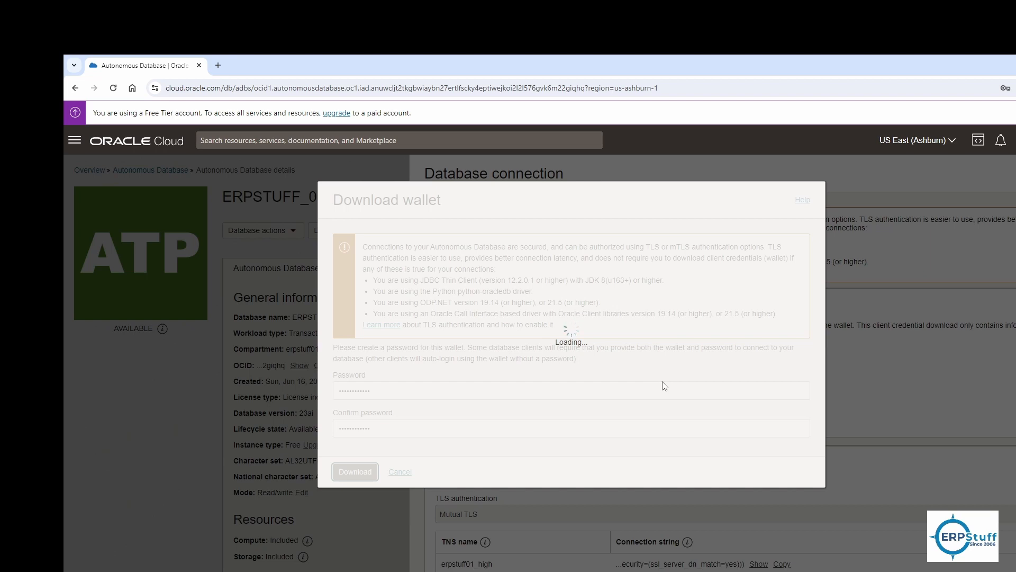
pyautogui.click(354, 471)
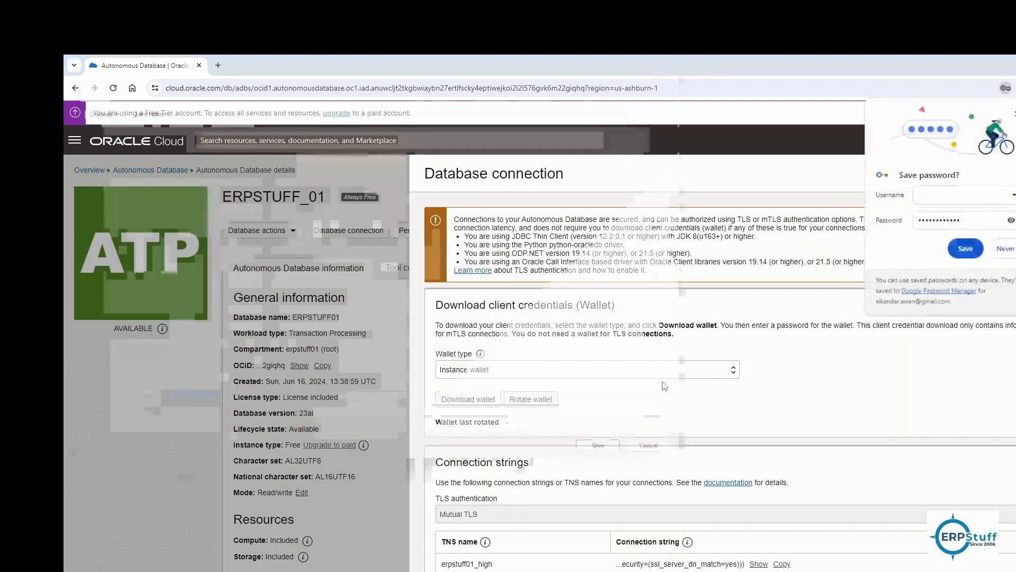
# - Save Wallet_ERPSTUFF01.zip to D:\Documents\Oracle ACE from Chrome's Save As dialog
pyautogui.click(468, 398)
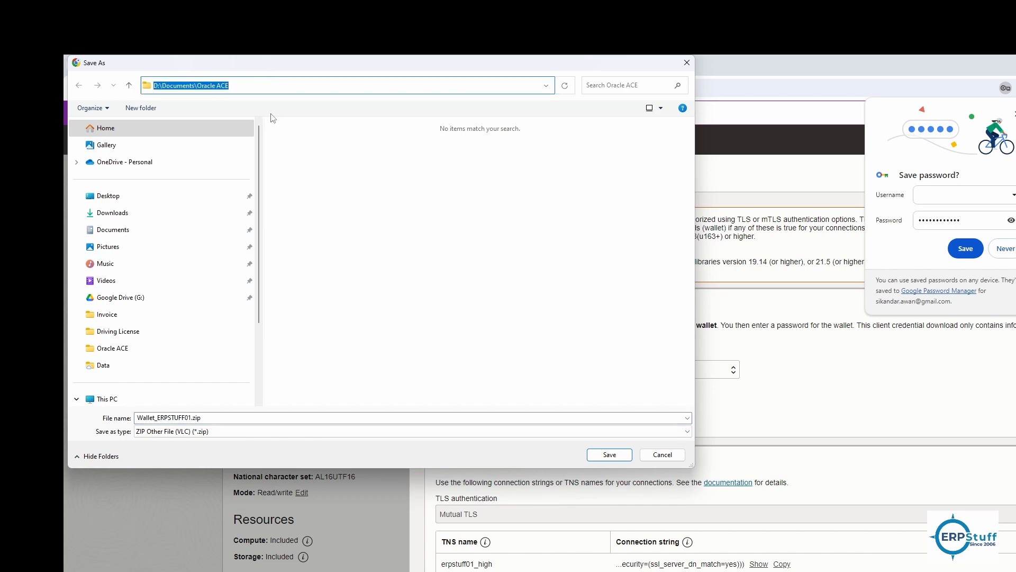
pyautogui.click(608, 454)
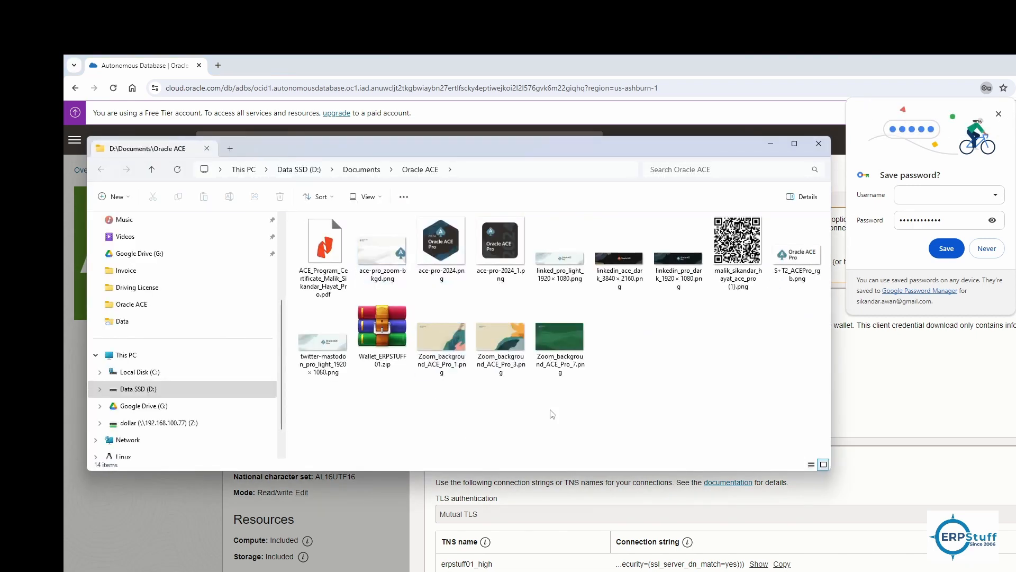
pyautogui.moveTo(693, 408)
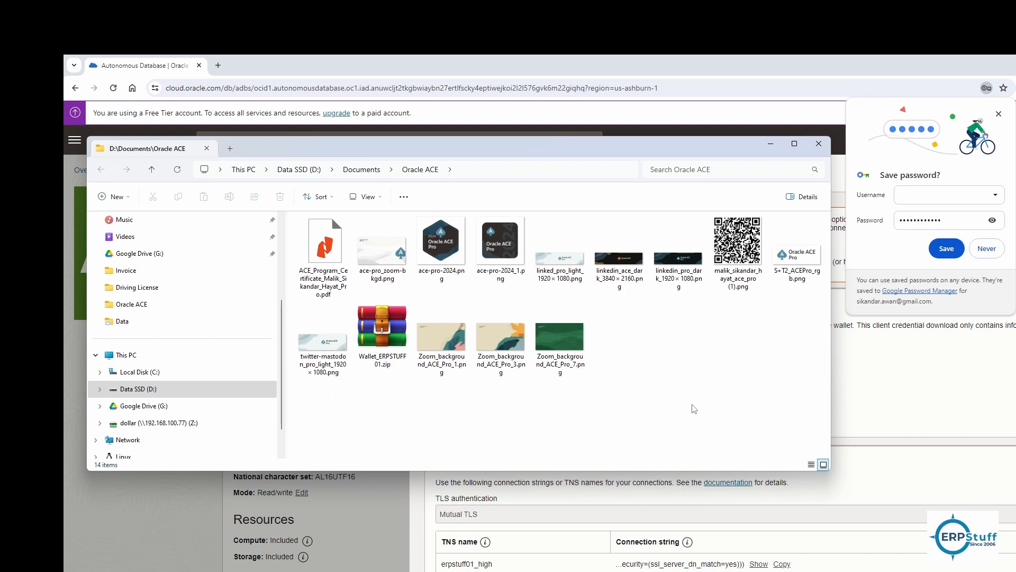
pyautogui.moveTo(422, 202)
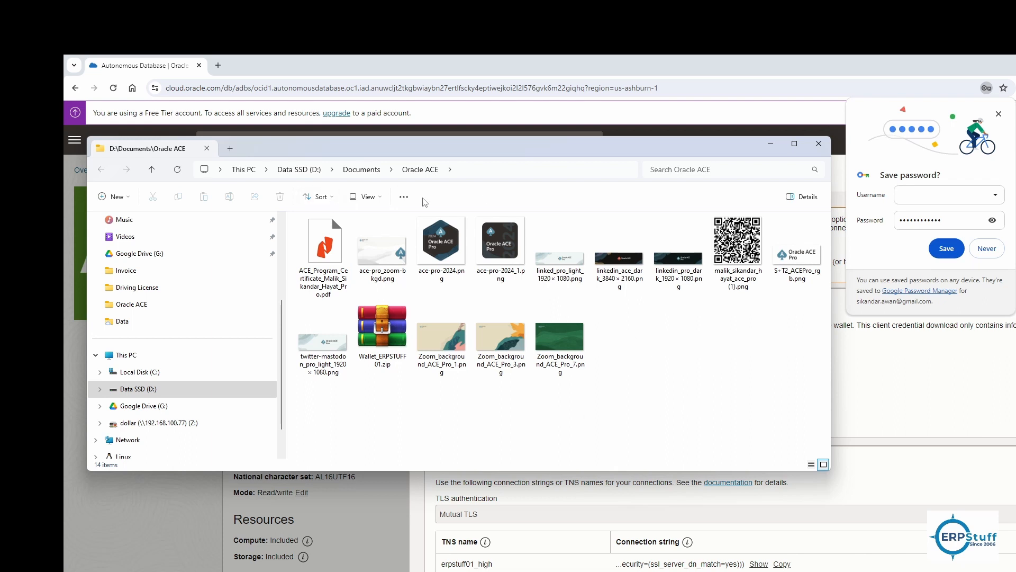
# - Switch the Oracle ACE folder to Details view and open Wallet_ERPSTUFF01.zip in WinRAR
pyautogui.click(365, 196)
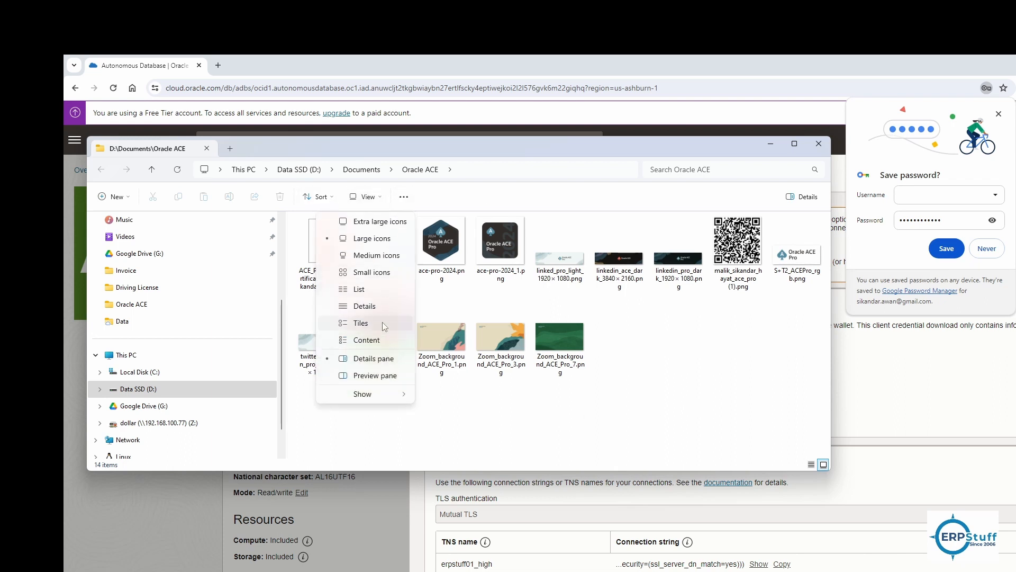
pyautogui.click(363, 306)
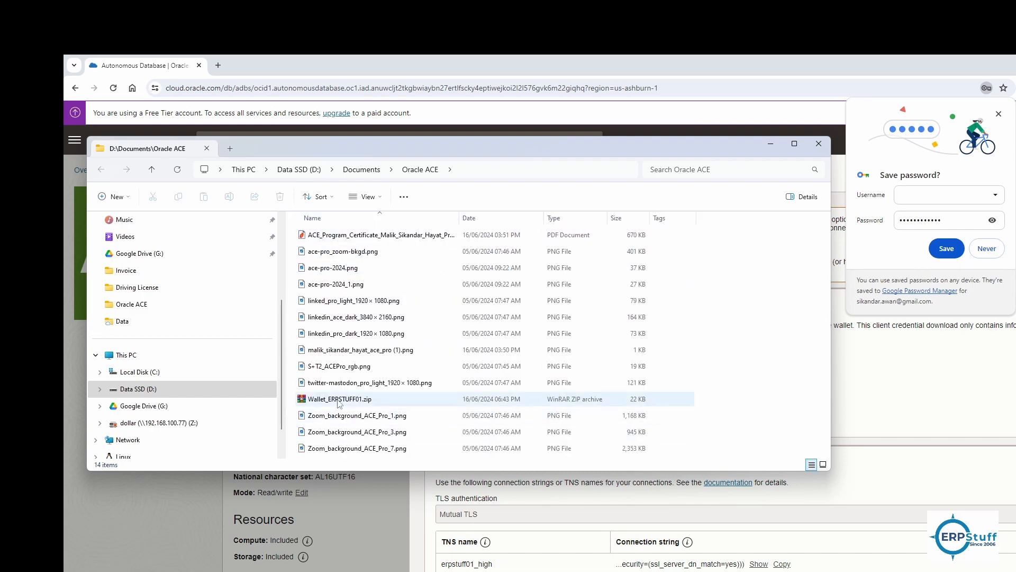
pyautogui.doubleClick(337, 399)
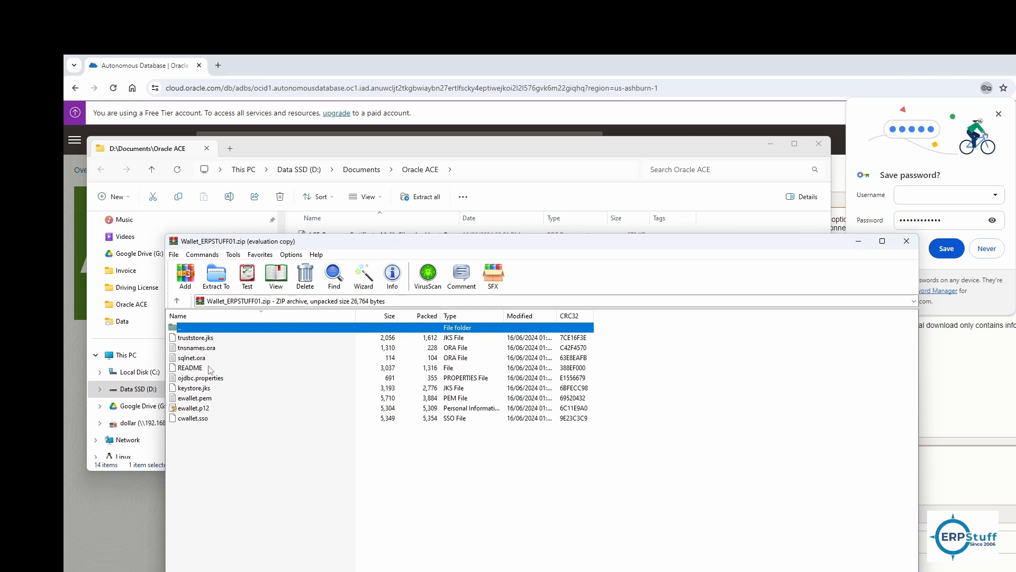
pyautogui.moveTo(189, 403)
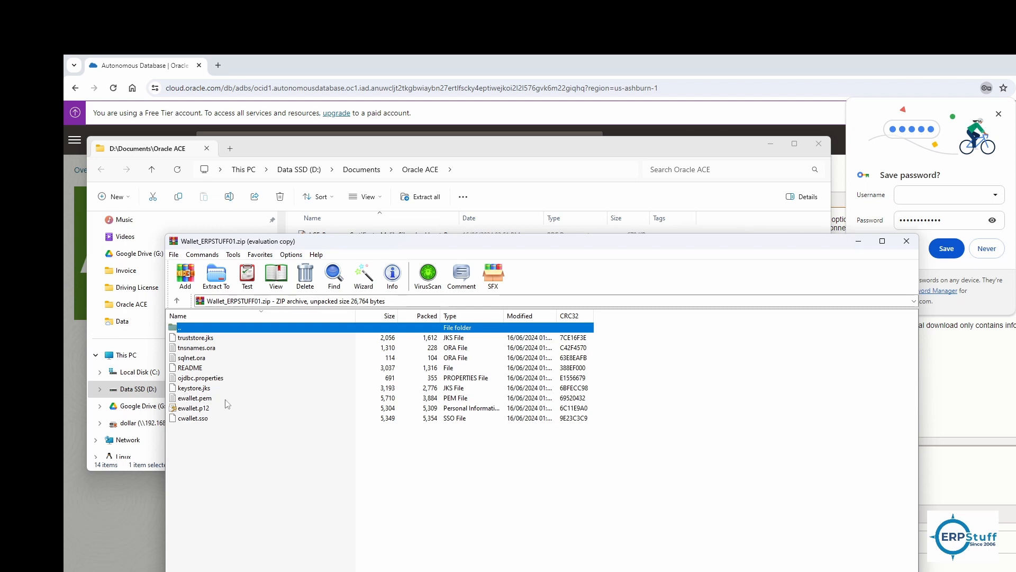
pyautogui.moveTo(221, 421)
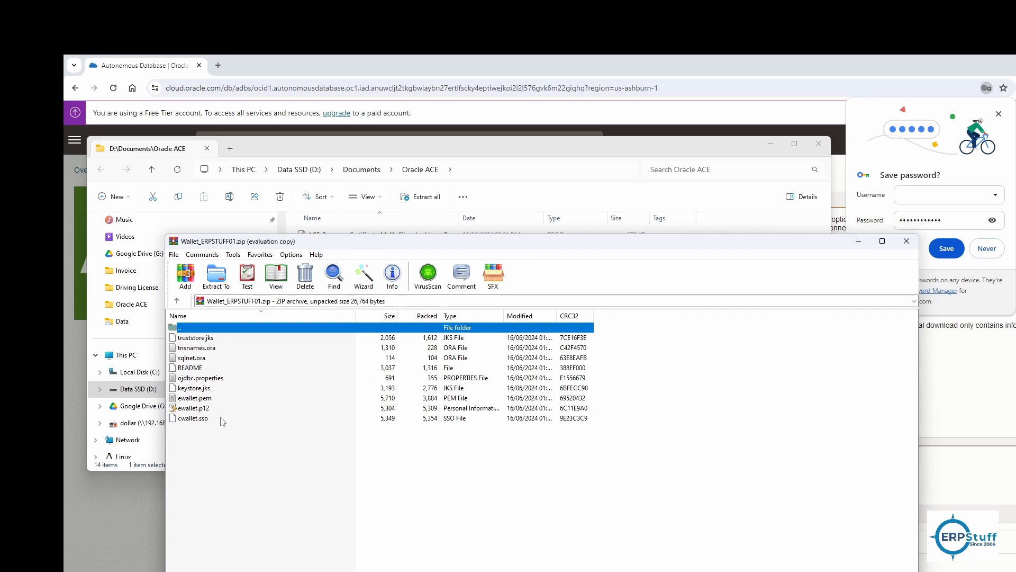
pyautogui.moveTo(207, 354)
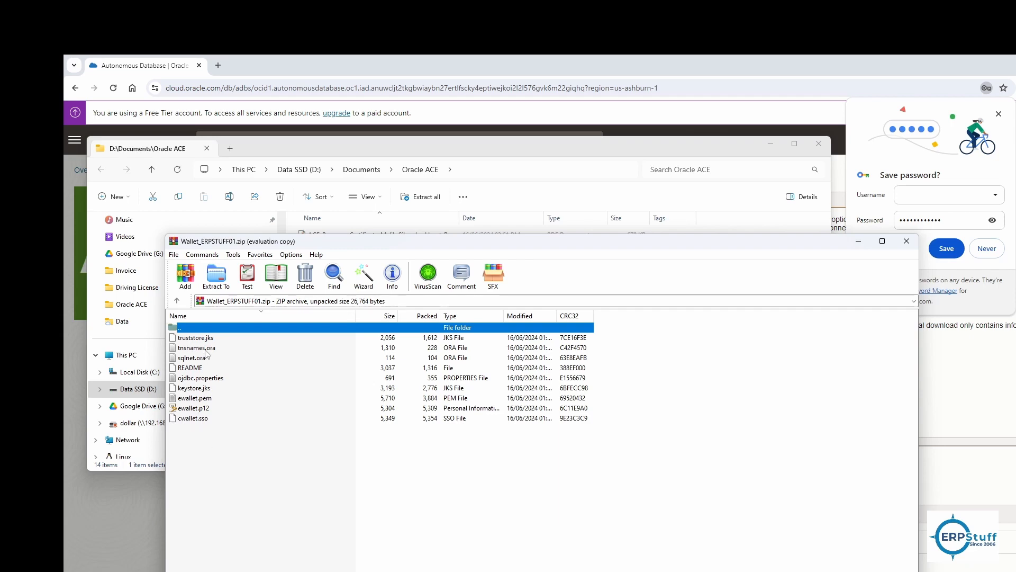
# - Open tnsnames.ora from the wallet archive in Notepad
pyautogui.doubleClick(196, 347)
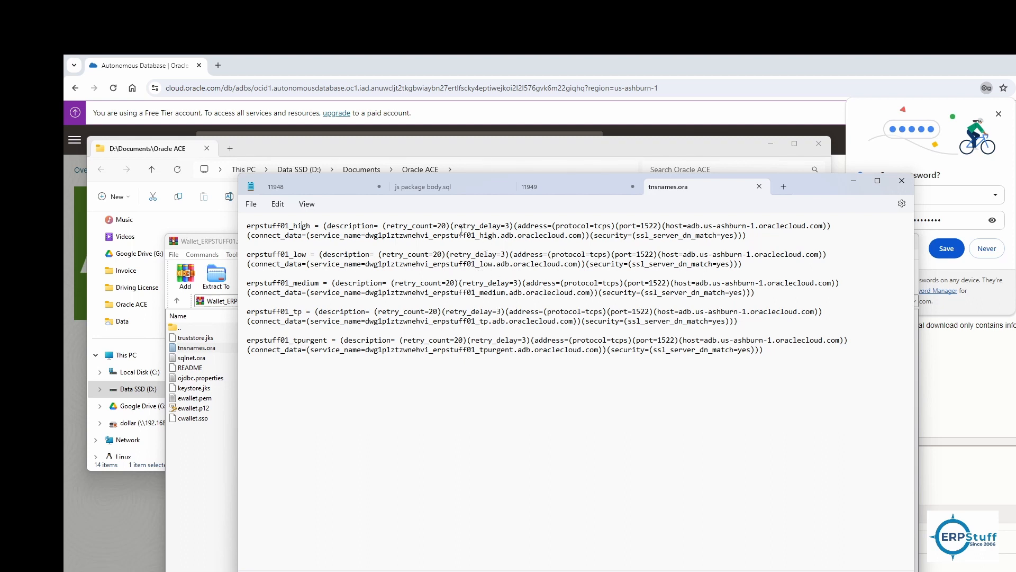
# - Highlight the _high and _low service suffixes in tnsnames.ora, then return to SQL Developer
pyautogui.doubleClick(486, 234)
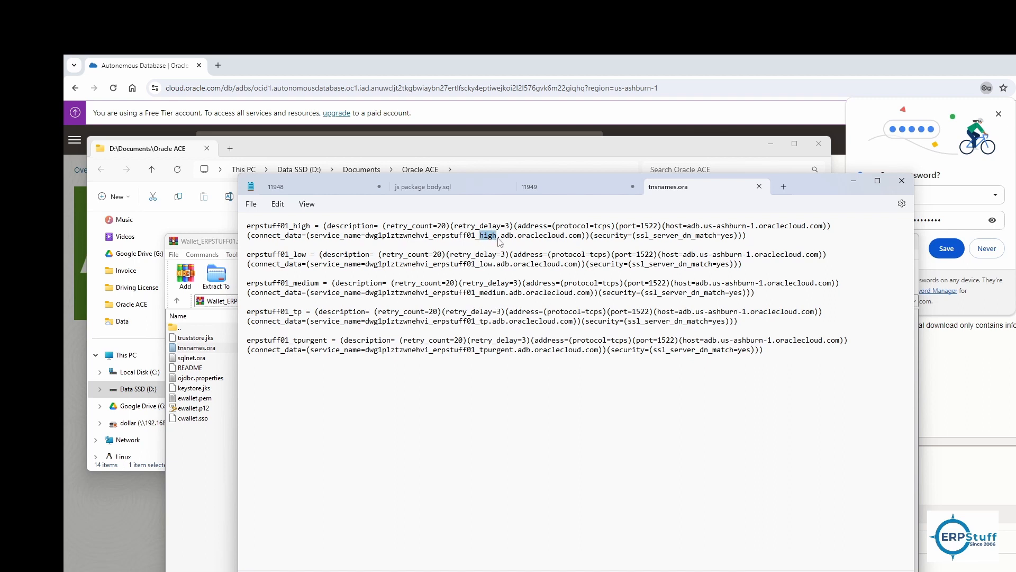
pyautogui.moveTo(499, 245)
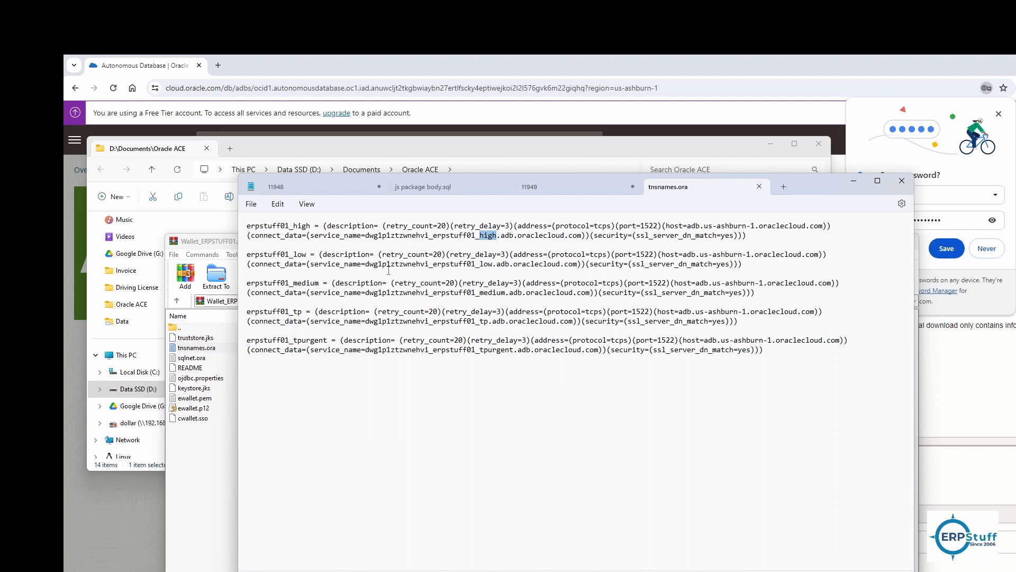
pyautogui.doubleClick(485, 263)
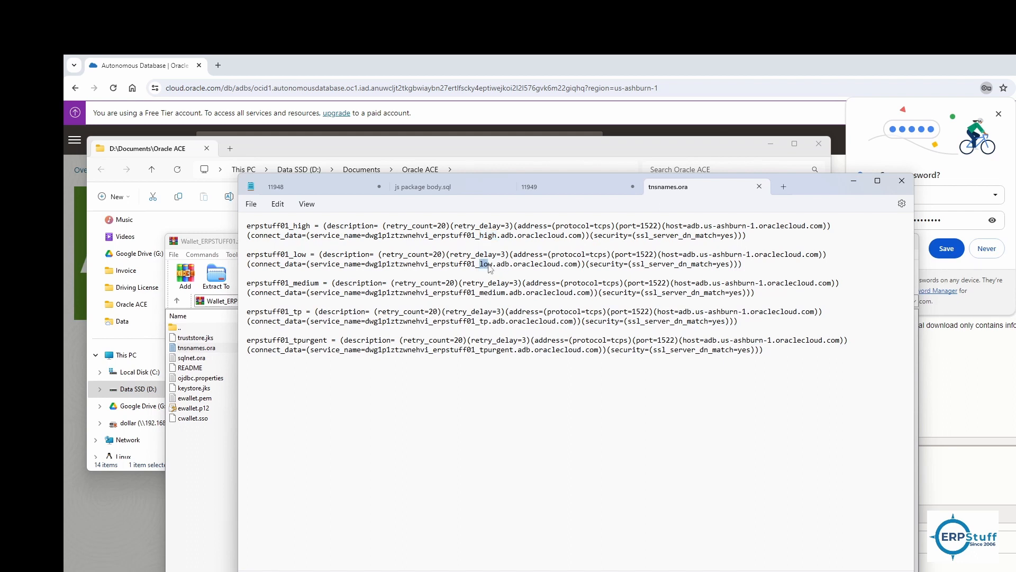
pyautogui.doubleClick(494, 292)
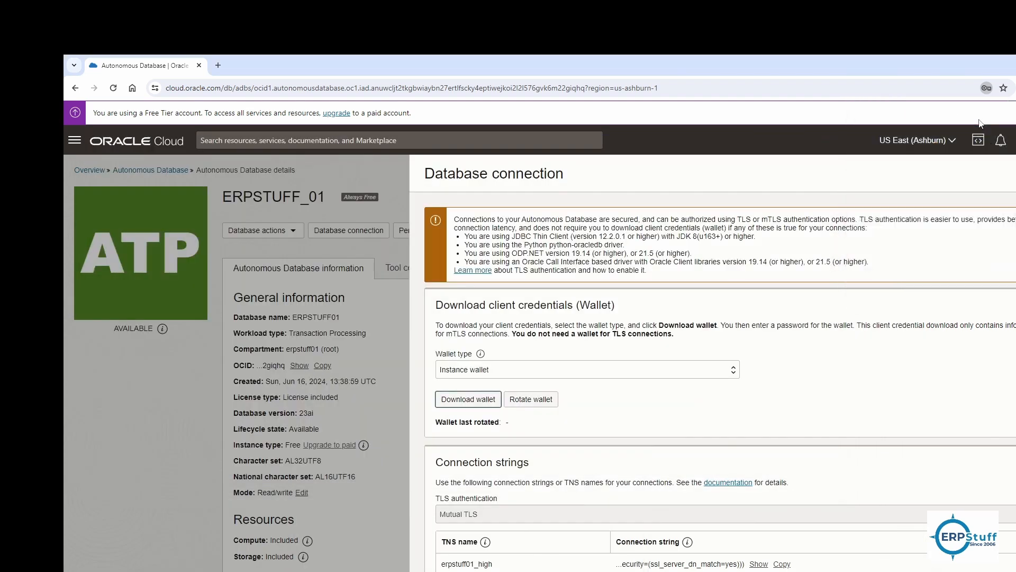
pyautogui.click(468, 399)
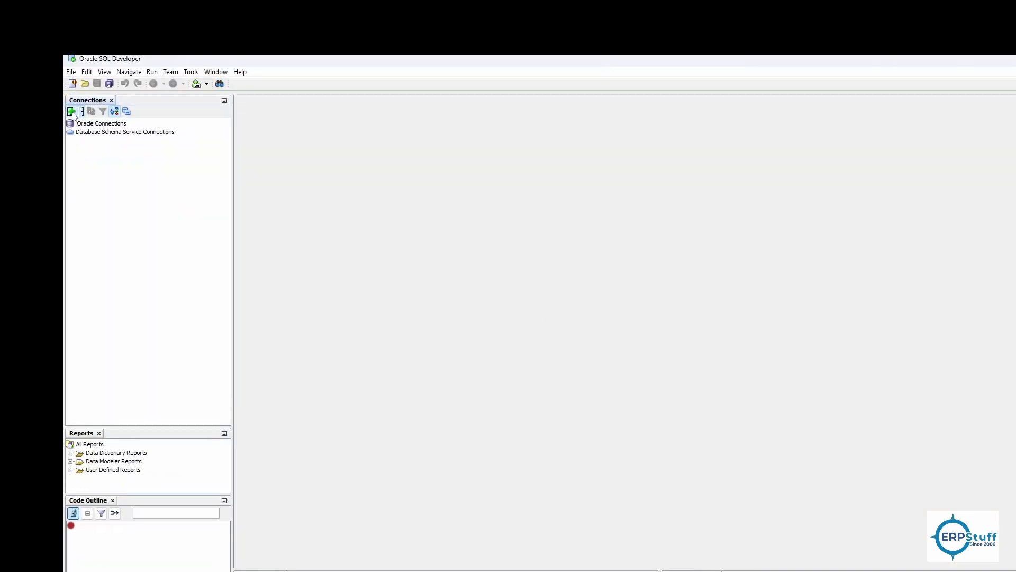
# - Create a new connection named Oracle Autonomous Database ERPstuff01 with username admin and its password
pyautogui.click(71, 111)
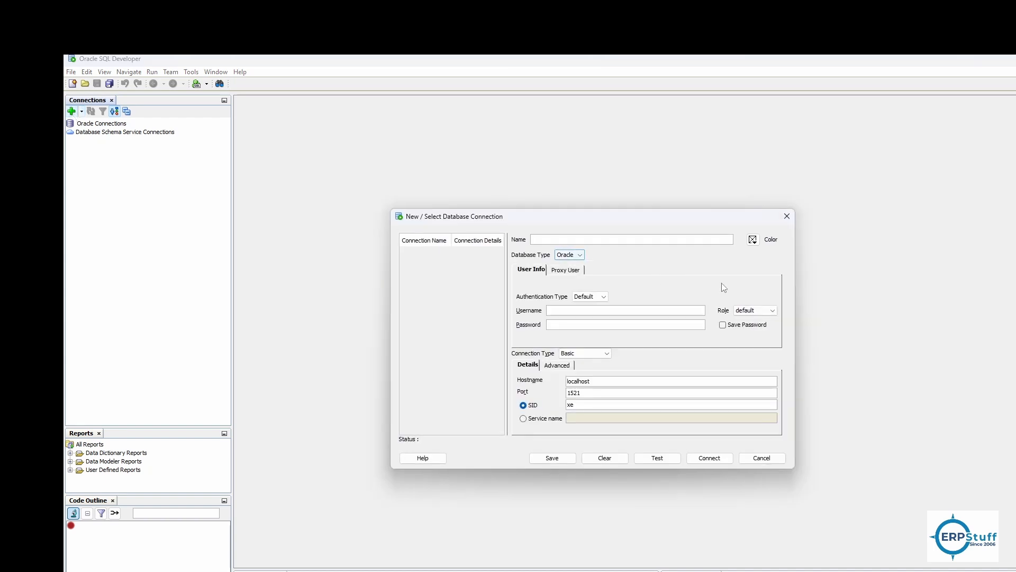
pyautogui.write('O')
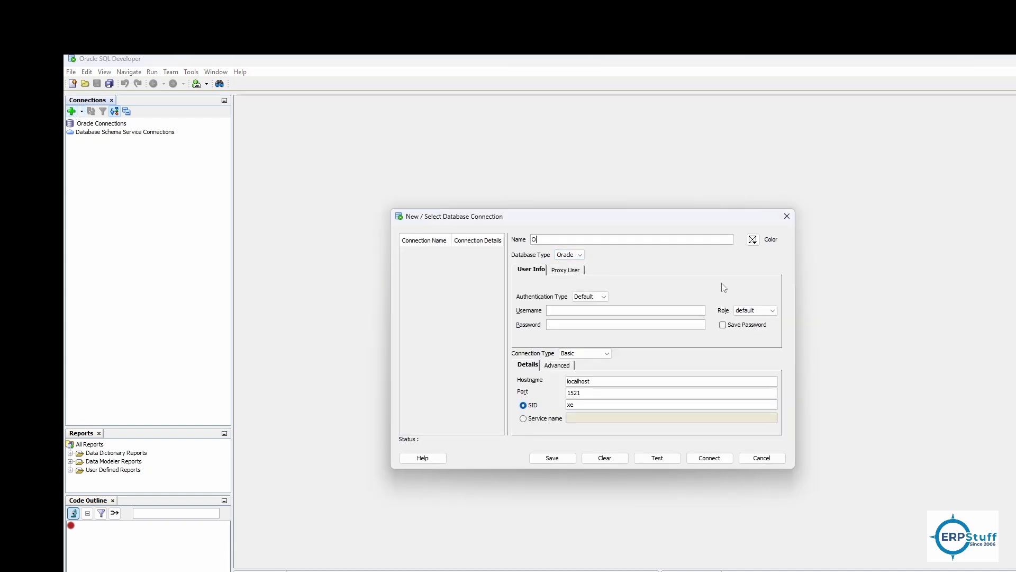
pyautogui.write('racle Autonomous')
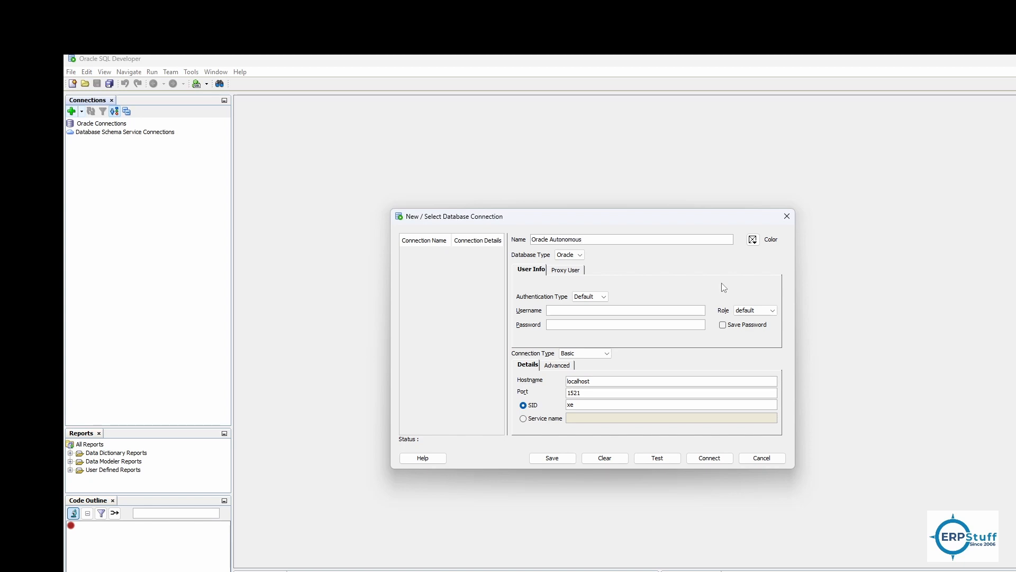
pyautogui.write('Database')
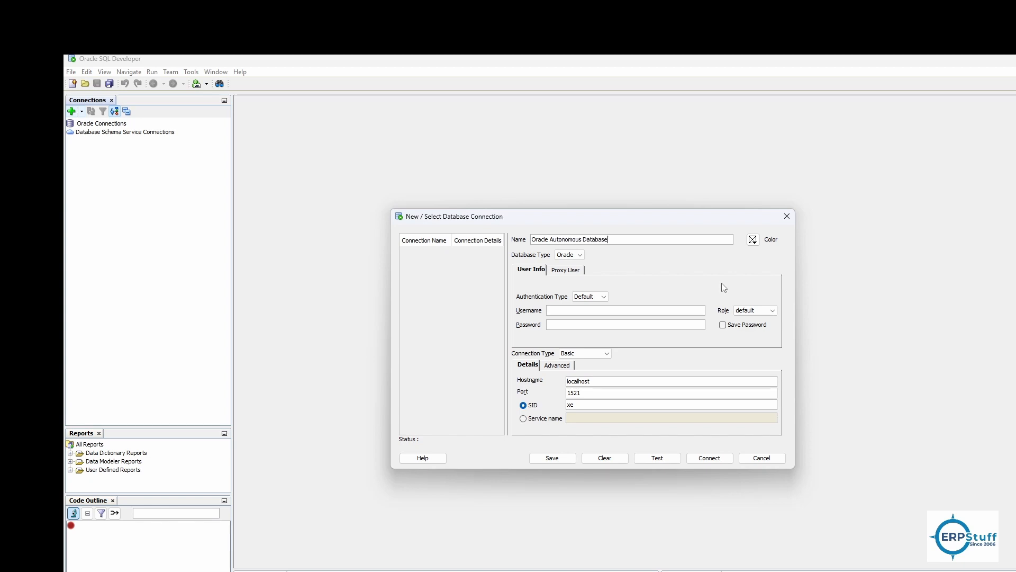
pyautogui.write('ERP')
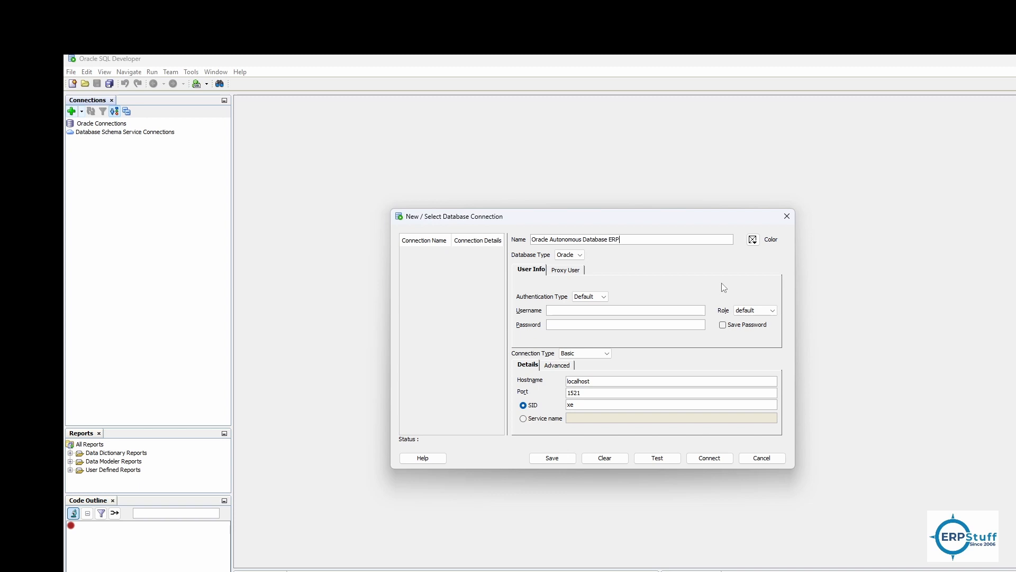
pyautogui.write('stuff01')
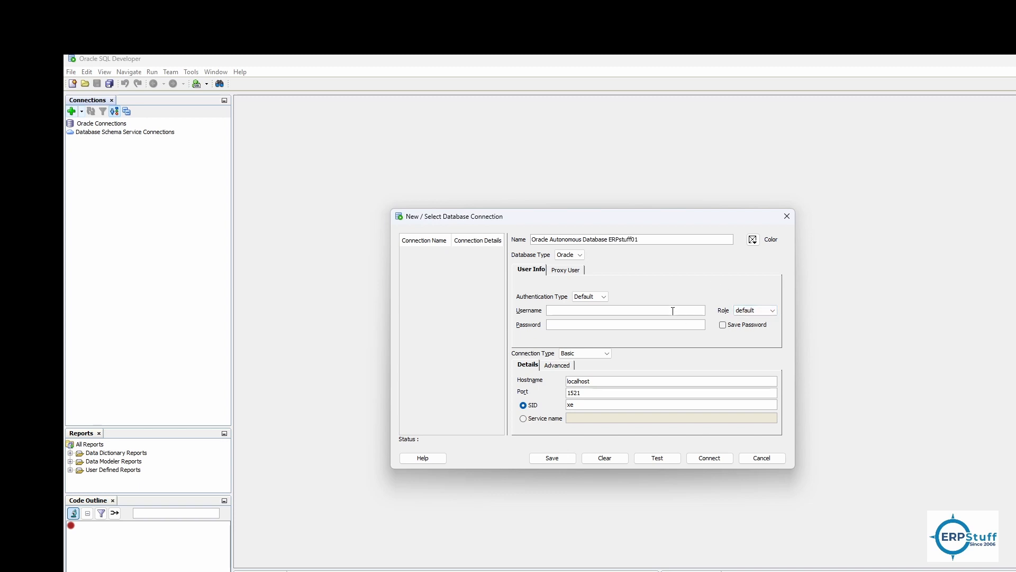
pyautogui.write('admin')
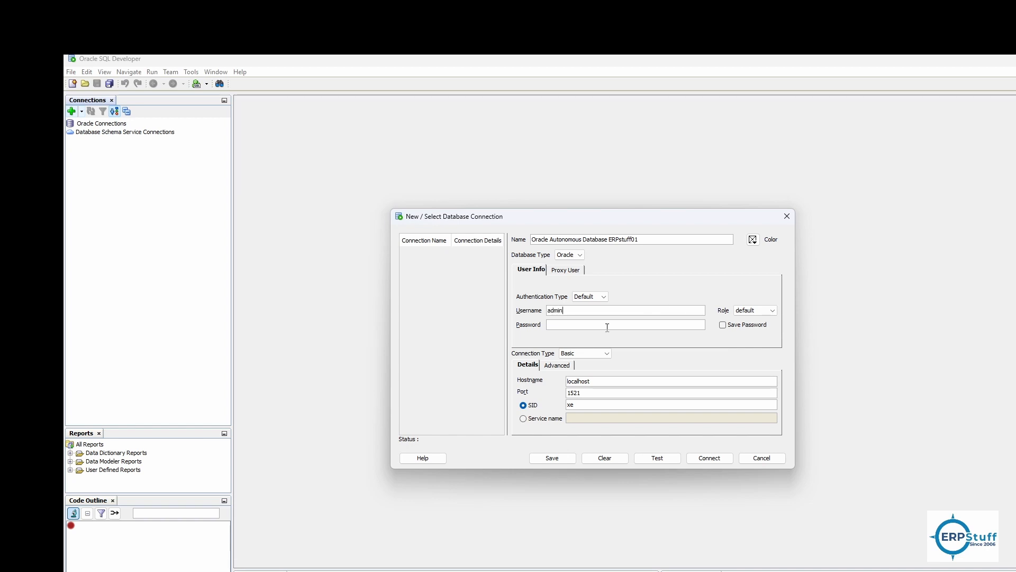
pyautogui.write('•')
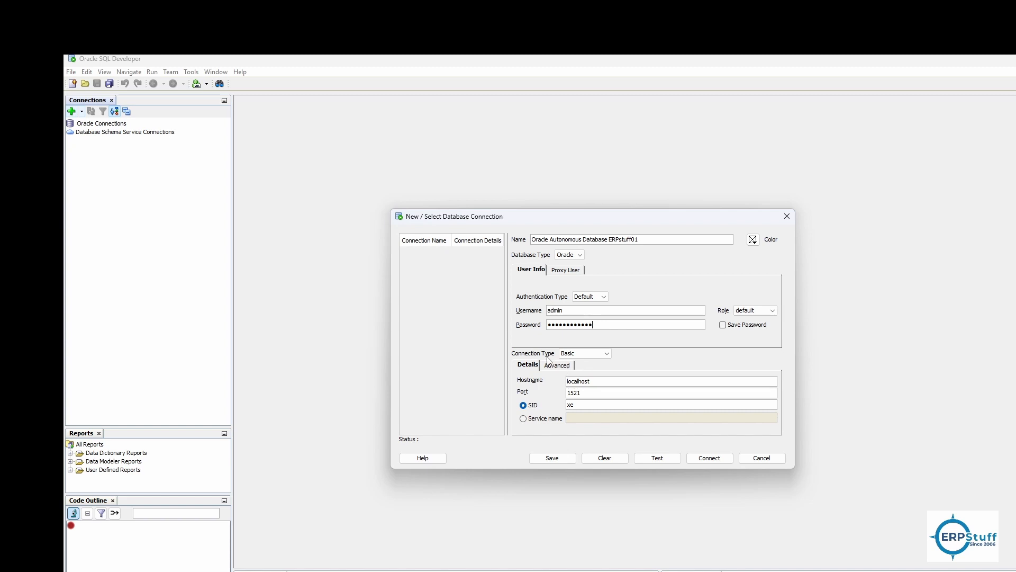
# - Set the connection type to Cloud Wallet using D:\Documents\Oracle ACE\Wallet_ERPSTUFF01.zip
pyautogui.click(583, 352)
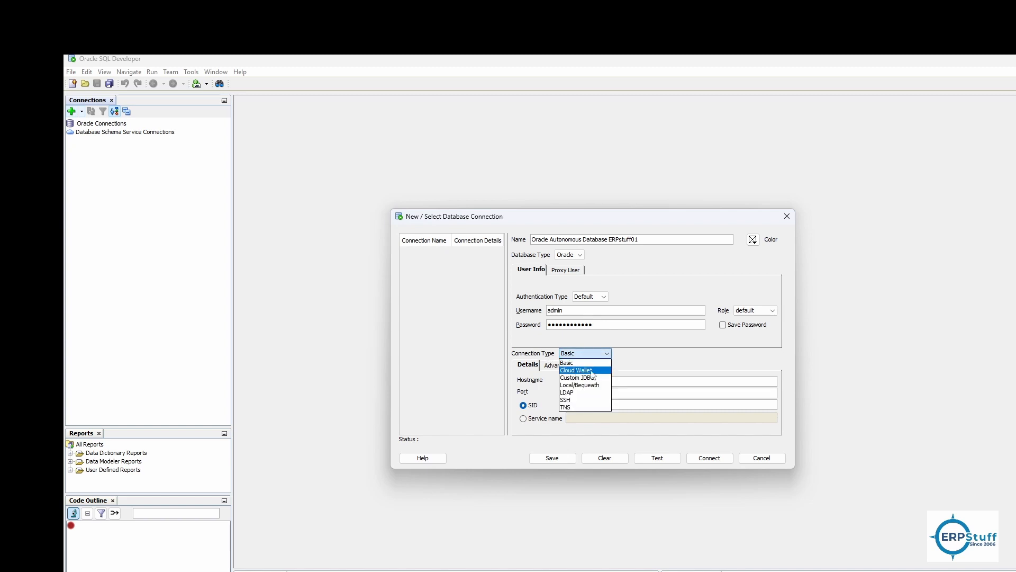
pyautogui.click(575, 370)
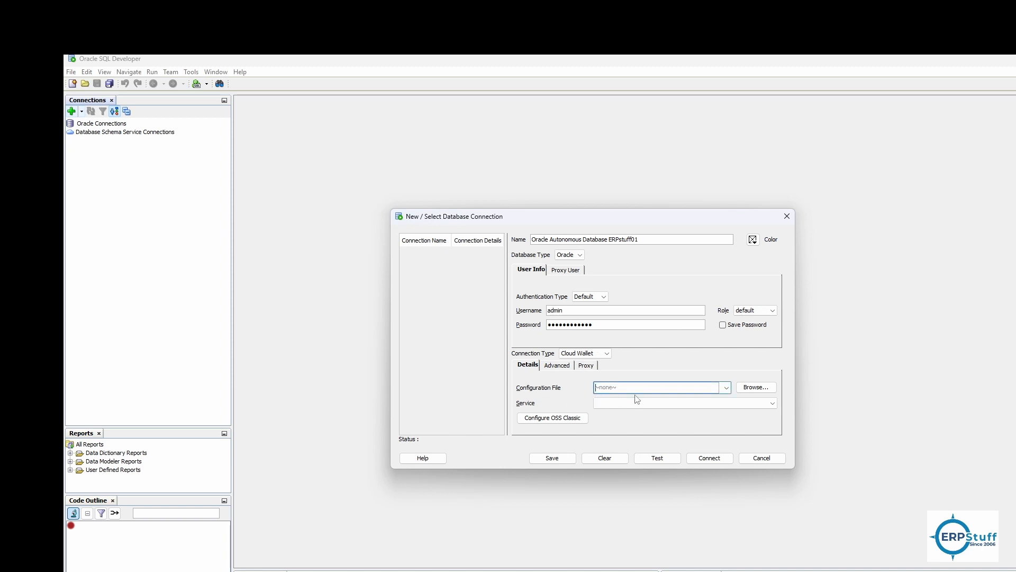
pyautogui.click(756, 387)
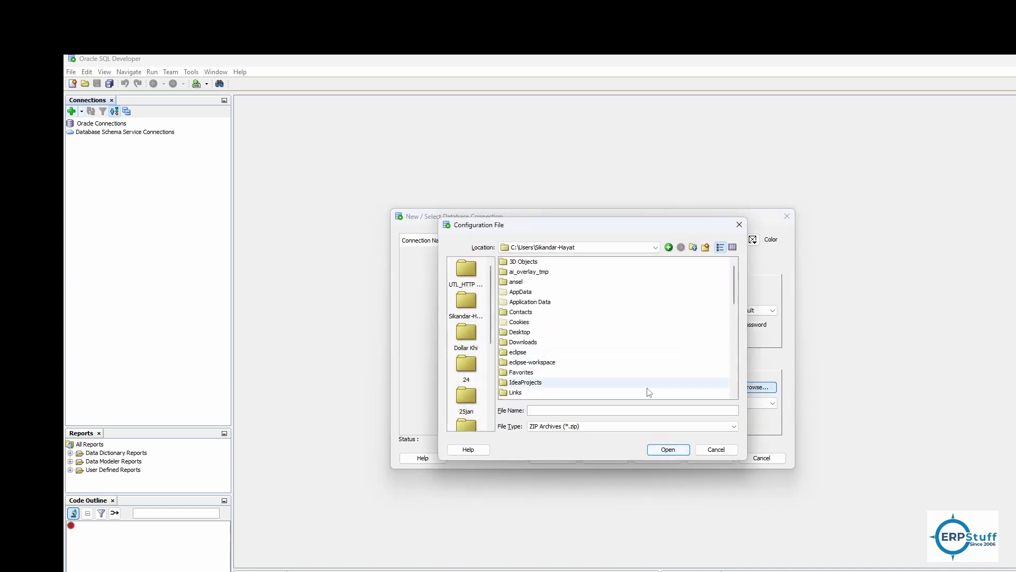
pyautogui.write('D:\\Documents\\Oracle ACE')
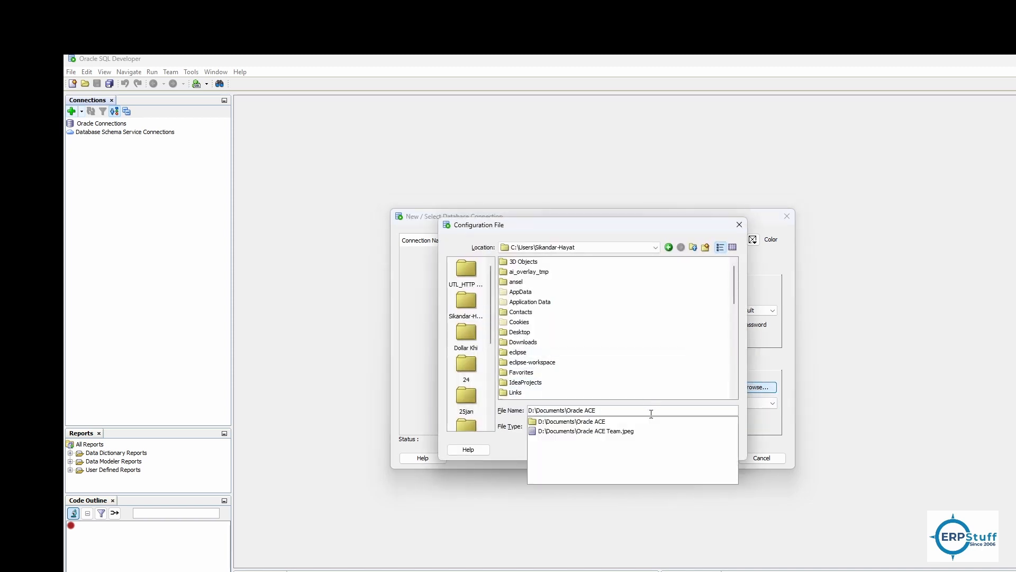
pyautogui.click(573, 421)
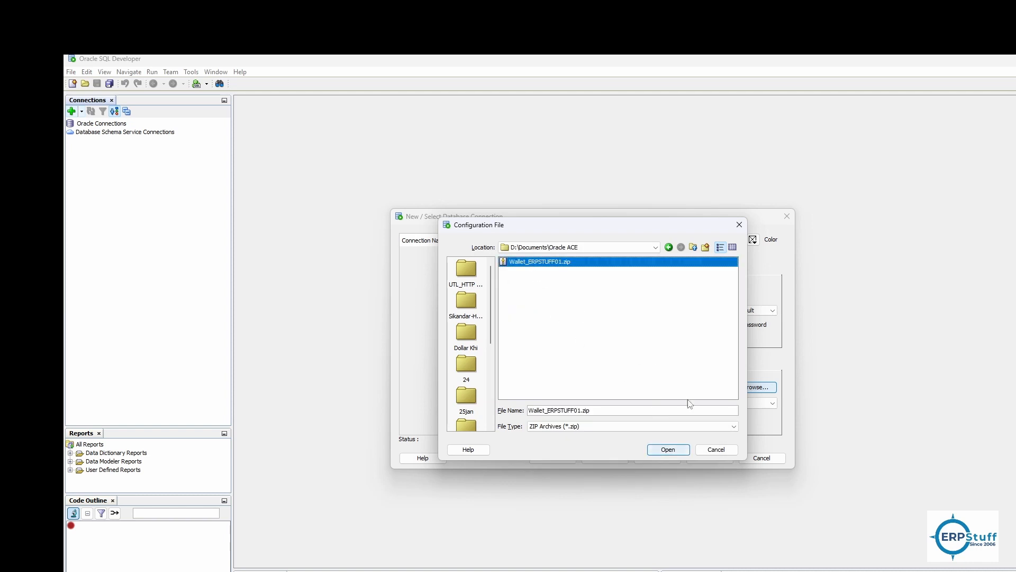
pyautogui.click(667, 449)
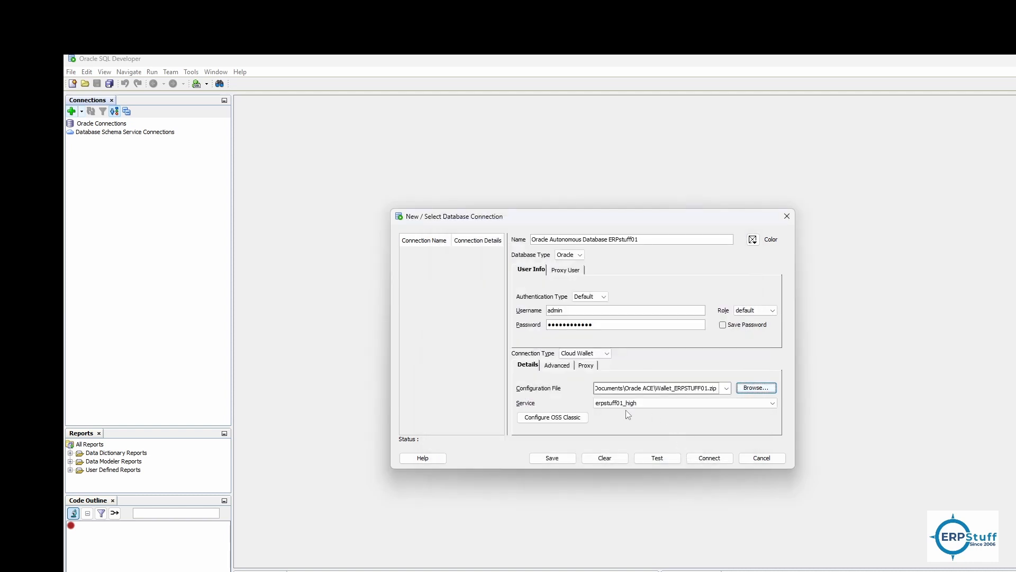
pyautogui.moveTo(550, 408)
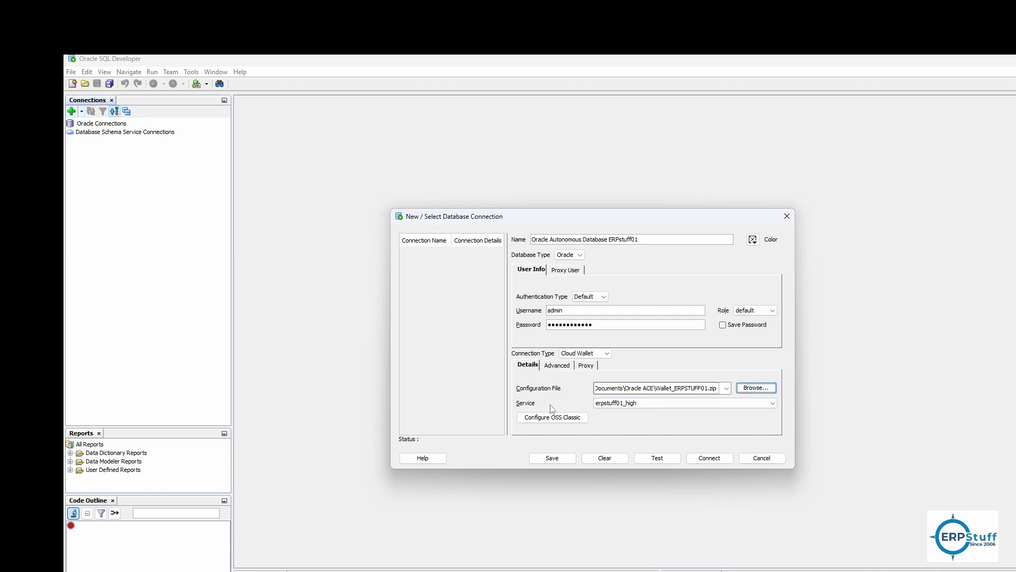
# - Pick the erpstuff01_medium service, test successfully, and save the connection with its password
pyautogui.click(771, 402)
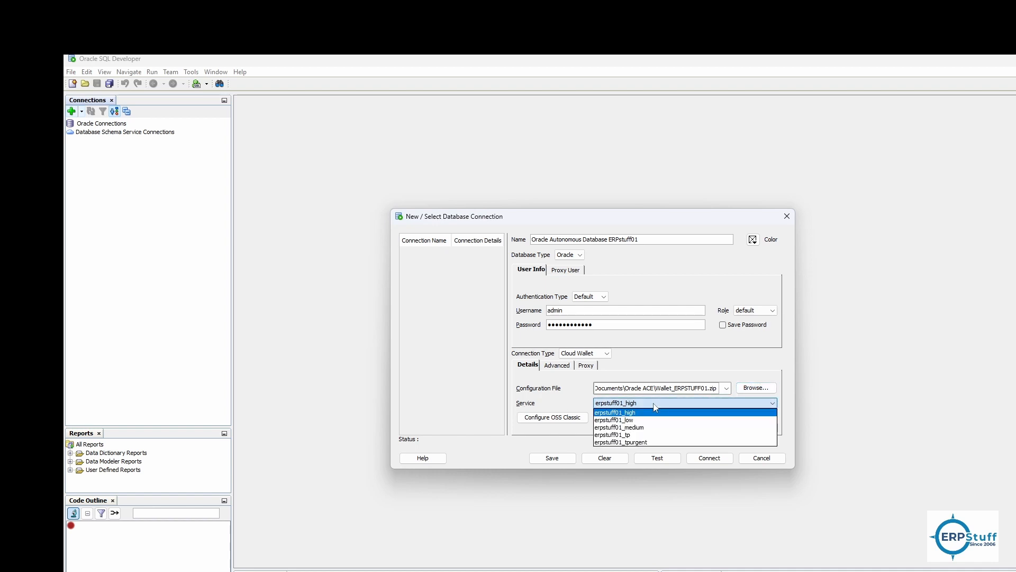
pyautogui.moveTo(643, 418)
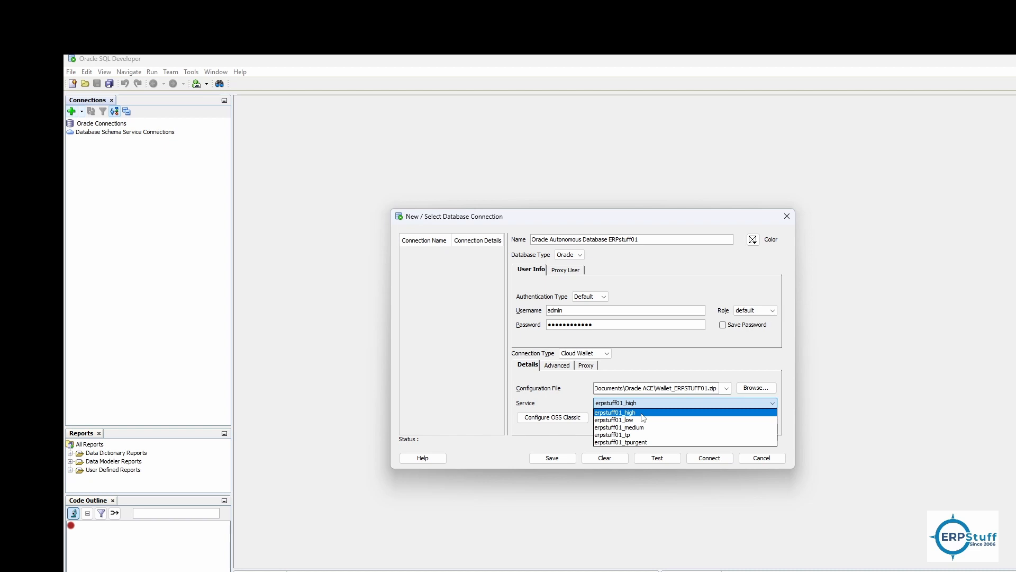
pyautogui.click(617, 428)
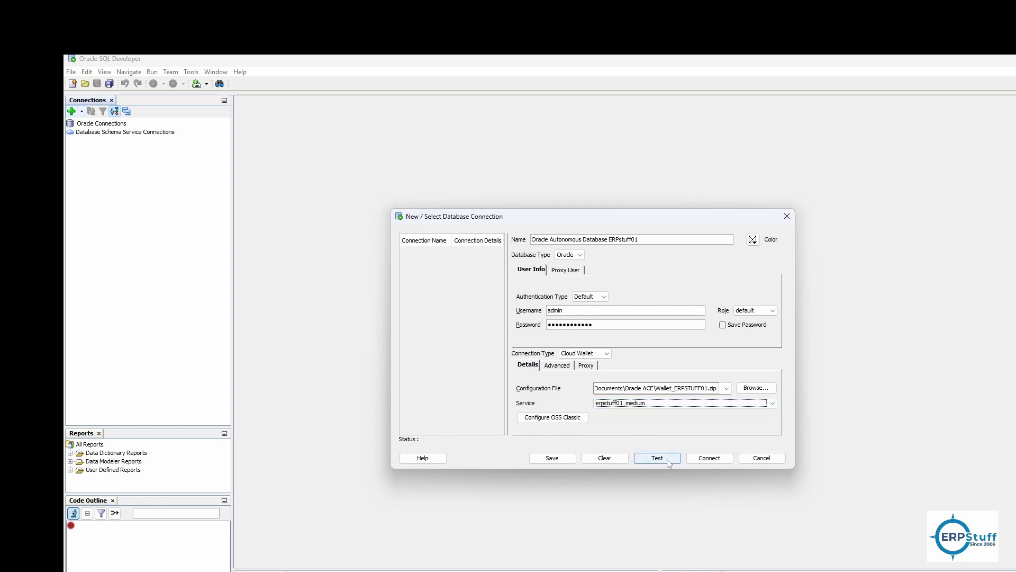
pyautogui.click(656, 458)
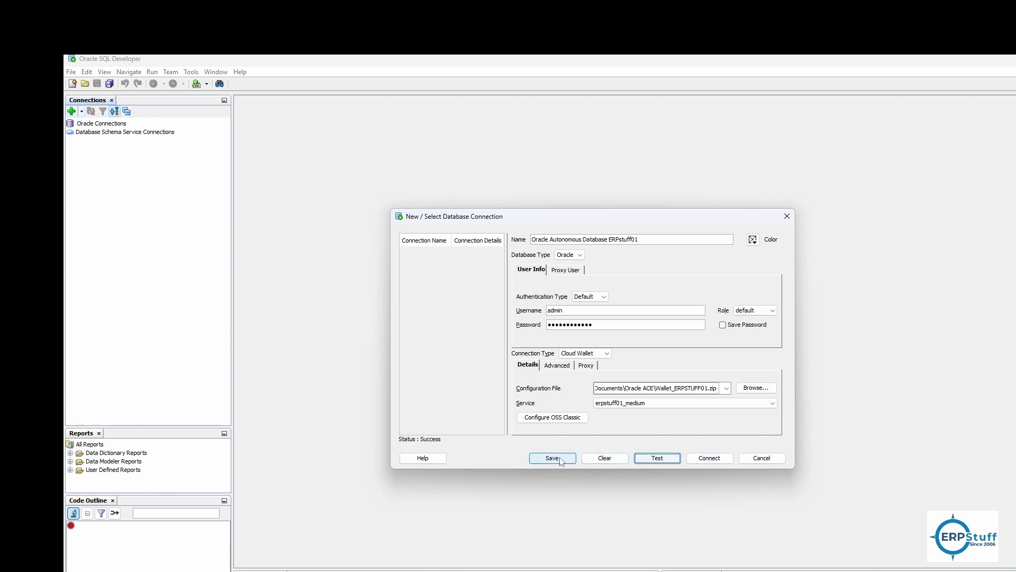
pyautogui.click(722, 324)
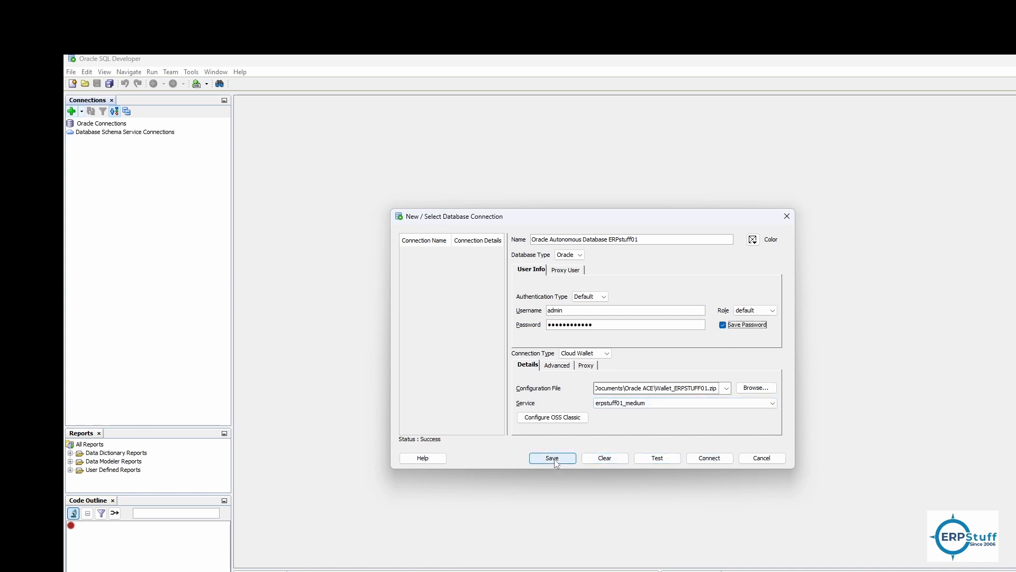
pyautogui.click(551, 457)
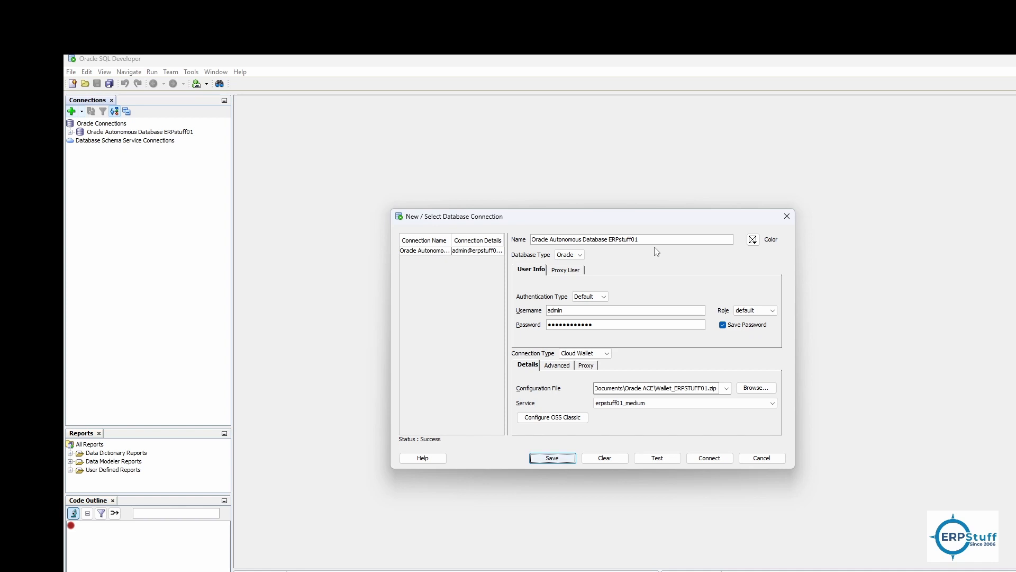
pyautogui.moveTo(741, 371)
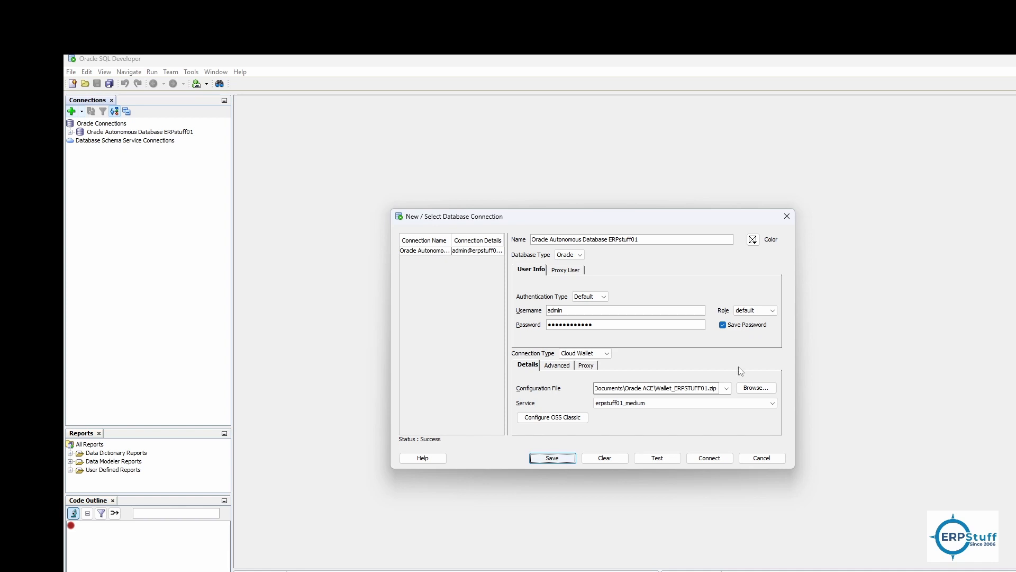
pyautogui.moveTo(133, 136)
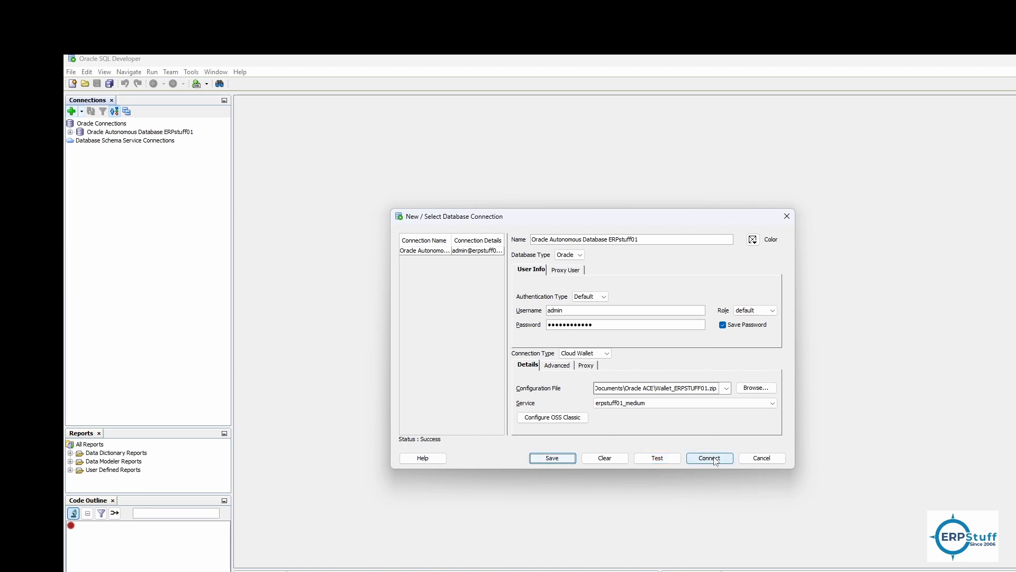
# - Connect to ERPstuff01 and enter select * from v$instance in its worksheet
pyautogui.click(709, 458)
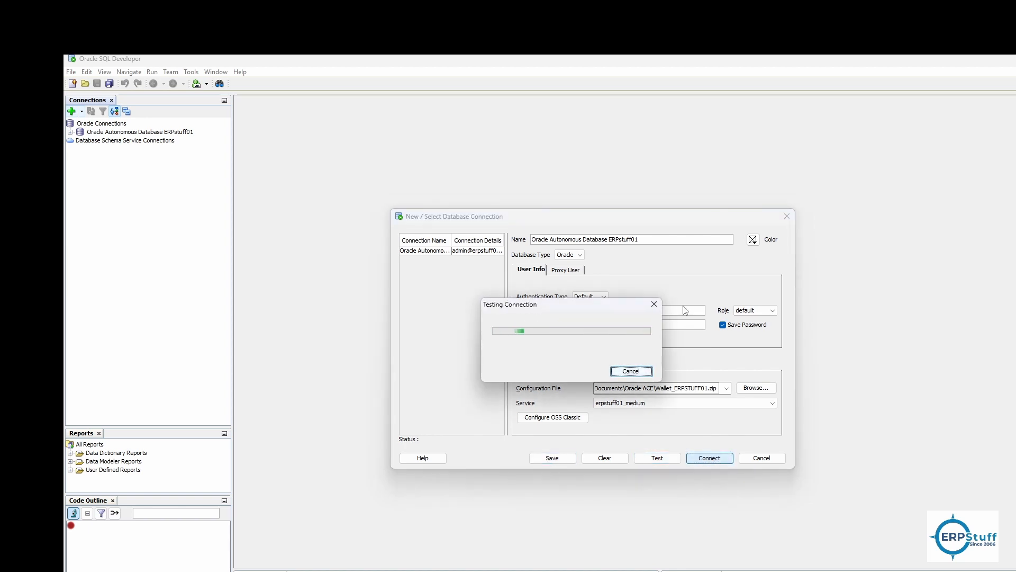
pyautogui.click(709, 457)
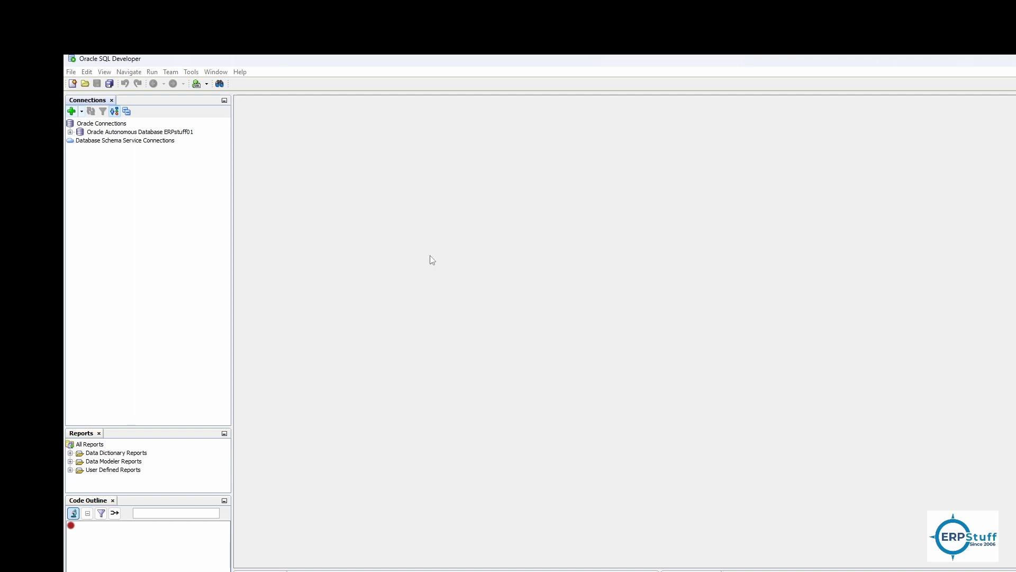
pyautogui.doubleClick(140, 132)
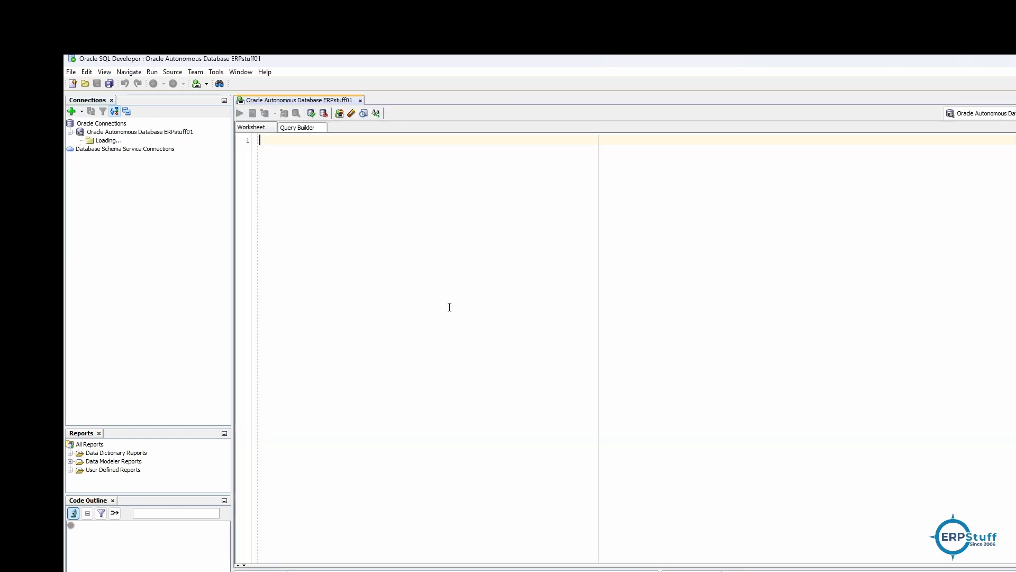
pyautogui.write('select')
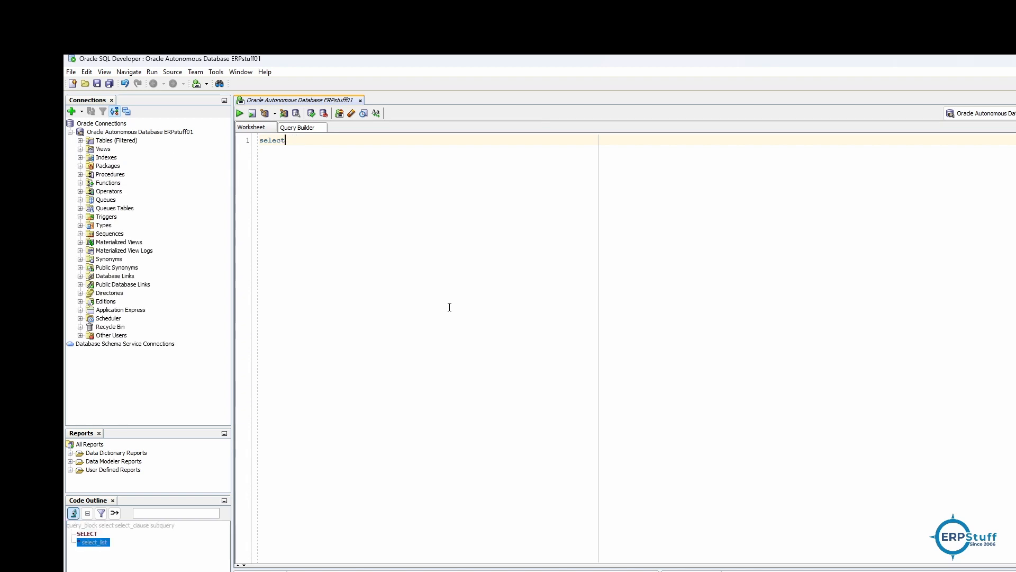
pyautogui.write('v')
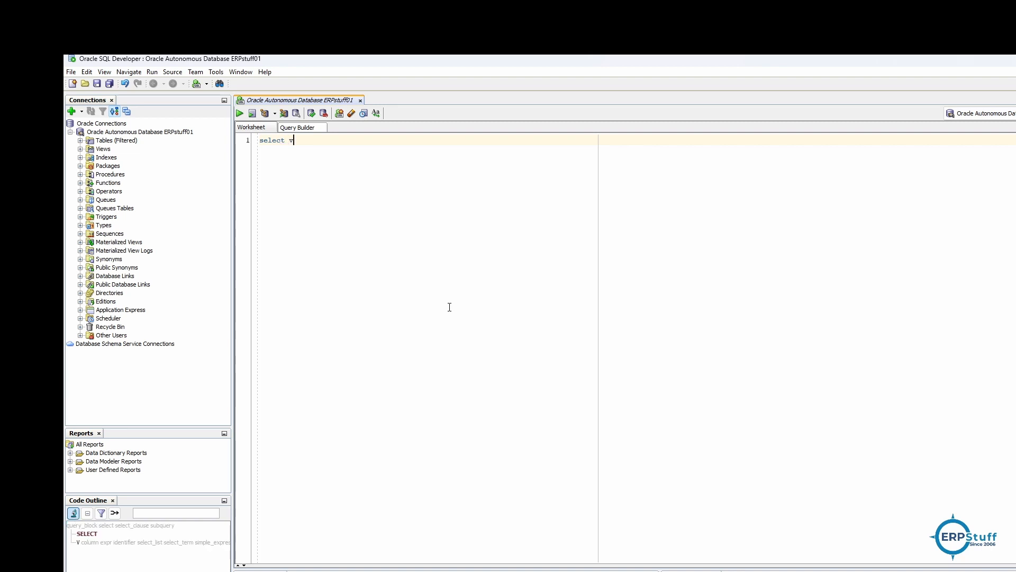
pyautogui.write('$instance')
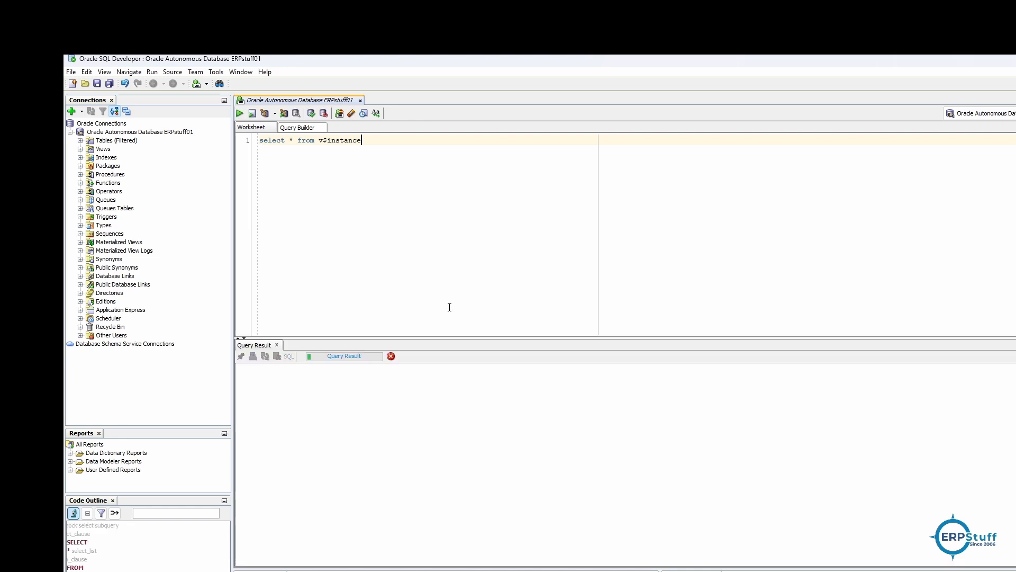
# - Run the v$instance query and scroll across its single instance row
pyautogui.click(240, 113)
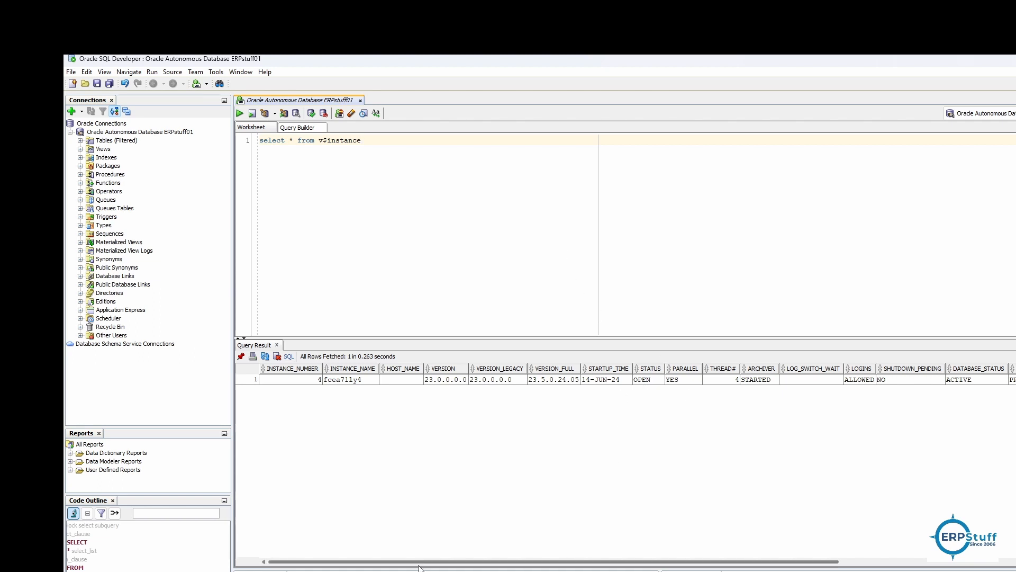
pyautogui.hscroll(3)
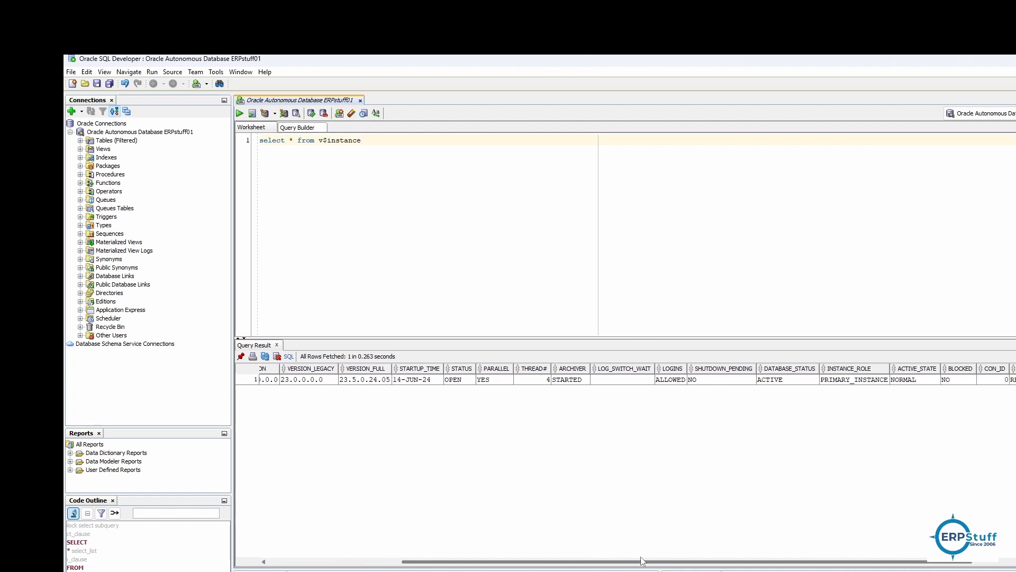
pyautogui.hscroll(3)
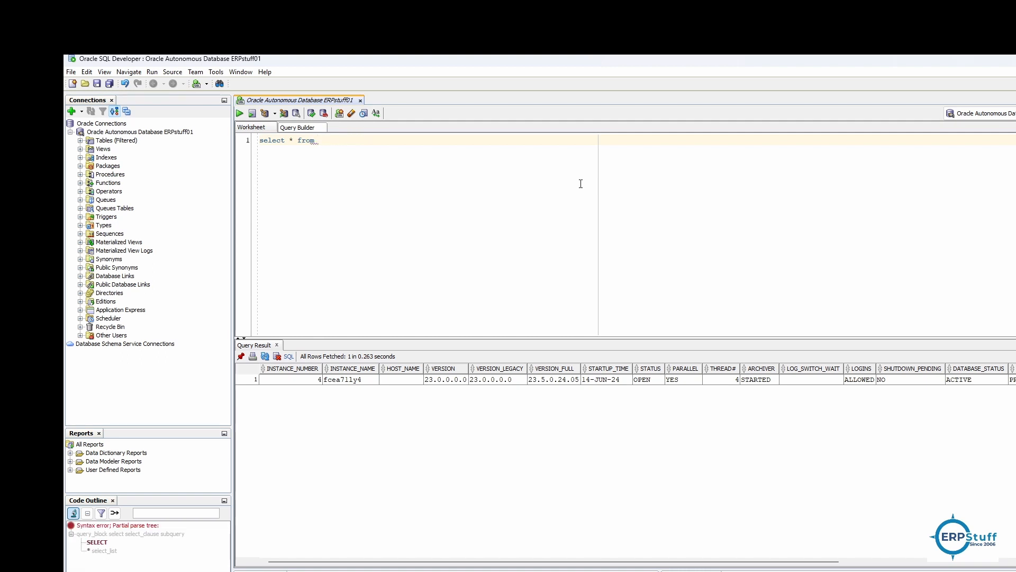
# - Change the query to select * from all_objects, run it, and resize the results splitter
pyautogui.write('all')
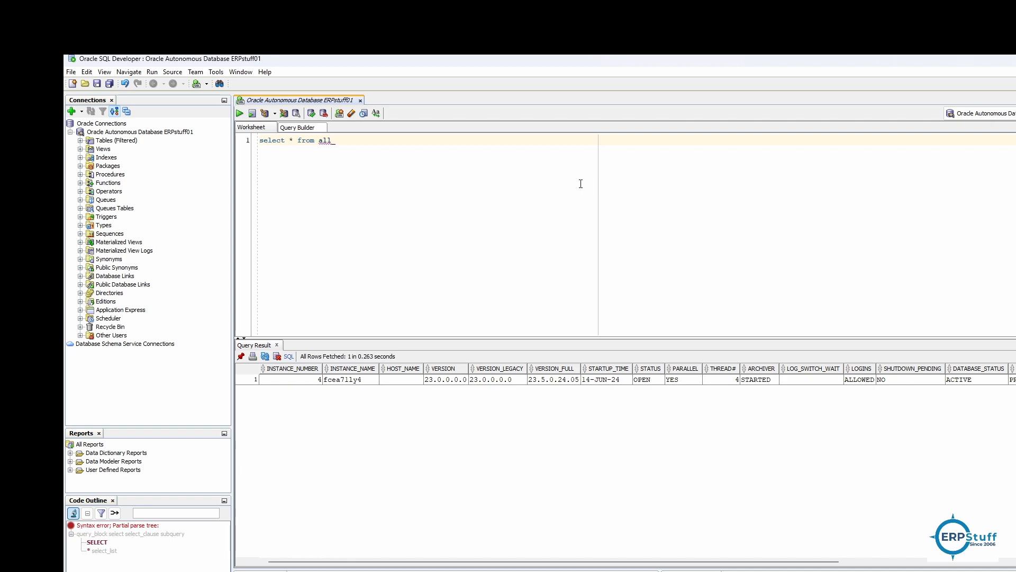
pyautogui.write('_objects')
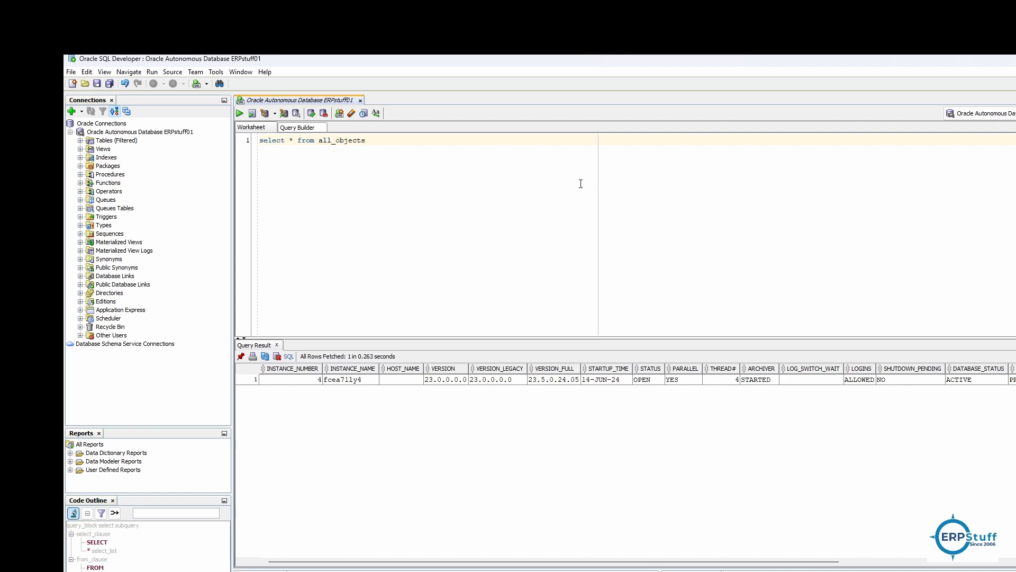
pyautogui.click(239, 113)
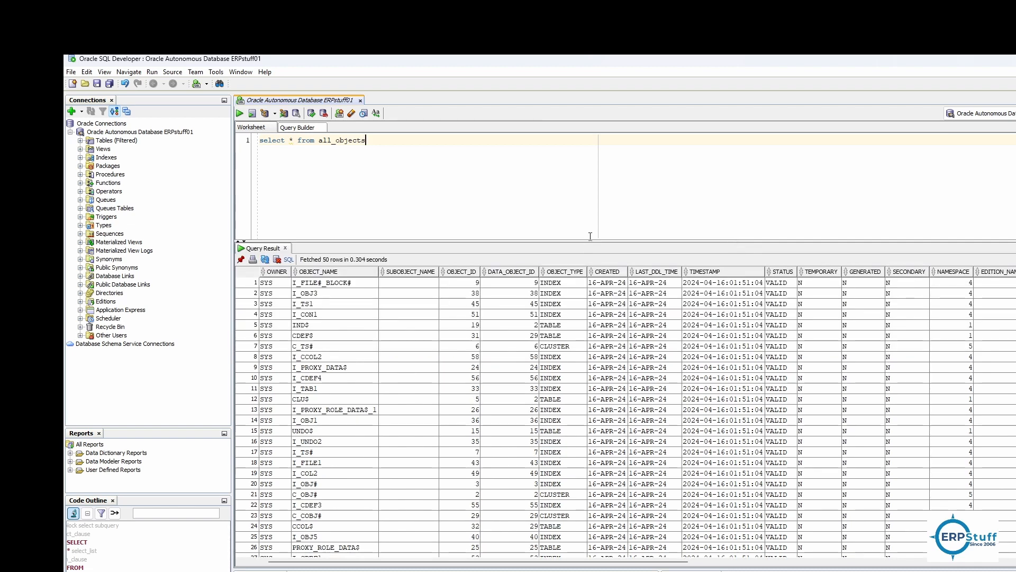
pyautogui.moveTo(589, 237); pyautogui.dragTo(605, 390)
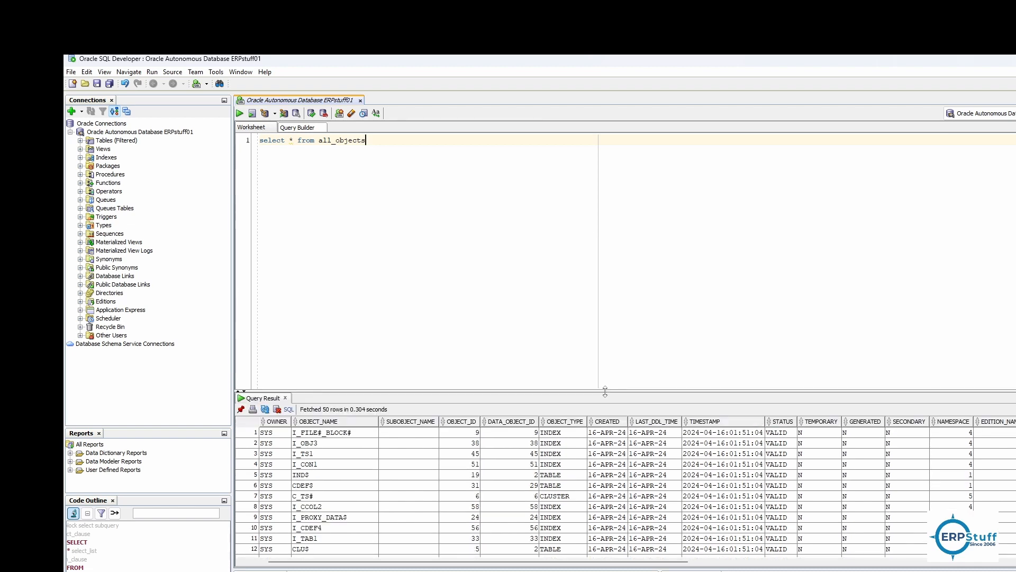
pyautogui.moveTo(361, 225)
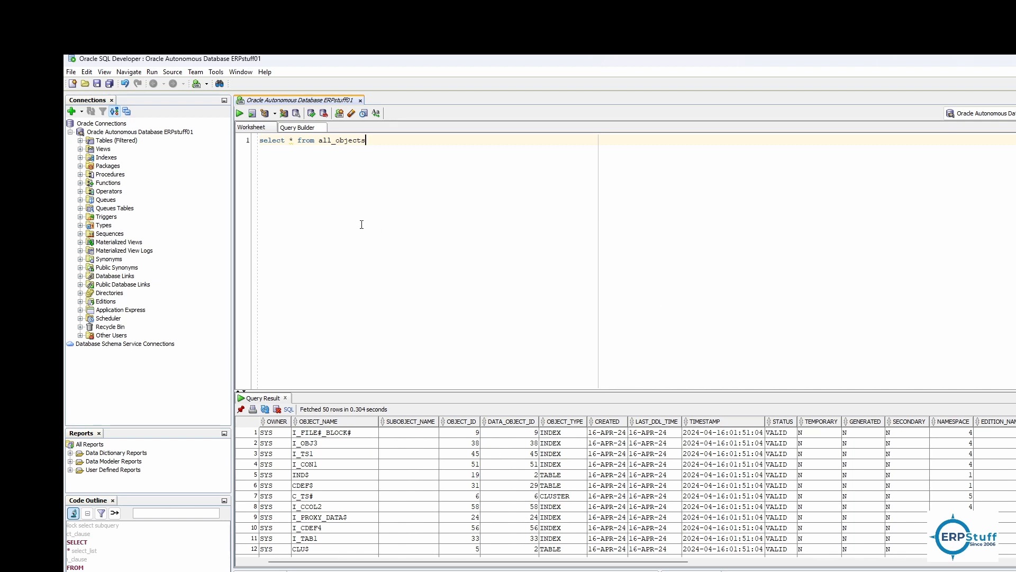
pyautogui.moveTo(173, 146)
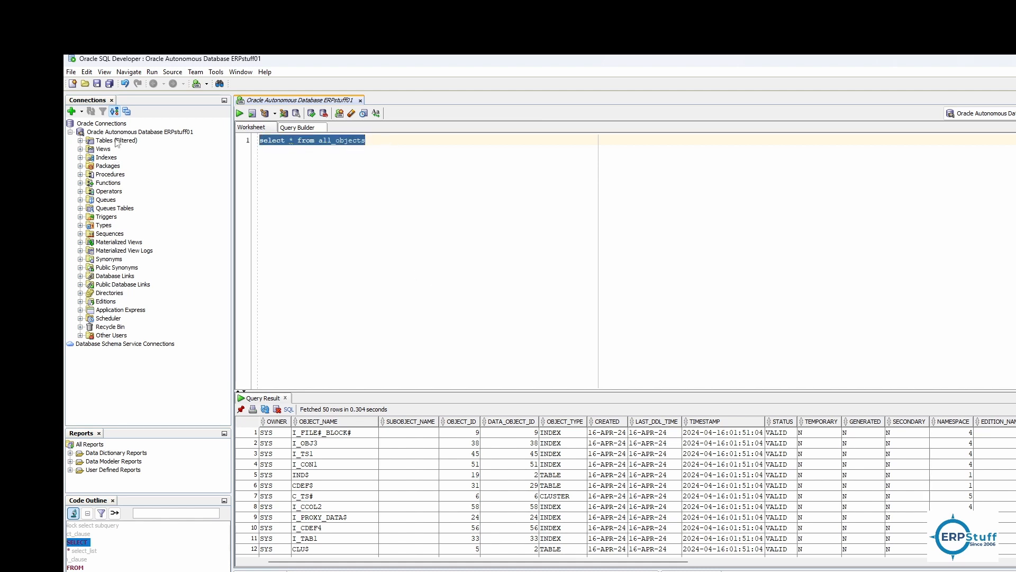
# - Disconnect ERPstuff01, switch it to erpstuff01_low, and rerun all_objects for 50 rows
pyautogui.rightClick(139, 132)
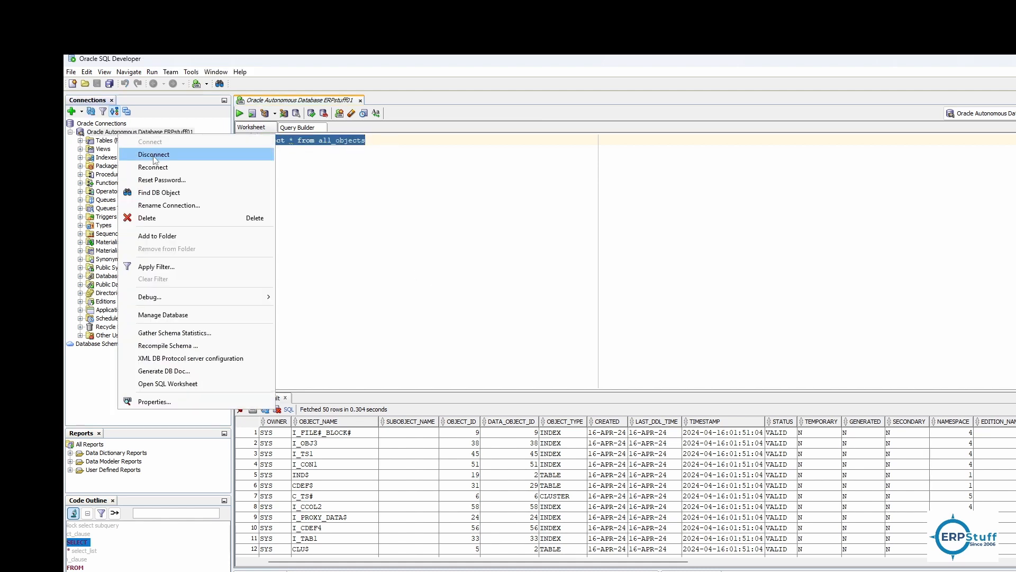
pyautogui.click(154, 154)
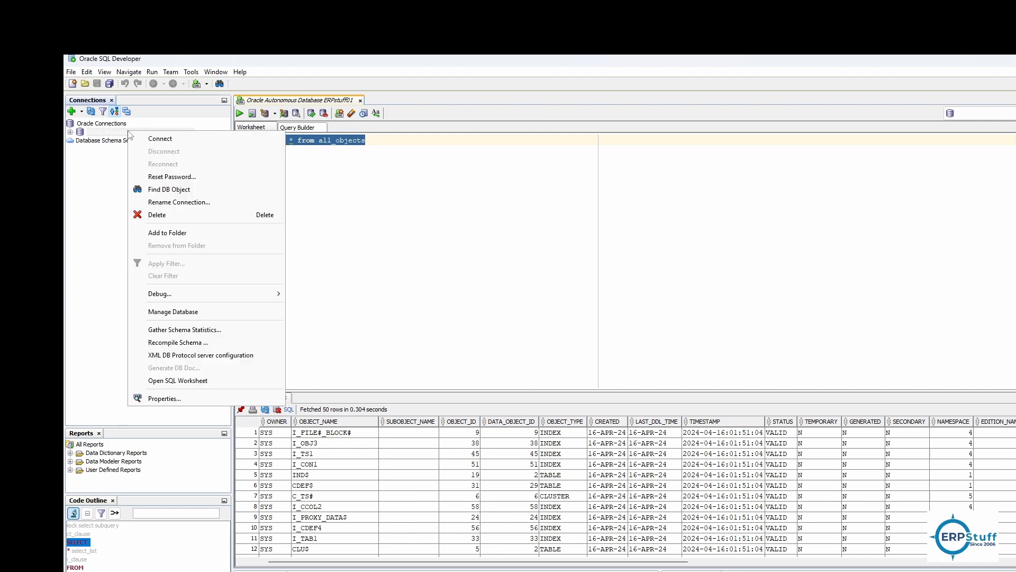
pyautogui.moveTo(164, 398)
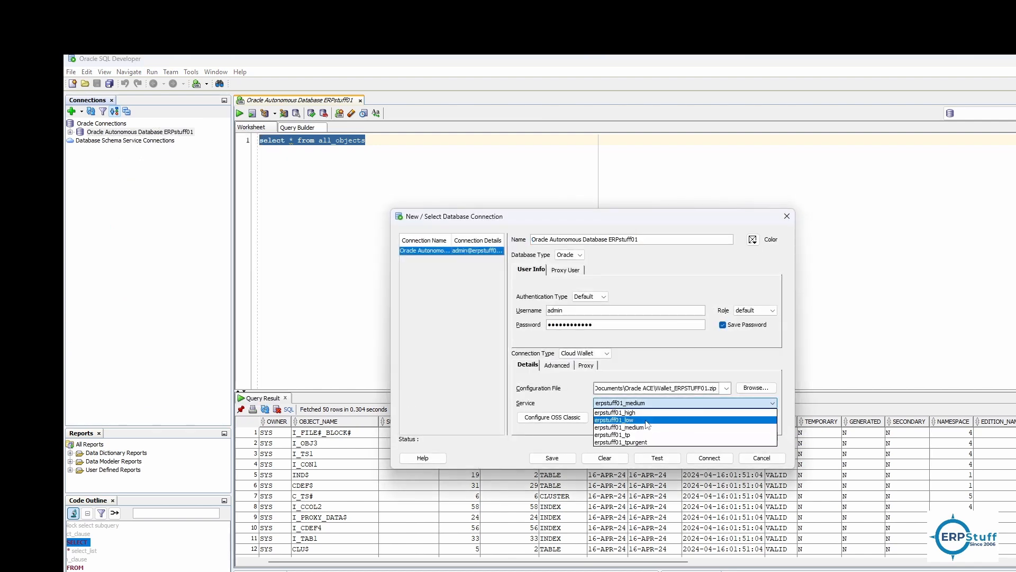
pyautogui.click(613, 419)
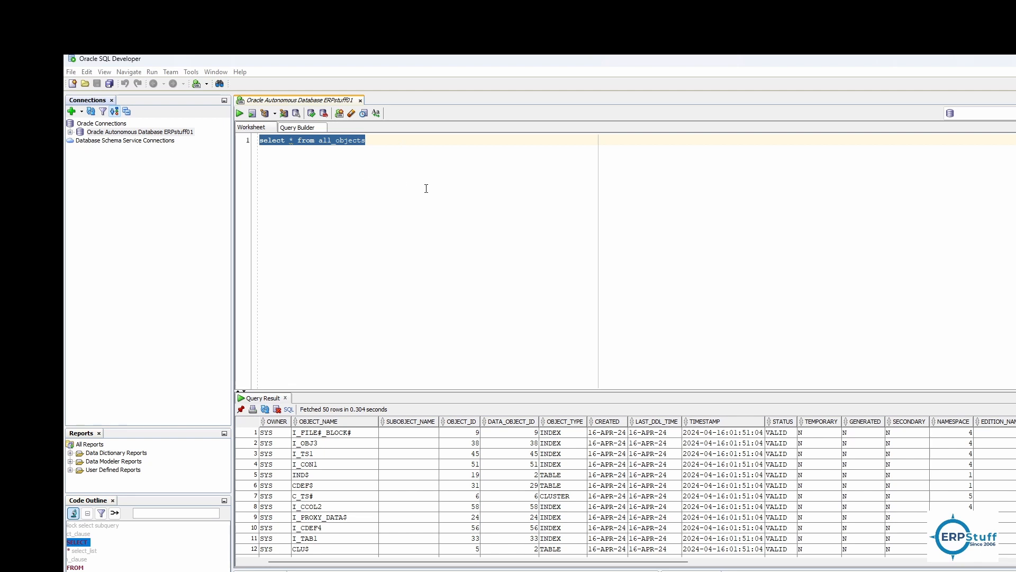
pyautogui.moveTo(390, 143)
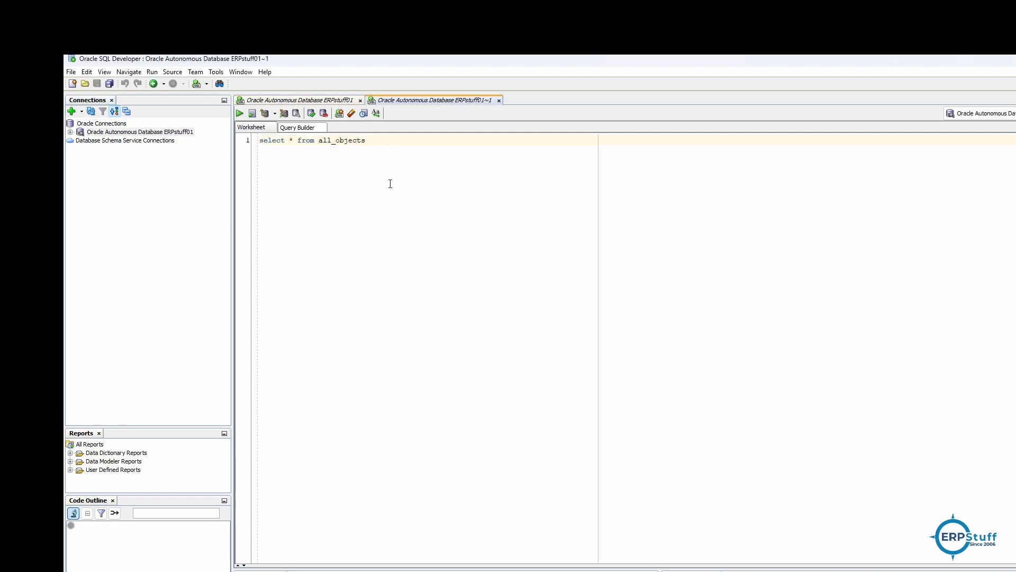
pyautogui.click(239, 113)
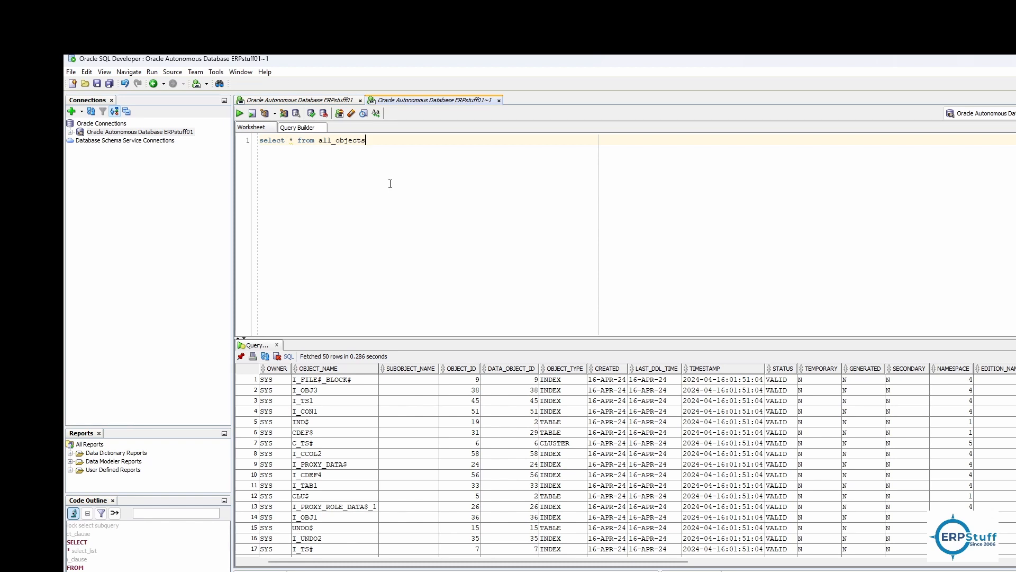
pyautogui.moveTo(894, 183)
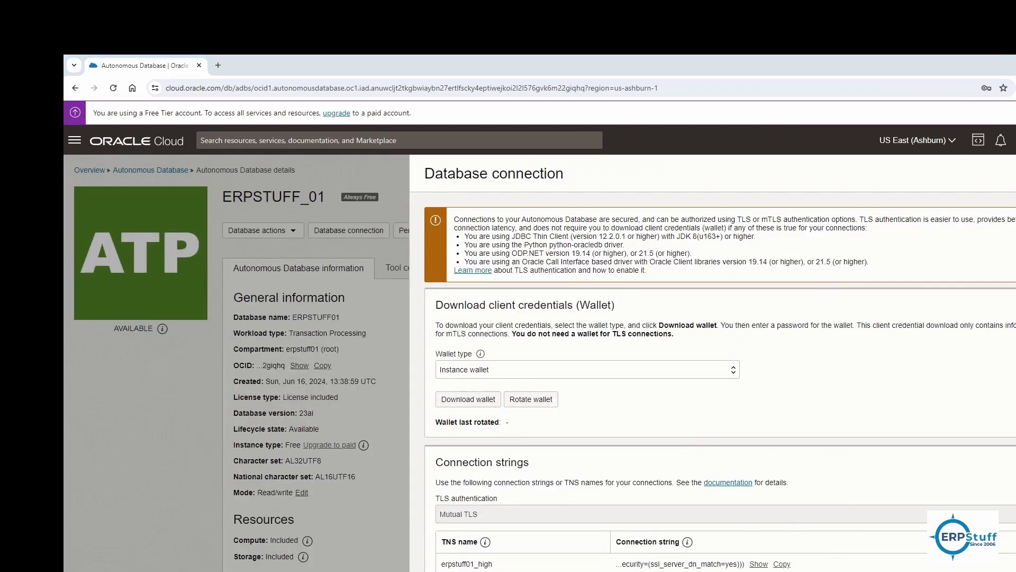
# - Close the ERPSTUFF_01 connection panel and return to the Autonomous Databases list
pyautogui.click(467, 399)
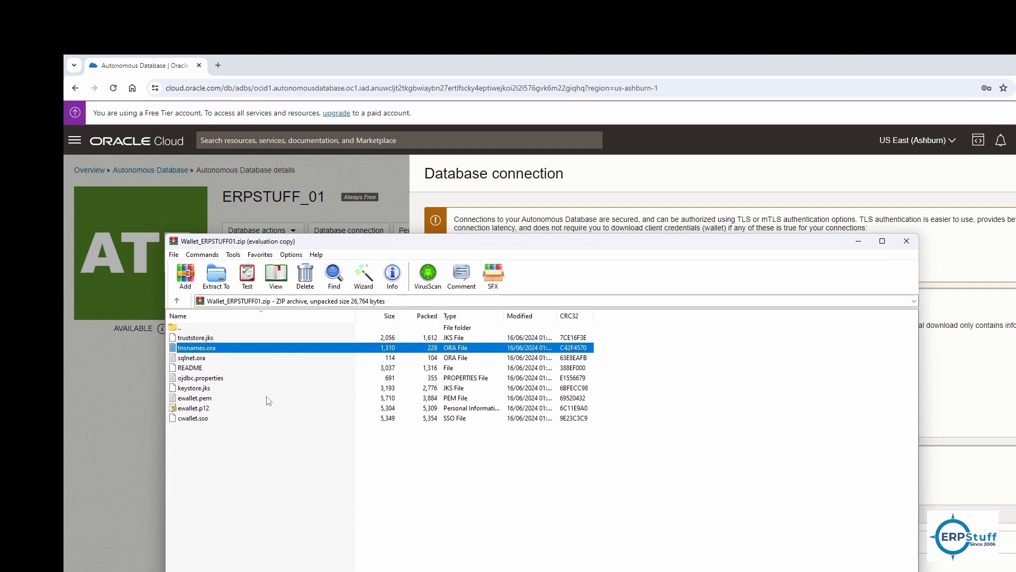
pyautogui.moveTo(188, 376)
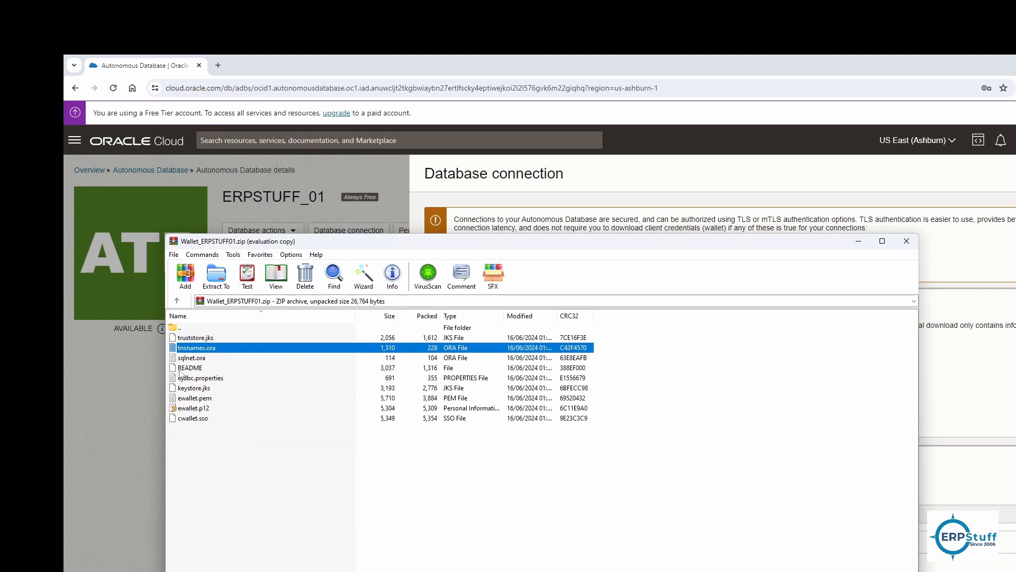
pyautogui.moveTo(218, 371)
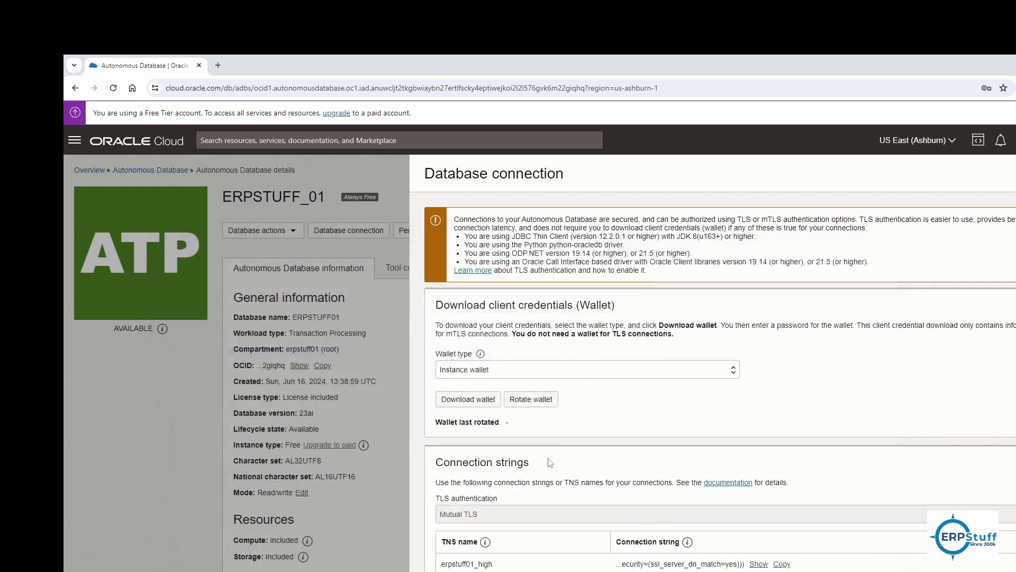
pyautogui.moveTo(408, 490)
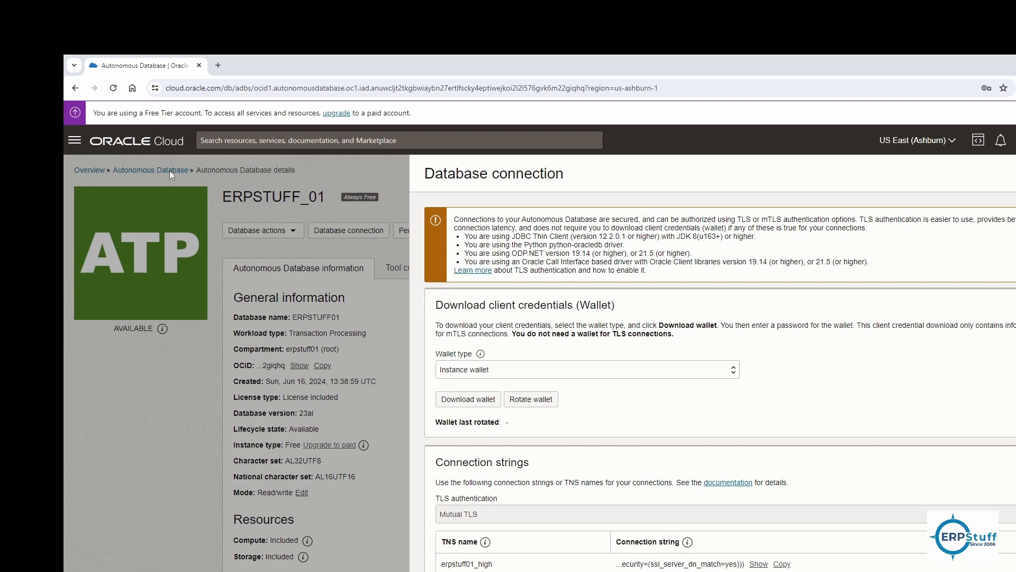
pyautogui.click(151, 170)
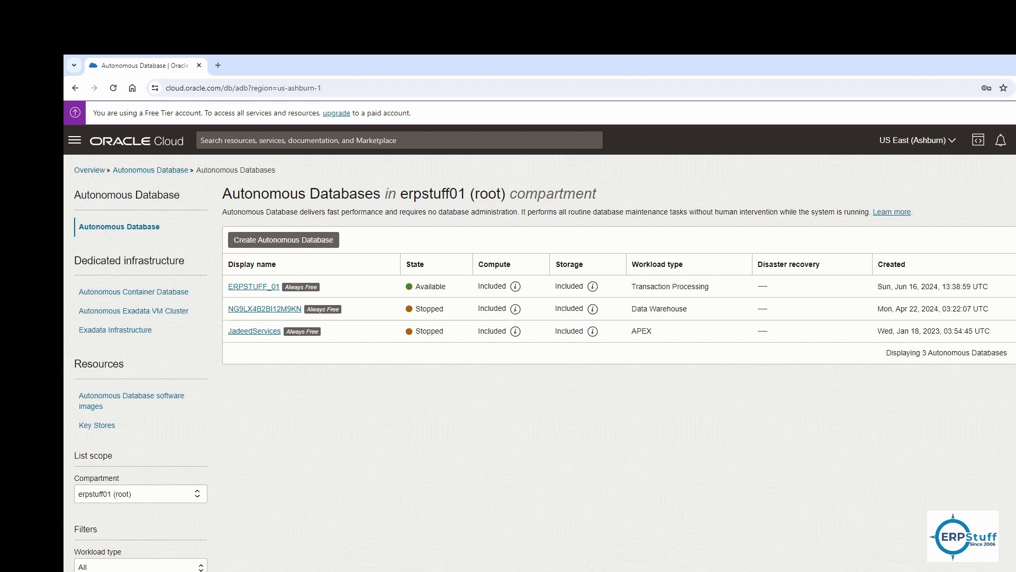
pyautogui.moveTo(491, 427)
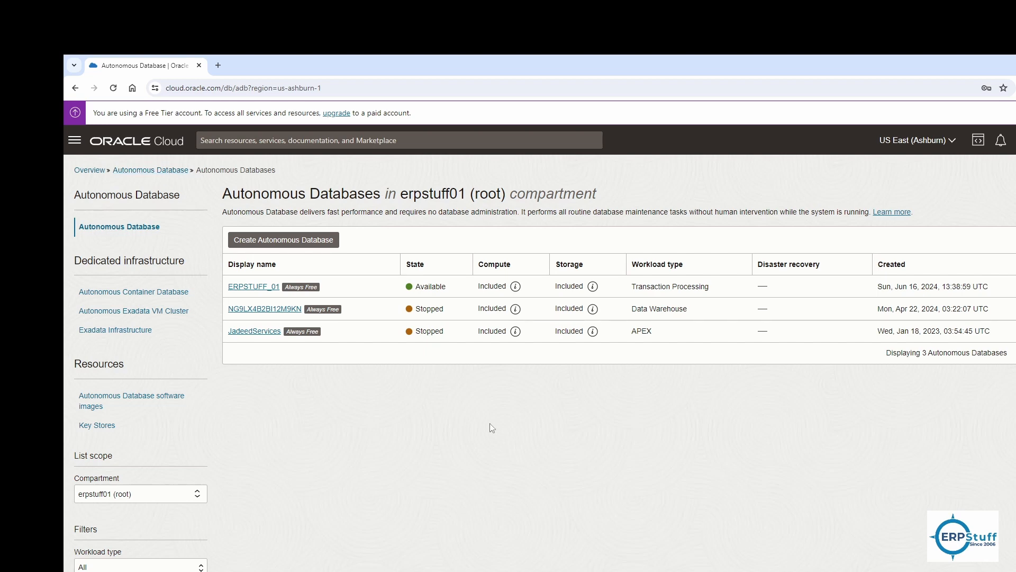